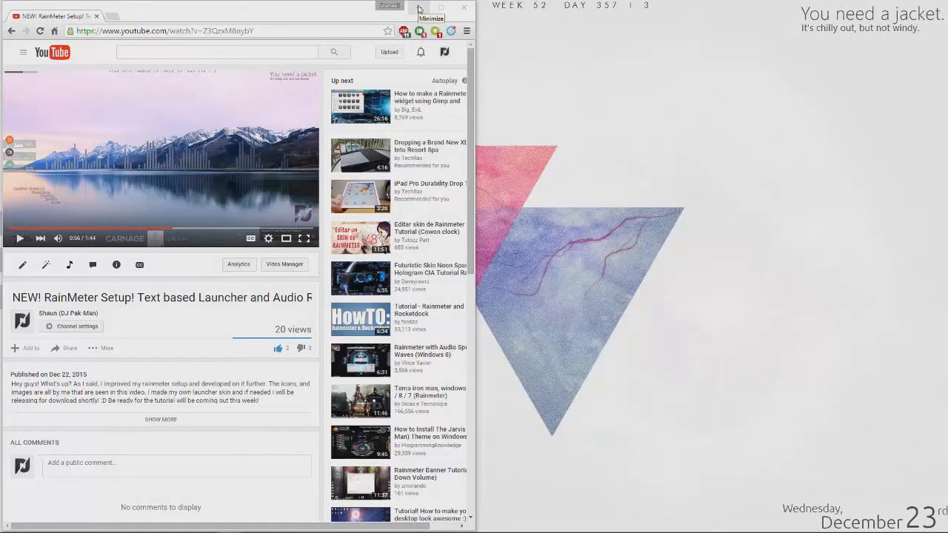
# Play the Rainmeter setup tutorial full screen, then minimize Chrome to reveal the customized desktop
pyautogui.click(441, 9)
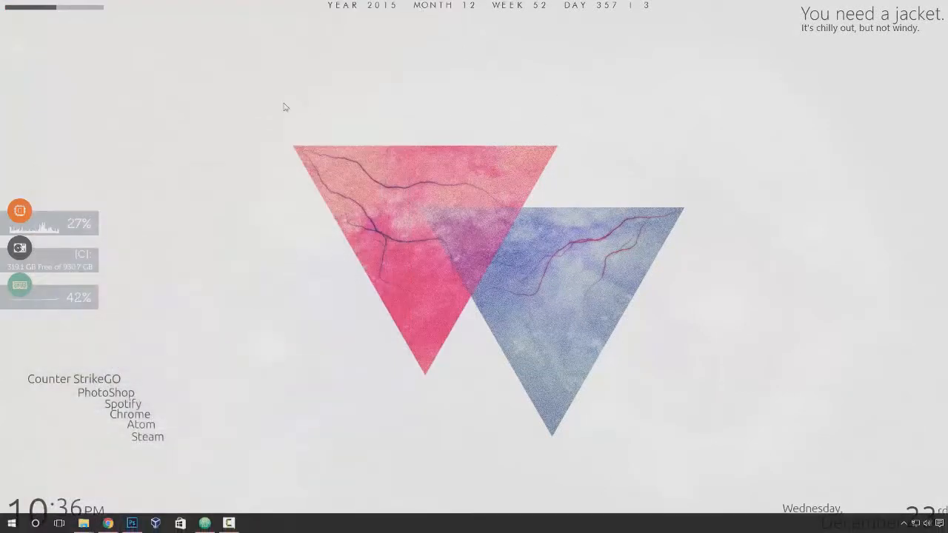
pyautogui.moveTo(317, 201)
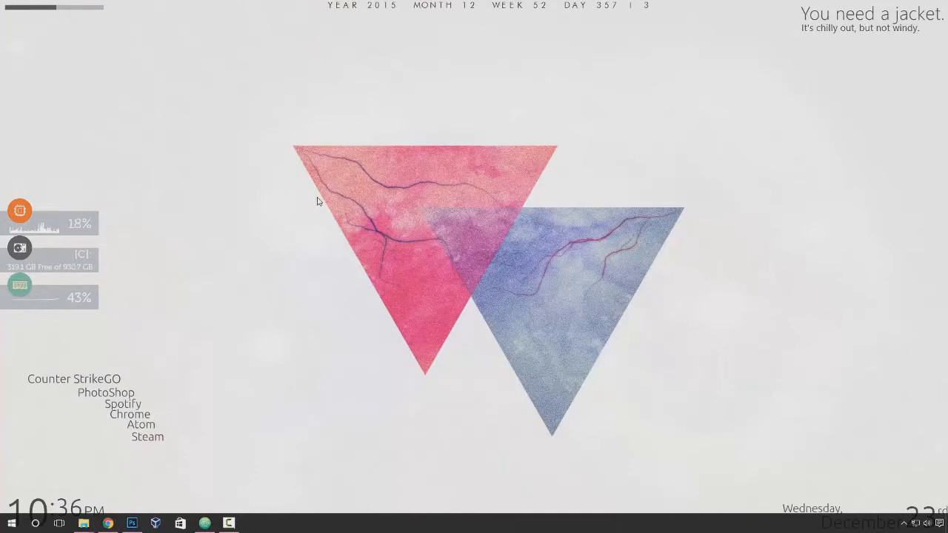
pyautogui.moveTo(382, 225)
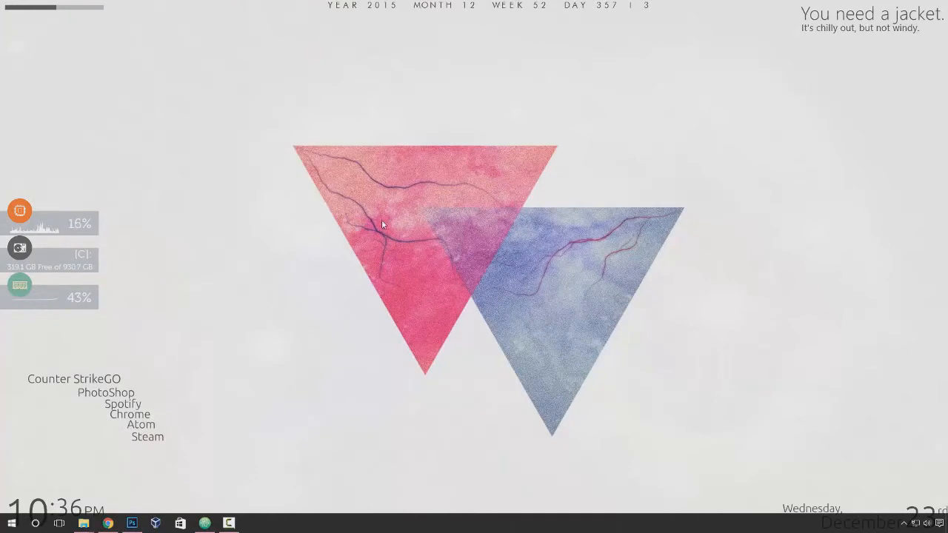
pyautogui.moveTo(107, 525)
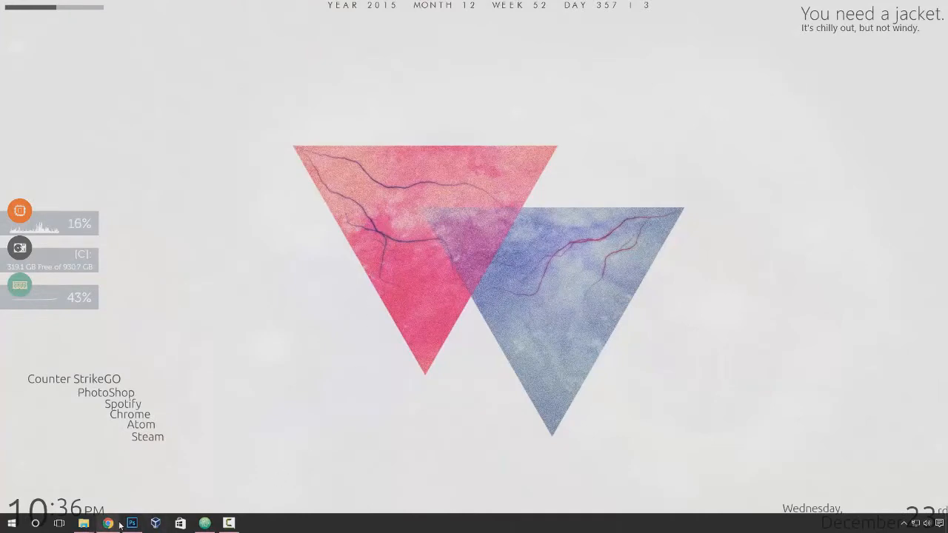
pyautogui.click(109, 525)
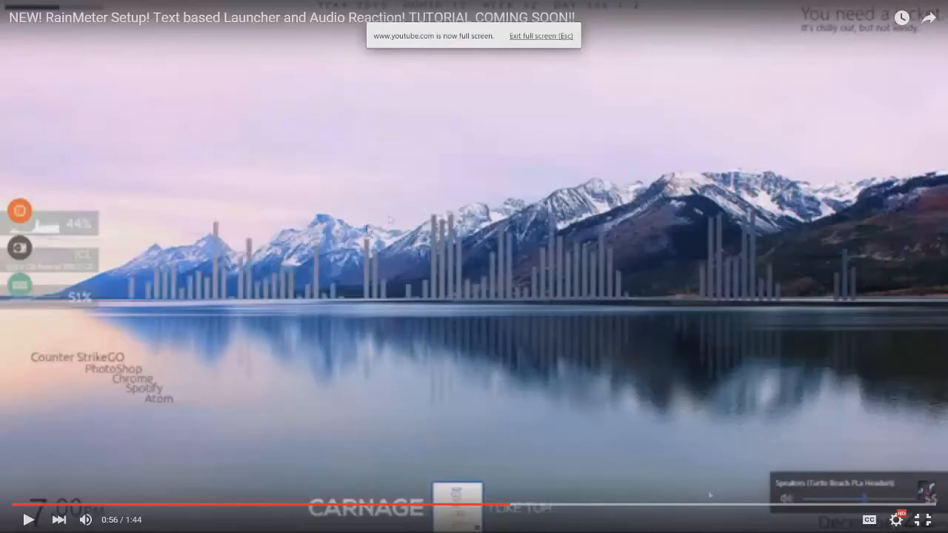
pyautogui.moveTo(664, 128)
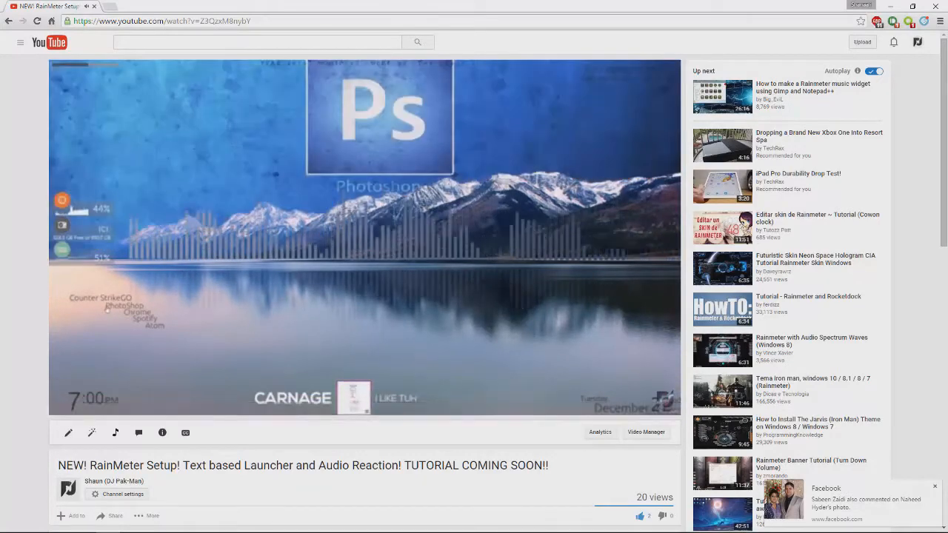
pyautogui.click(889, 6)
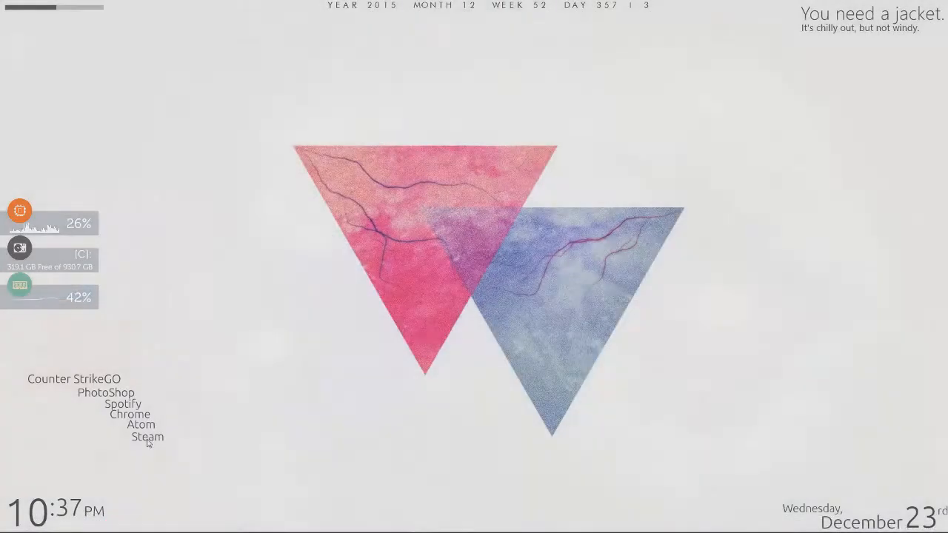
pyautogui.click(148, 437)
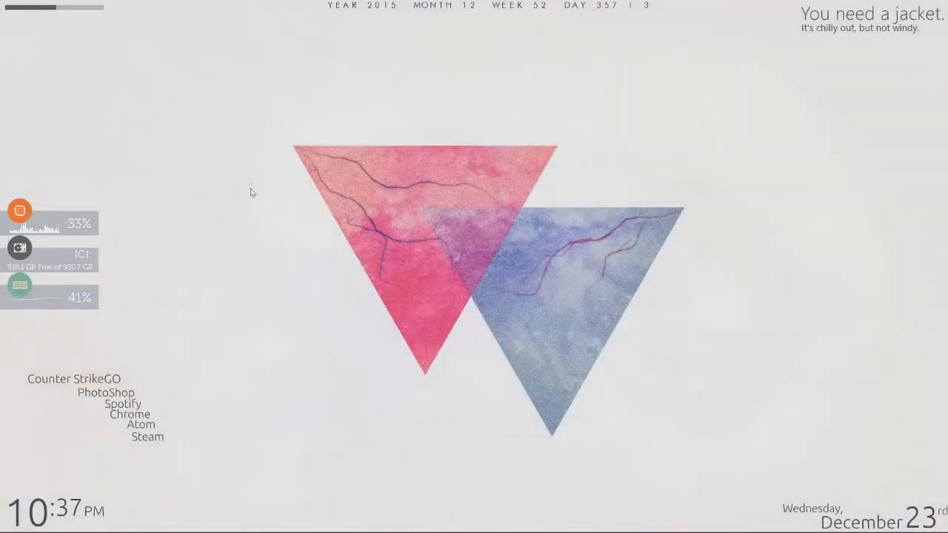
pyautogui.moveTo(363, 217)
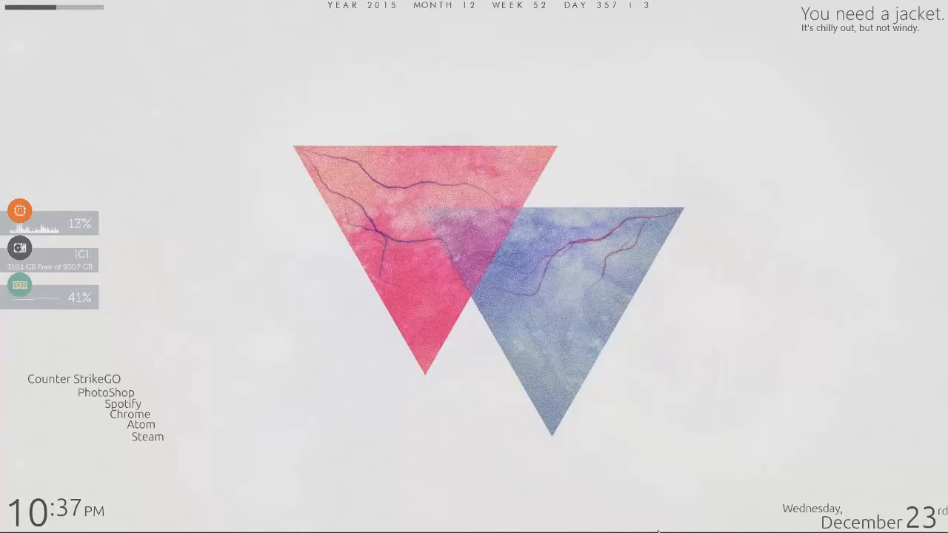
pyautogui.moveTo(681, 349)
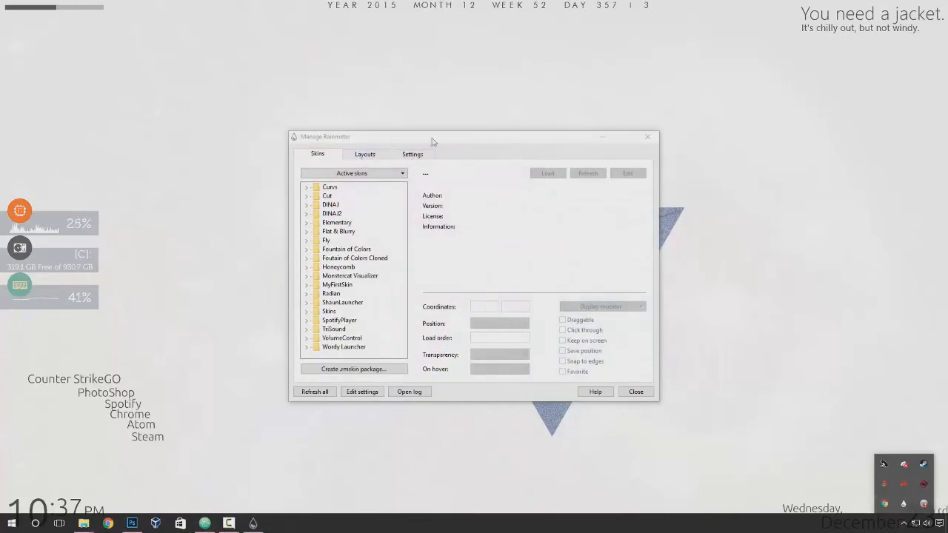
pyautogui.click(365, 154)
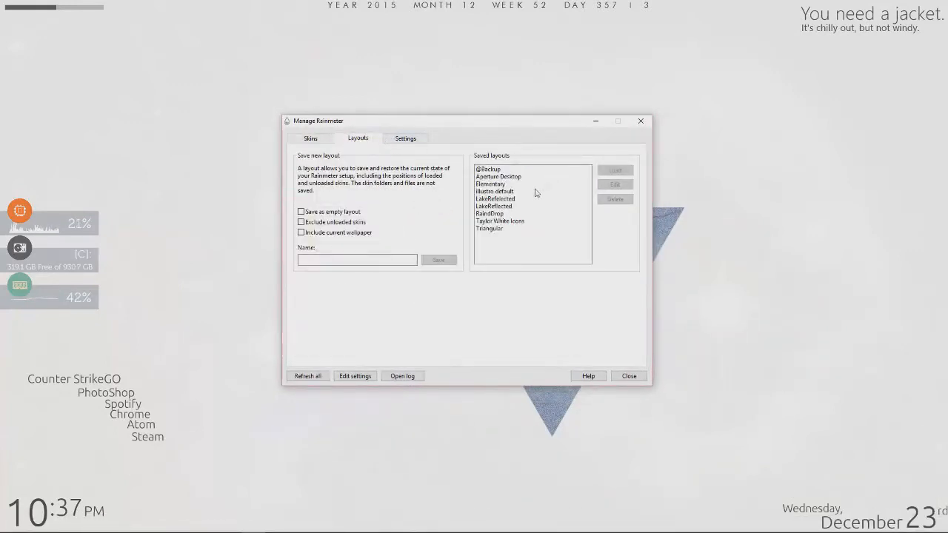
pyautogui.click(311, 138)
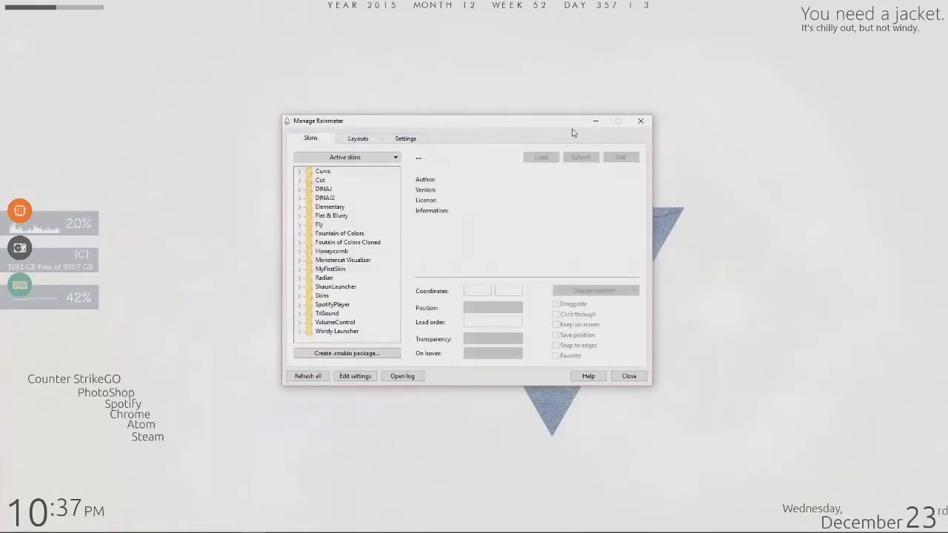
pyautogui.click(640, 122)
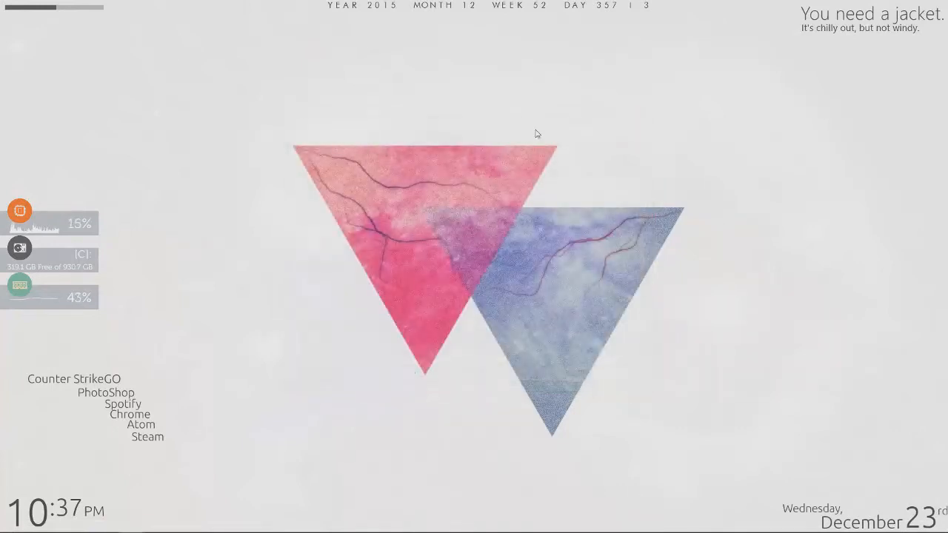
pyautogui.rightClick(536, 133)
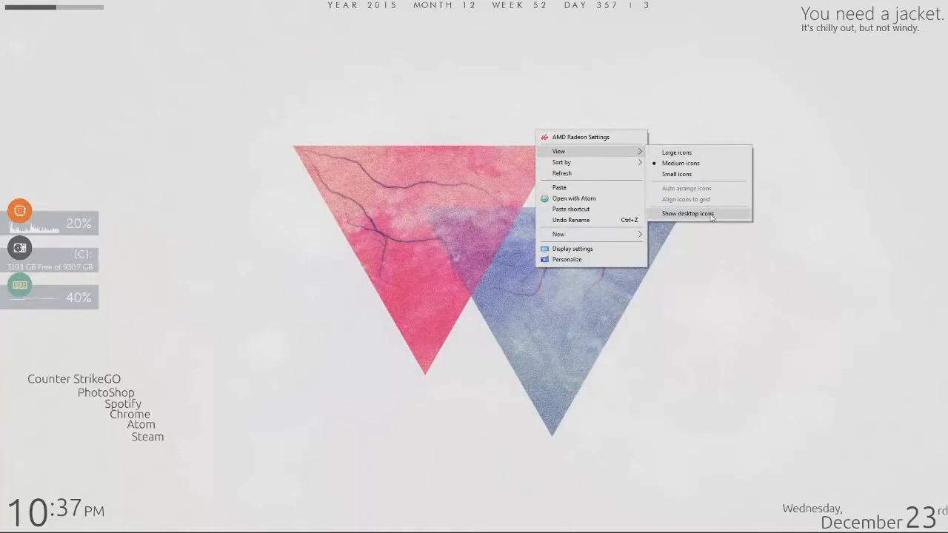
pyautogui.click(687, 213)
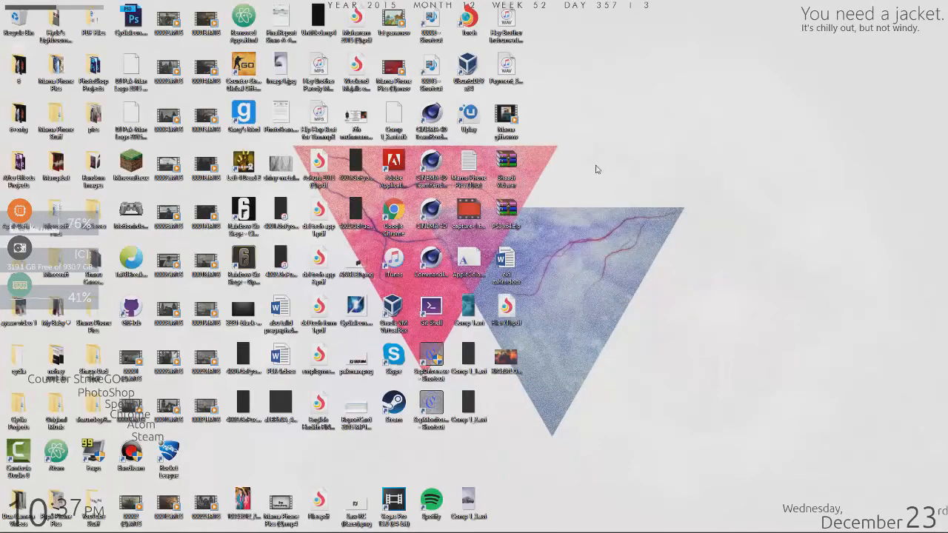
pyautogui.rightClick(599, 169)
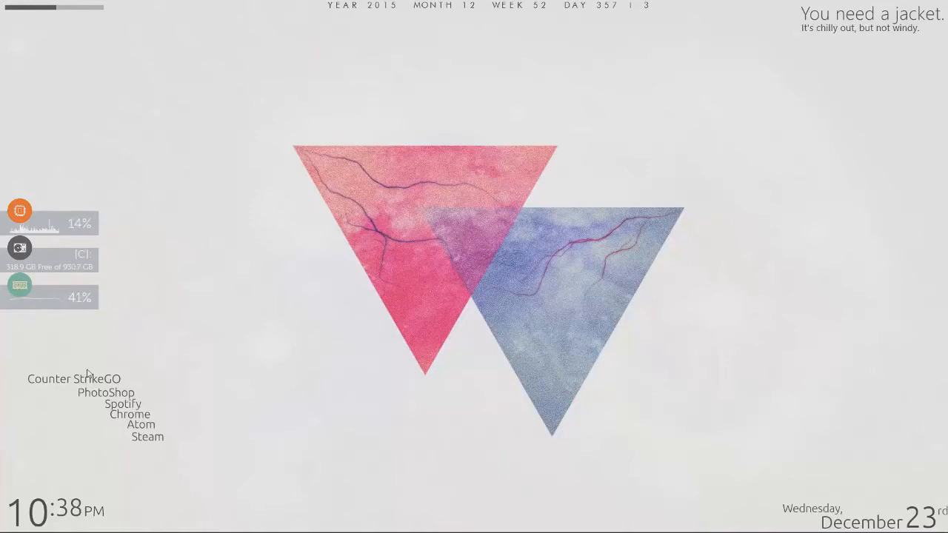
pyautogui.moveTo(363, 341)
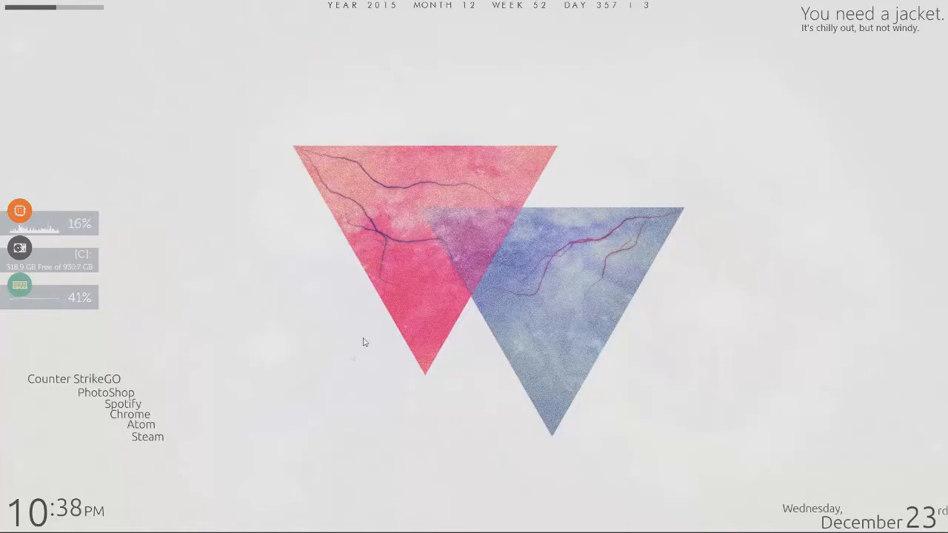
pyautogui.moveTo(379, 327)
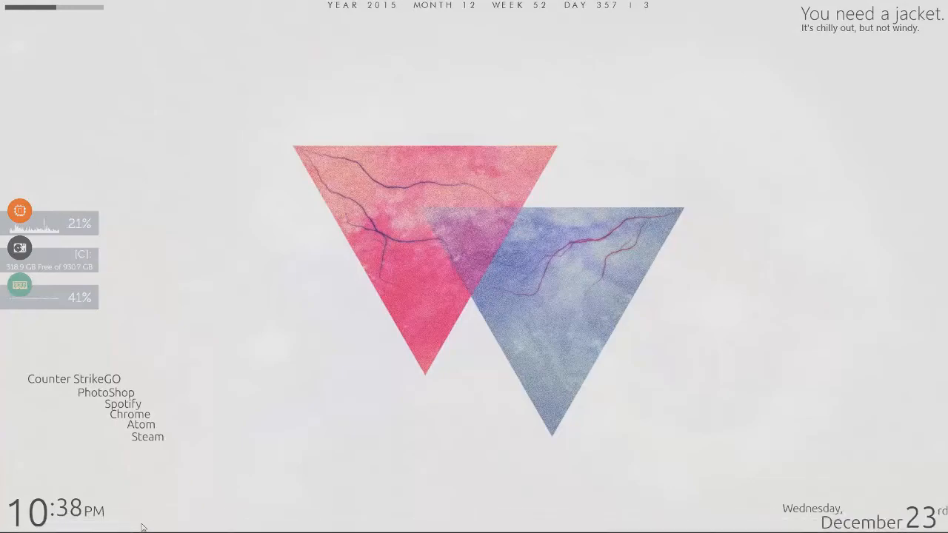
# Switch to Photoshop with the triangle wallpaper loaded and bring up the layer's context options
pyautogui.click(105, 391)
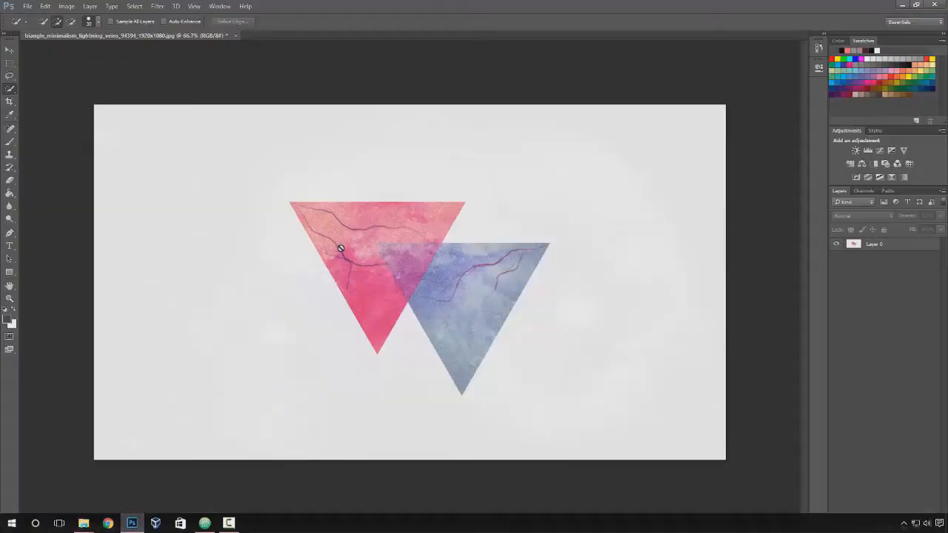
pyautogui.rightClick(874, 243)
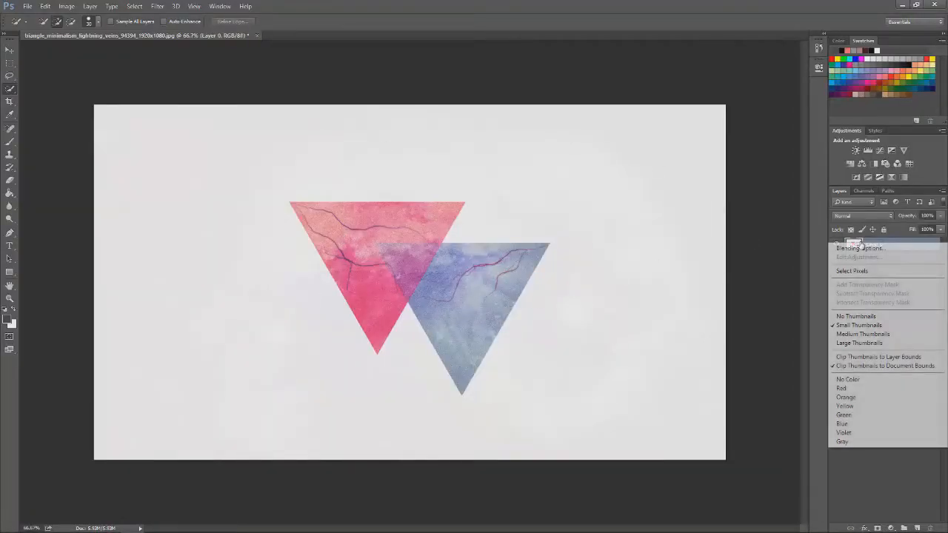
pyautogui.moveTo(693, 215)
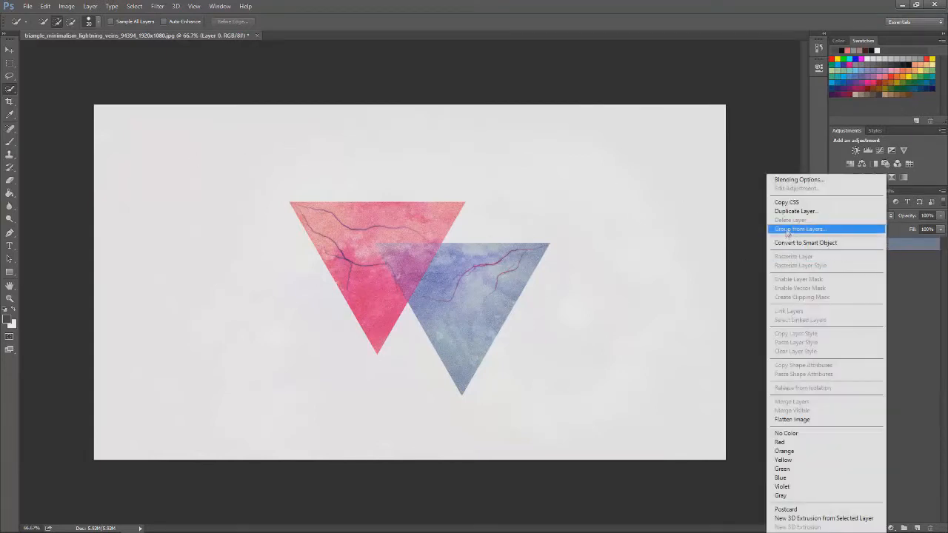
pyautogui.moveTo(827, 256)
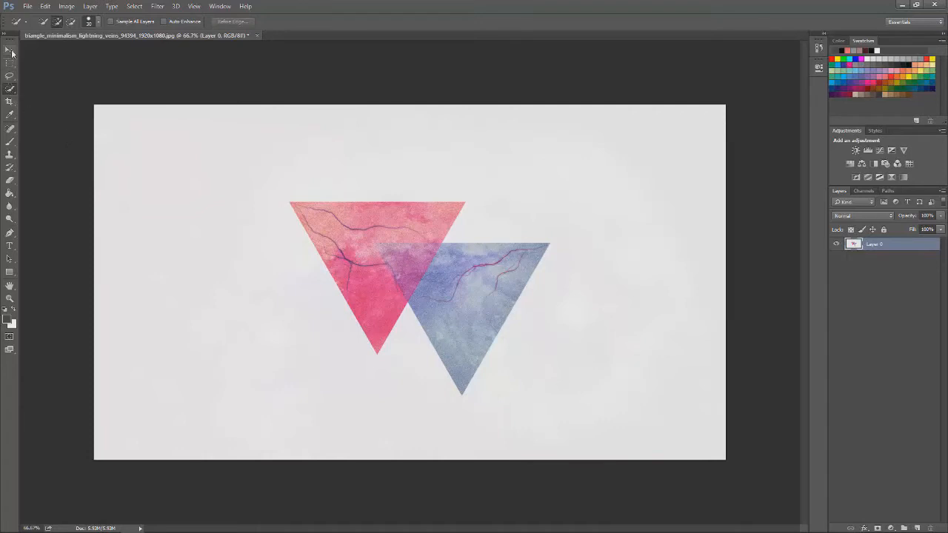
# Quick-select the pink and blue triangles and delete them, leaving transparent holes in the wallpaper
pyautogui.click(10, 89)
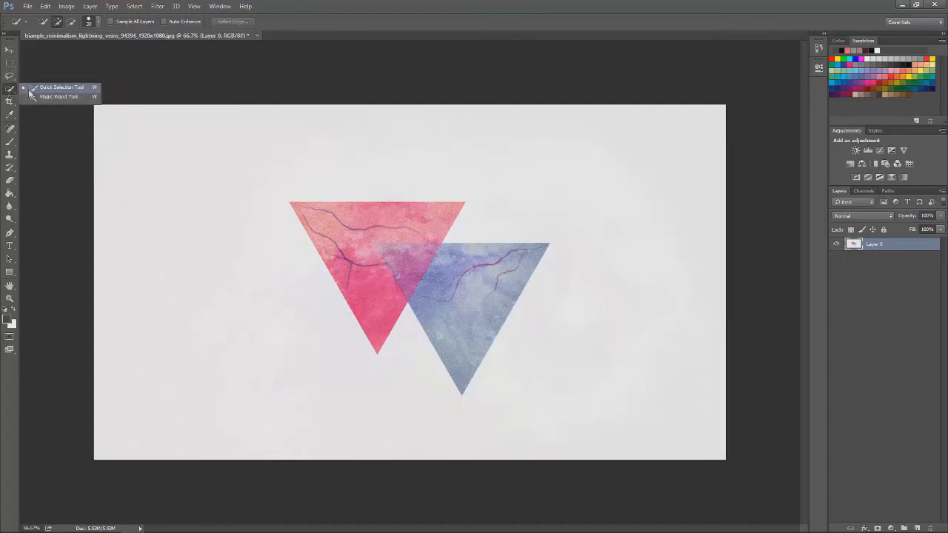
pyautogui.moveTo(33, 98)
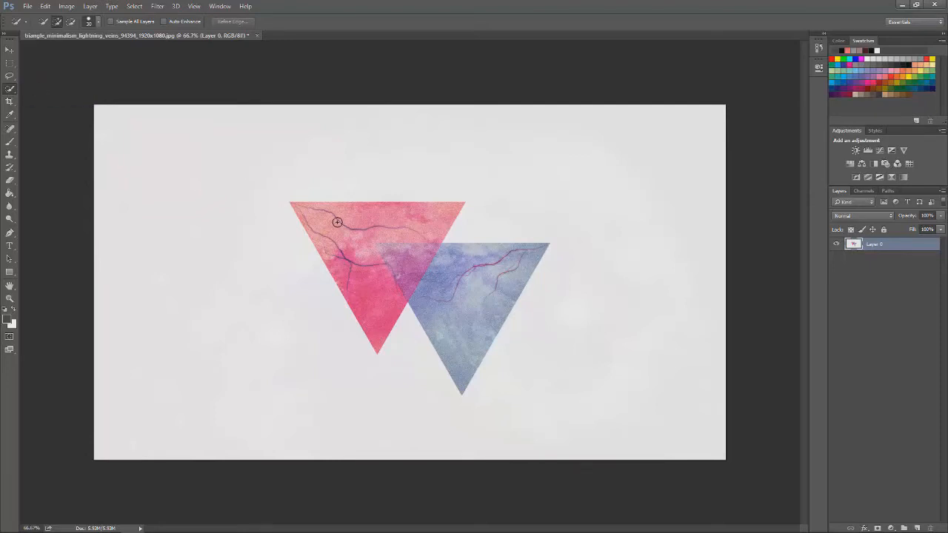
pyautogui.click(338, 223)
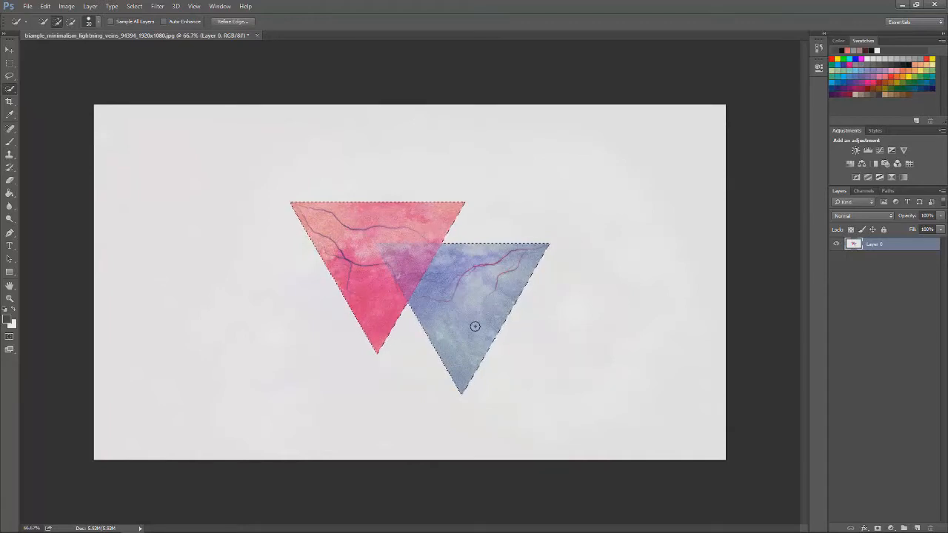
pyautogui.moveTo(569, 285)
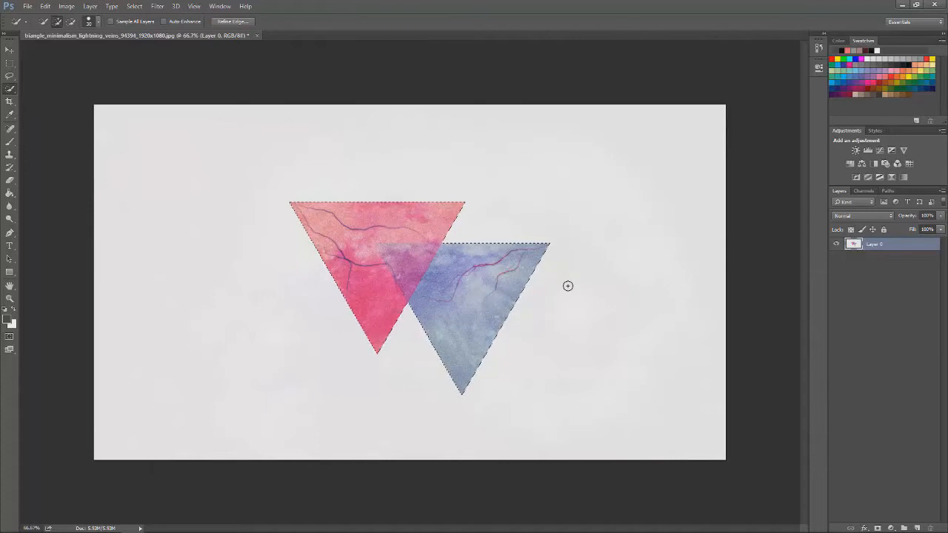
pyautogui.press('Delete')
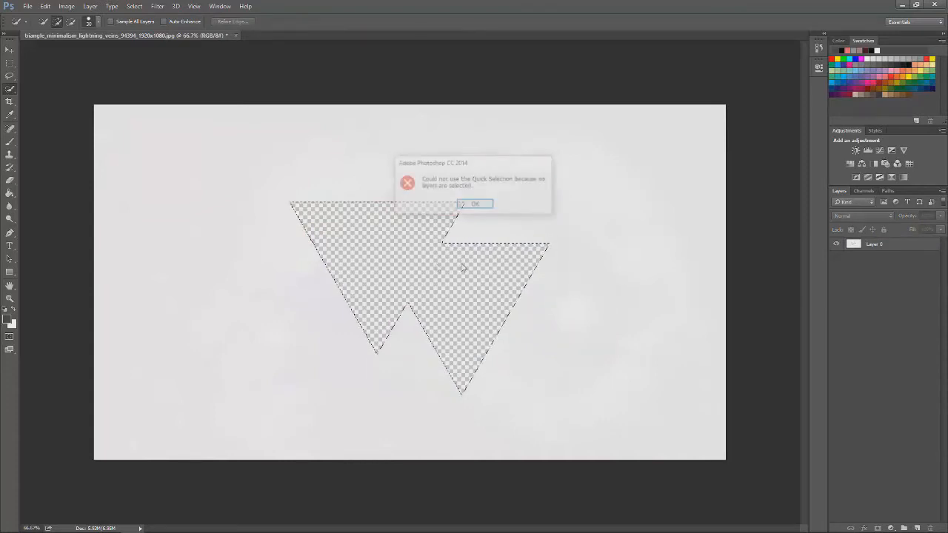
# Dismiss the error and invert the selection so everything outside the triangle holes is selected
pyautogui.click(474, 205)
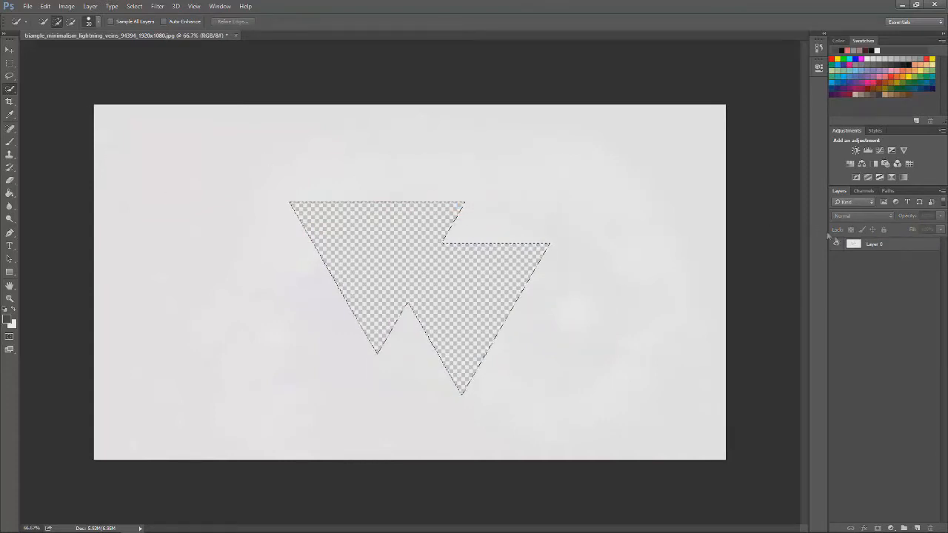
pyautogui.rightClick(874, 243)
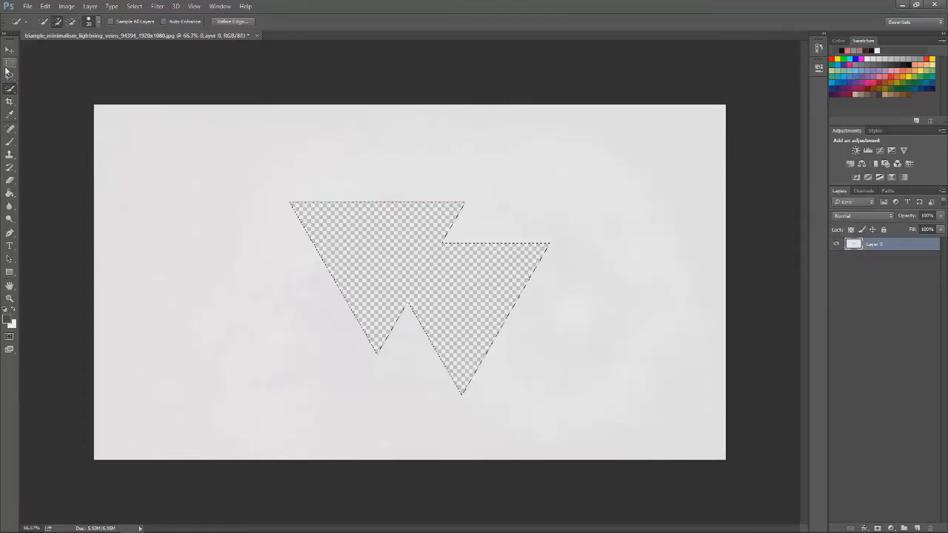
pyautogui.click(133, 6)
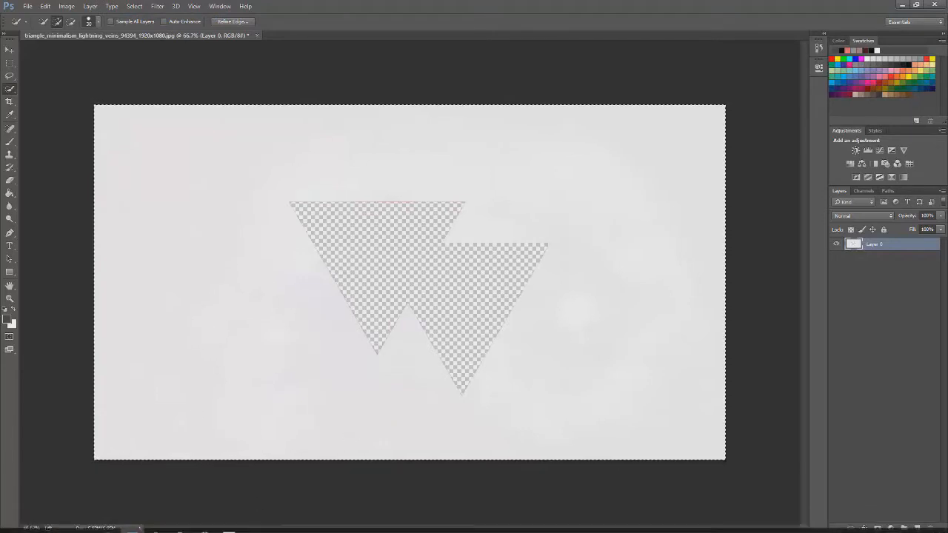
pyautogui.moveTo(204, 524)
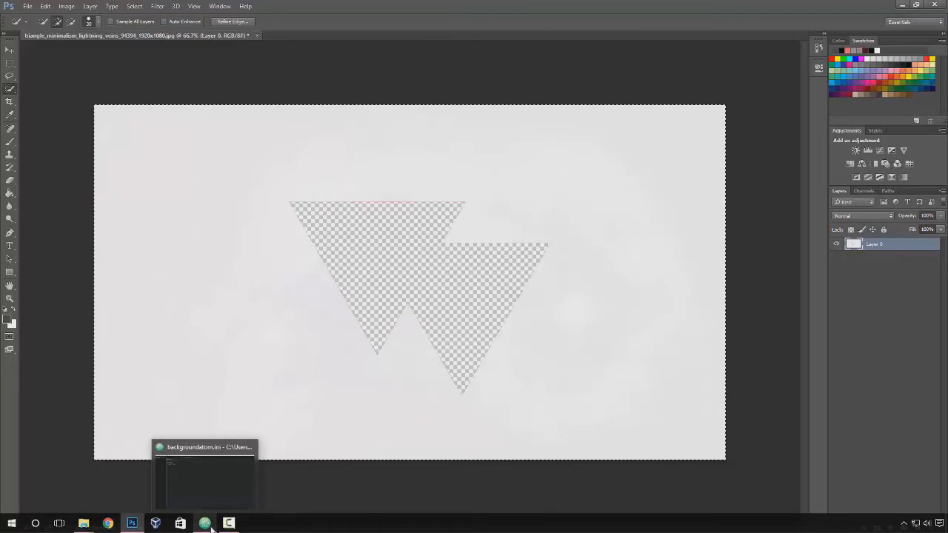
# Confirm backgroundatom.ini uses ImageName=Atom.png, then show the atom\Background folder in File Explorer
pyautogui.click(204, 474)
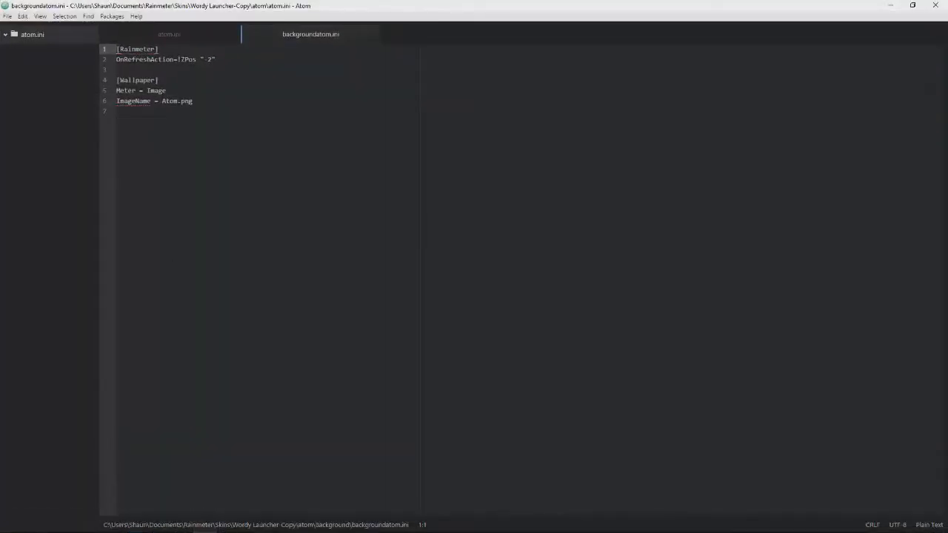
pyautogui.click(169, 34)
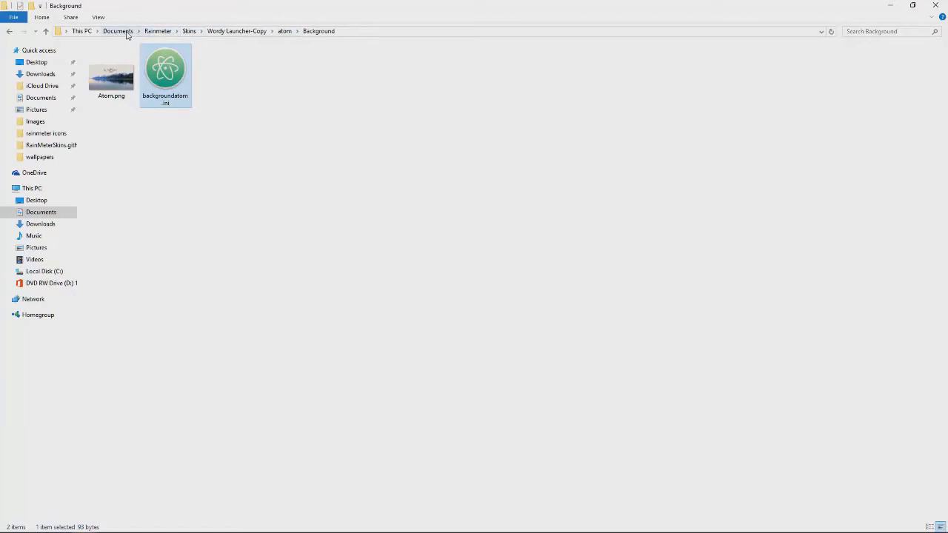
# Locate and select the atom logo jpg inside Documents\rainmeter icons
pyautogui.click(118, 31)
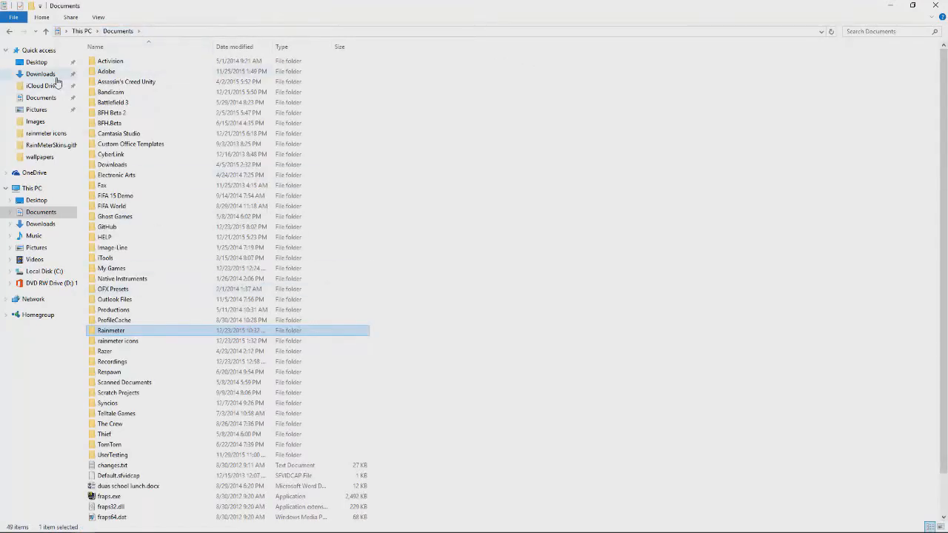
pyautogui.doubleClick(118, 340)
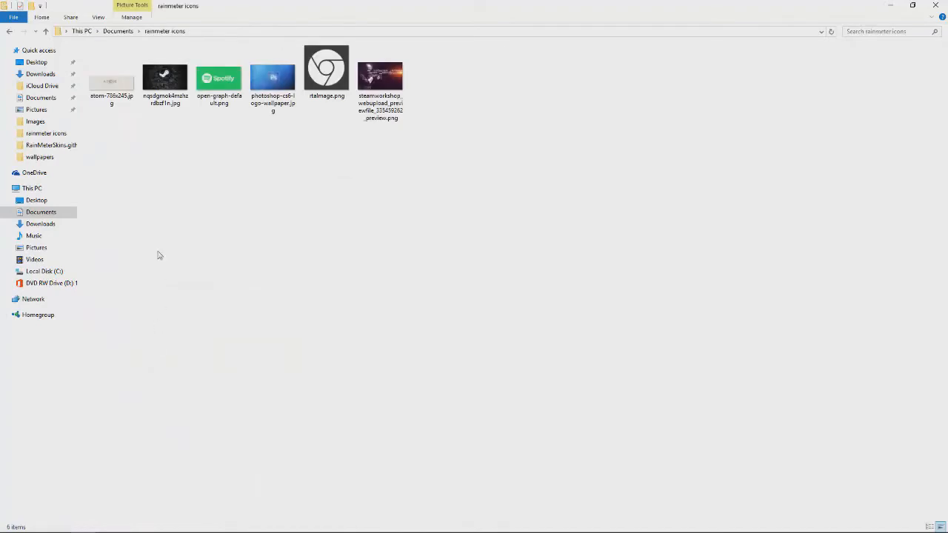
pyautogui.click(166, 77)
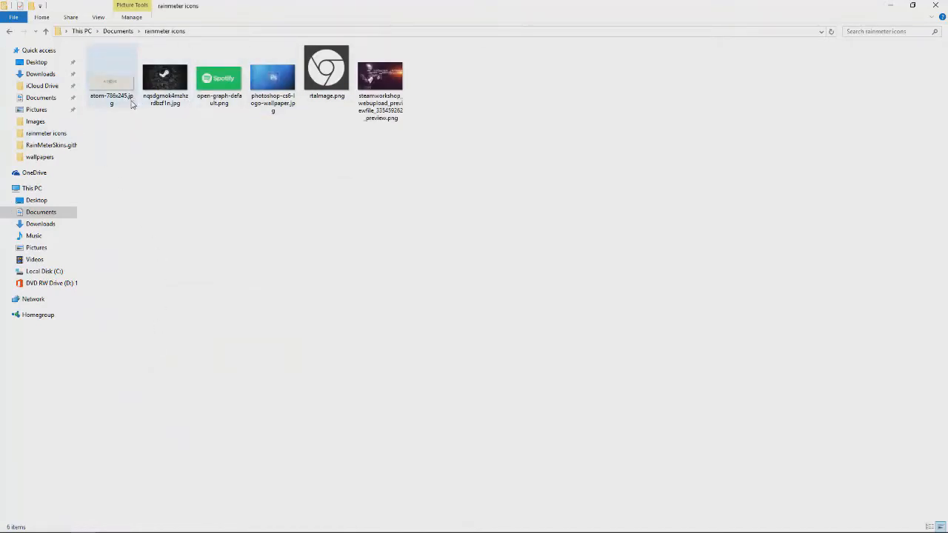
pyautogui.click(112, 77)
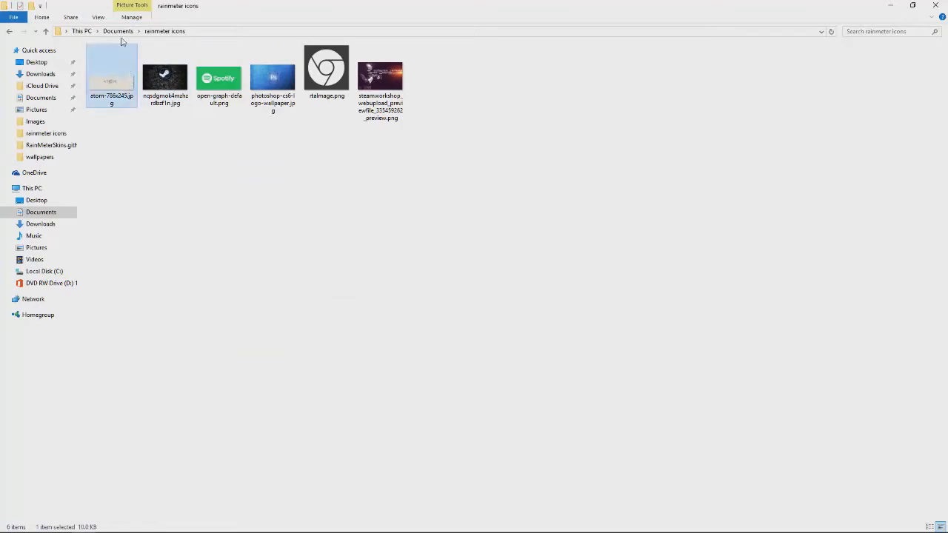
# Return to Documents and reopen the rainmeter icons folder
pyautogui.click(119, 31)
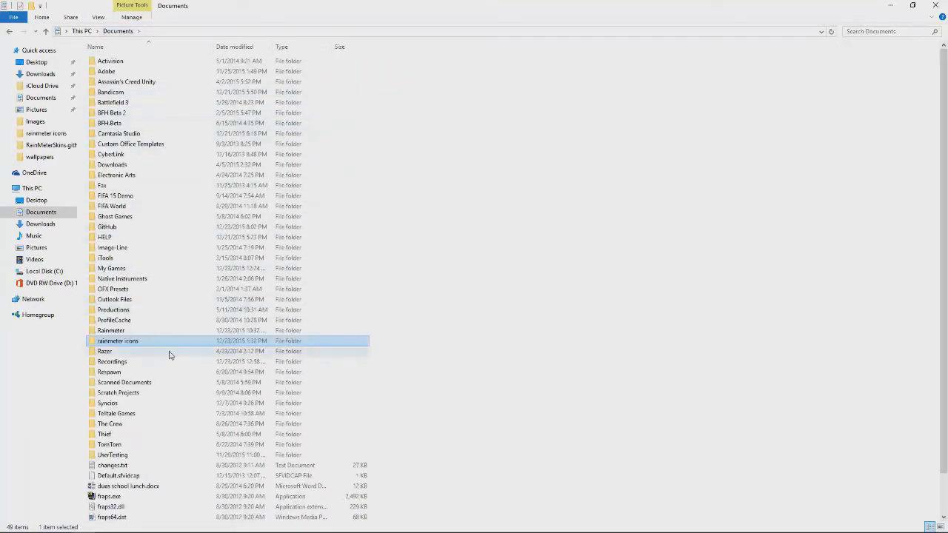
pyautogui.click(119, 340)
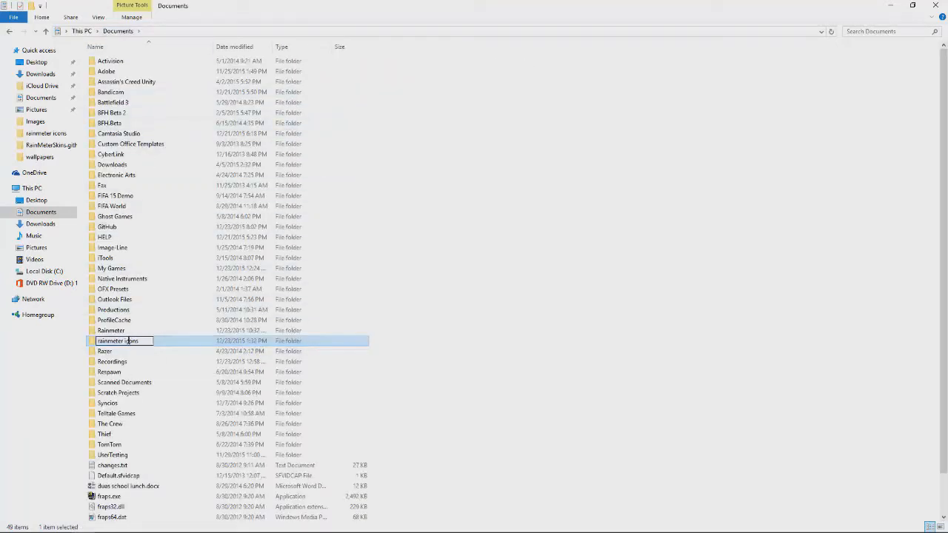
pyautogui.doubleClick(119, 341)
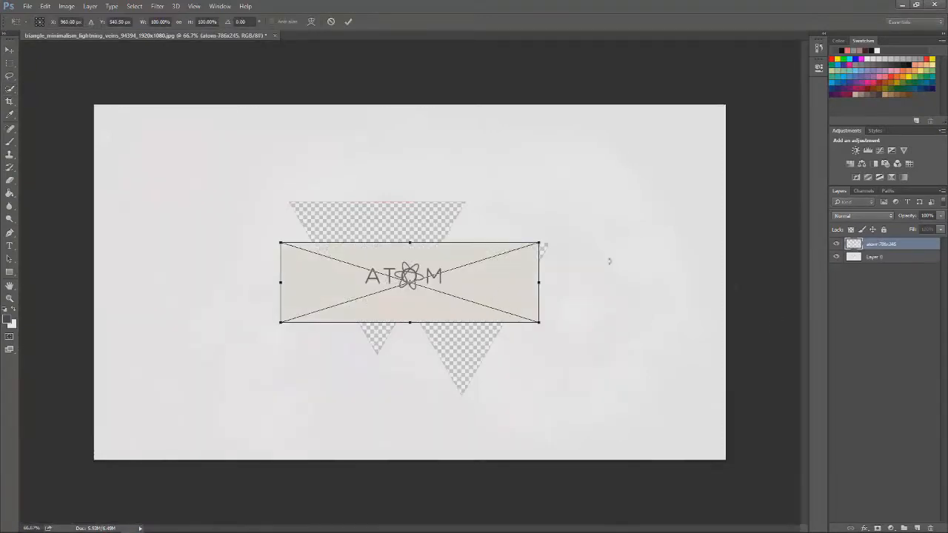
pyautogui.moveTo(738, 299)
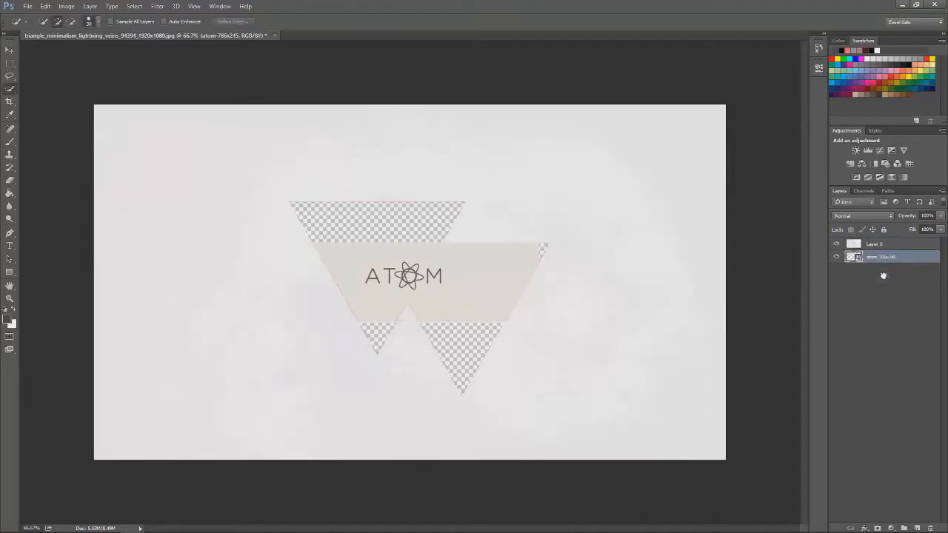
pyautogui.moveTo(471, 296)
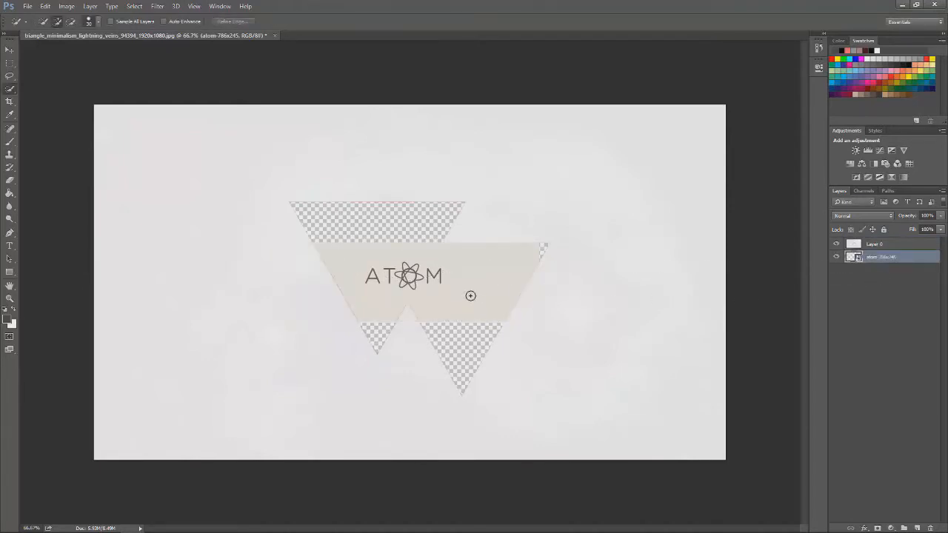
# Free-transform the Atom logo layer, stretching it vertically and horizontally to cover both triangles
pyautogui.click(9, 51)
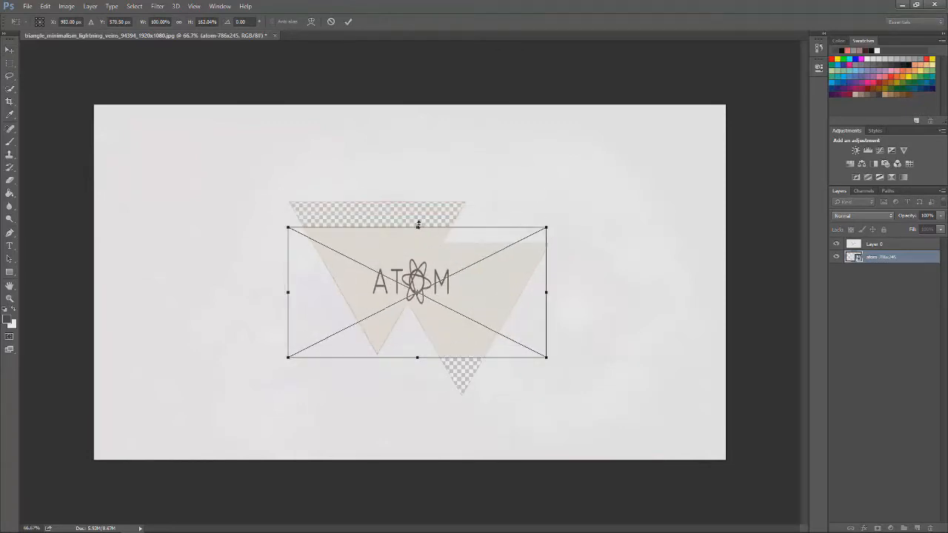
pyautogui.moveTo(418, 228); pyautogui.dragTo(418, 195)
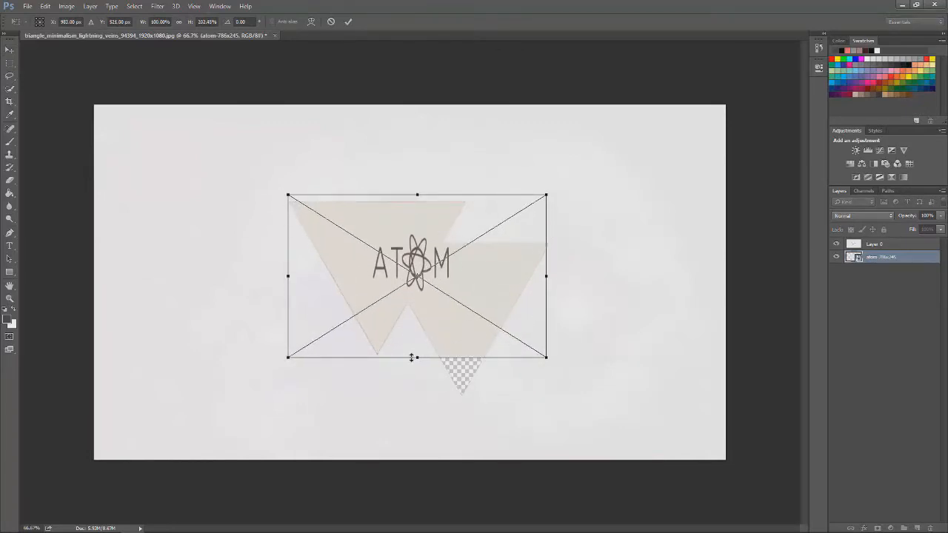
pyautogui.moveTo(415, 357); pyautogui.dragTo(417, 401)
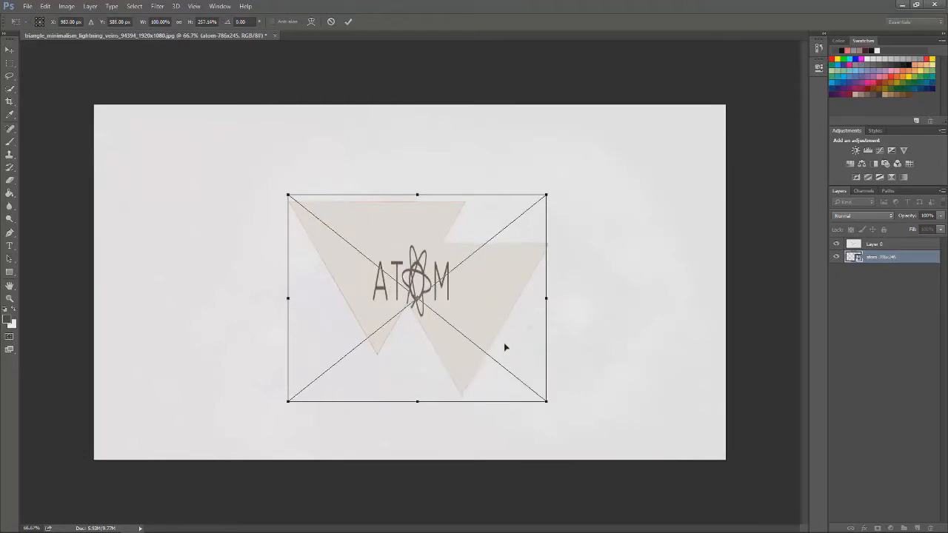
pyautogui.moveTo(546, 297); pyautogui.dragTo(637, 297)
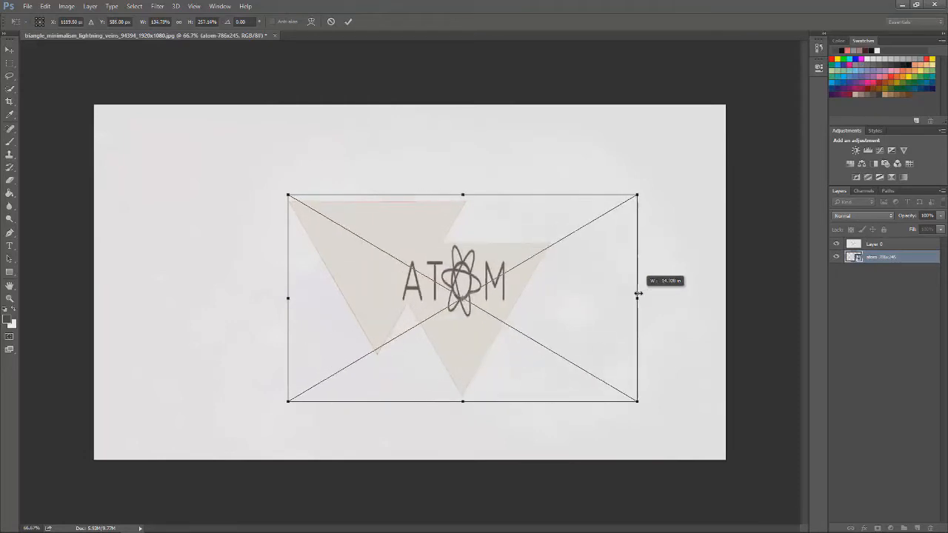
pyautogui.moveTo(287, 298); pyautogui.dragTo(219, 298)
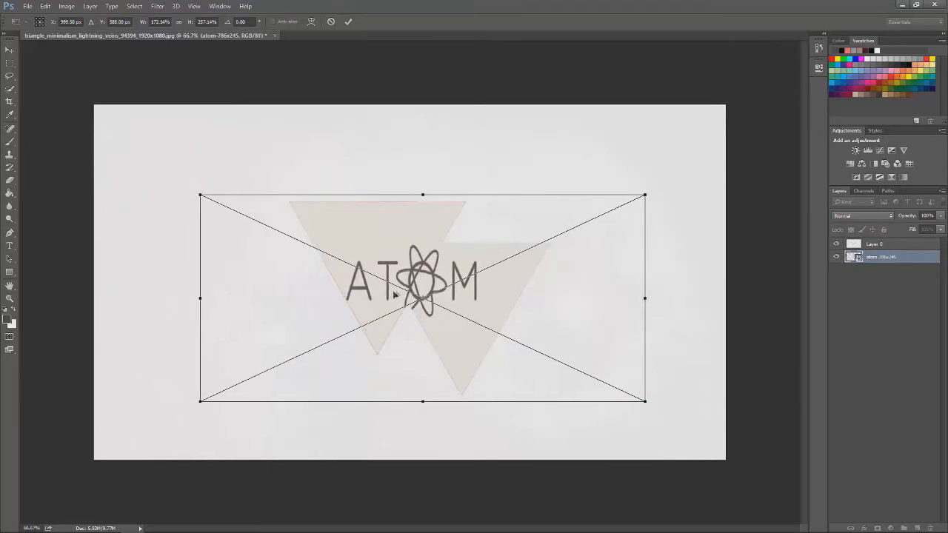
# Nudge the enlarged logo into its final centered position over the triangle cutouts
pyautogui.moveTo(422, 298); pyautogui.dragTo(428, 304)
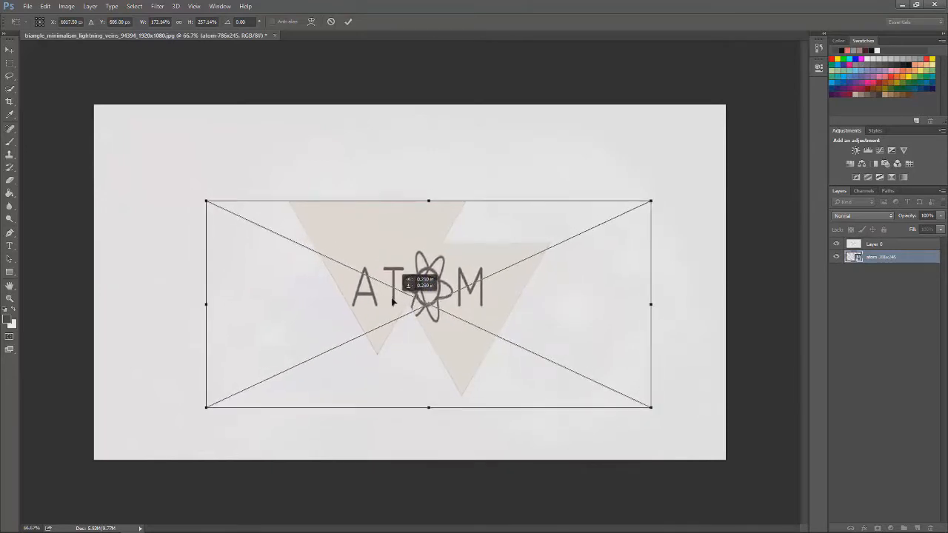
pyautogui.moveTo(426, 304); pyautogui.dragTo(427, 291)
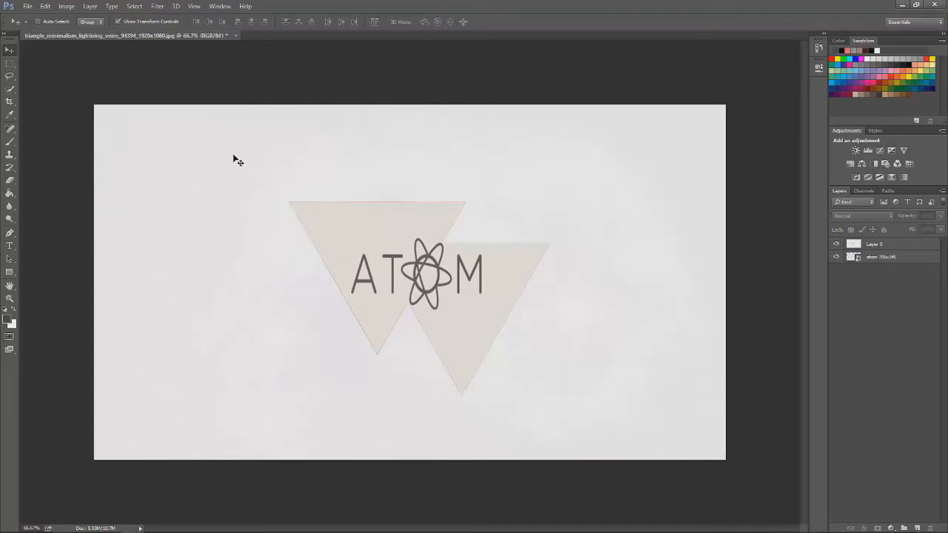
pyautogui.moveTo(258, 243)
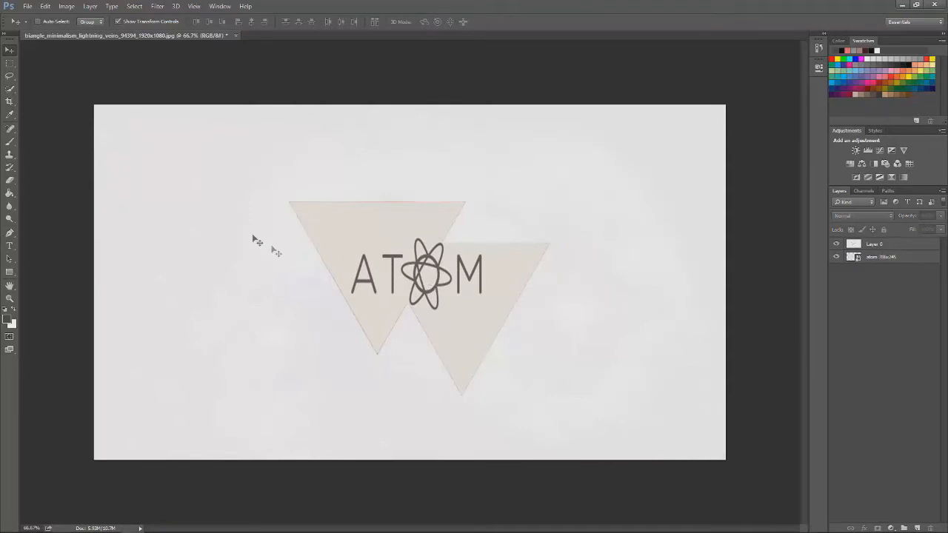
pyautogui.moveTo(276, 441)
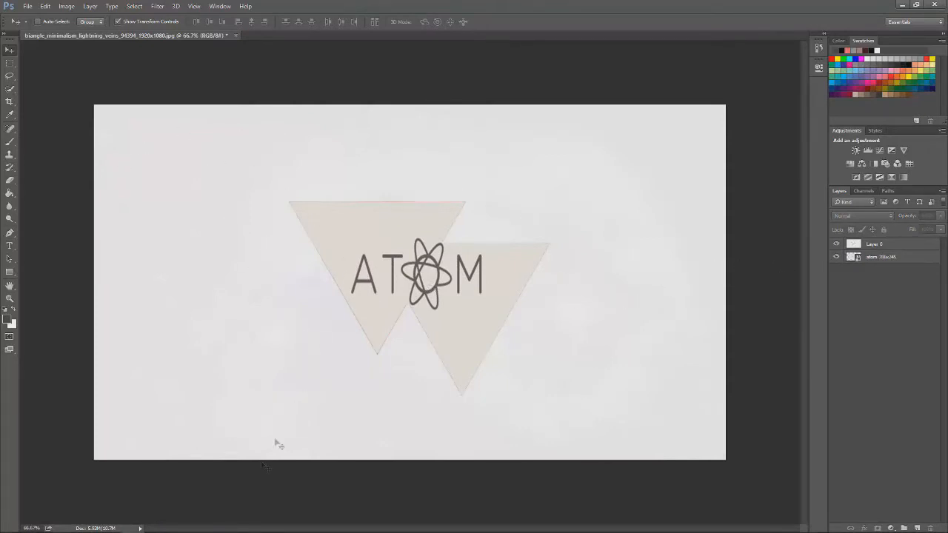
# Start Save As and browse to Rainmeter\Skins\Wordy Launcher-Copy\atom\Background
pyautogui.click(27, 5)
pyautogui.write('Atom.png')
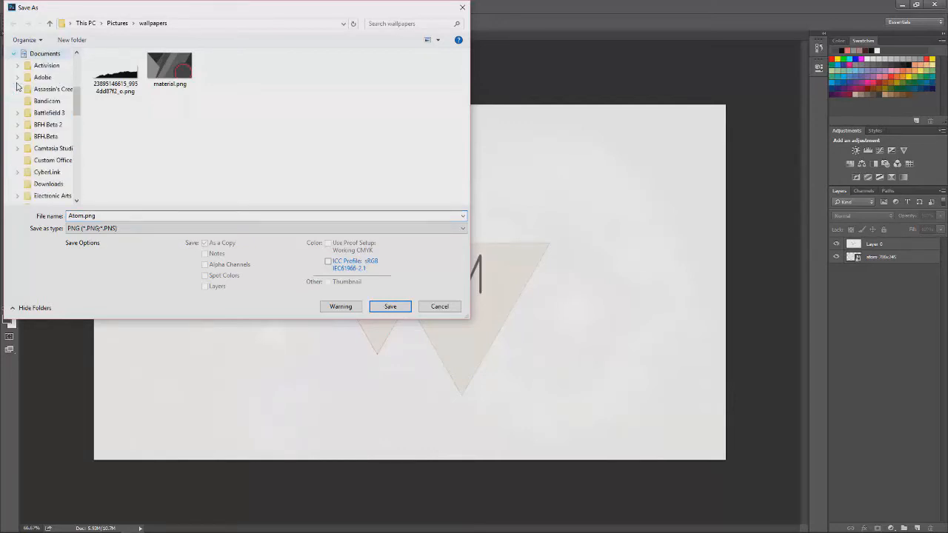
pyautogui.scroll(-3)
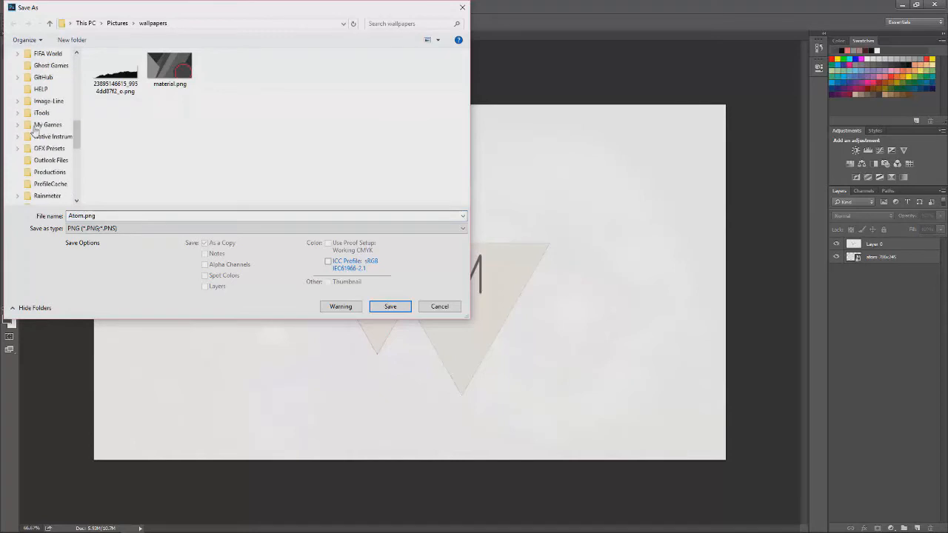
pyautogui.click(47, 125)
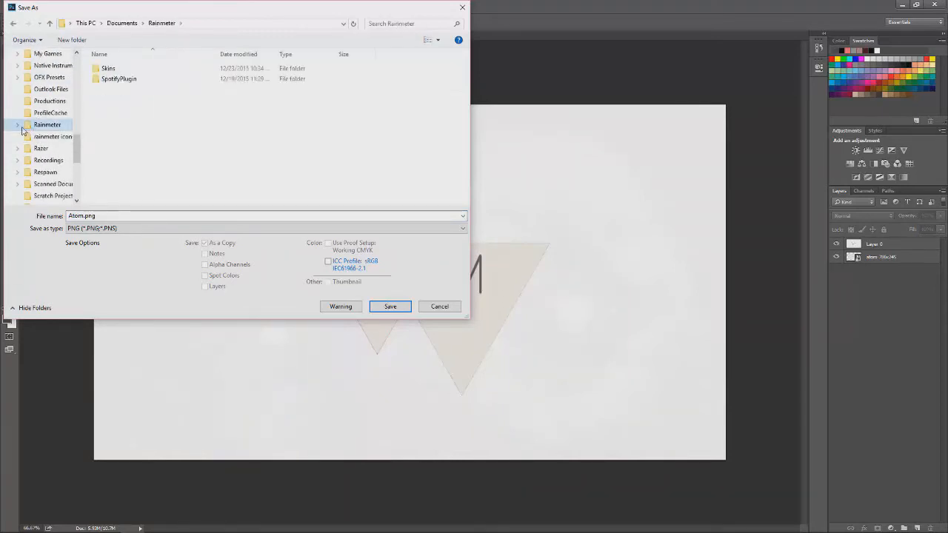
pyautogui.doubleClick(108, 69)
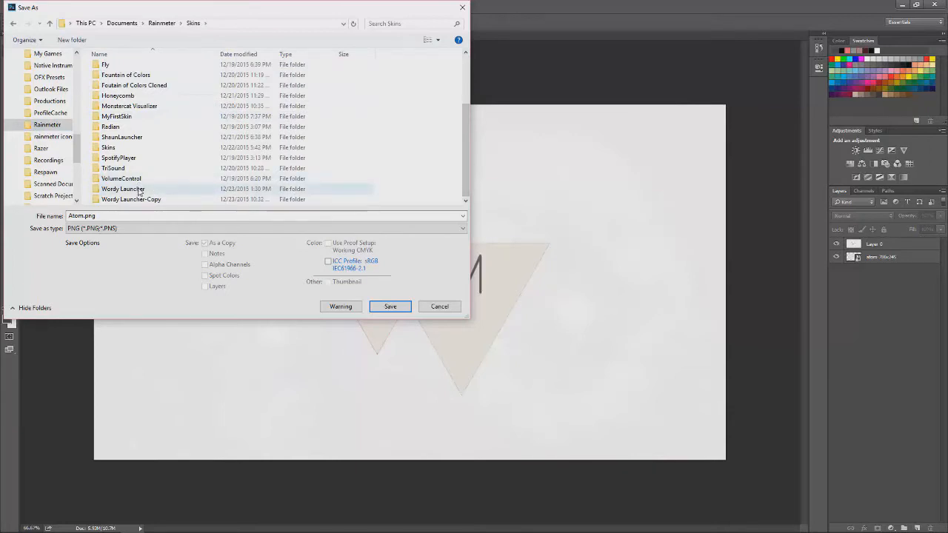
pyautogui.moveTo(130, 199)
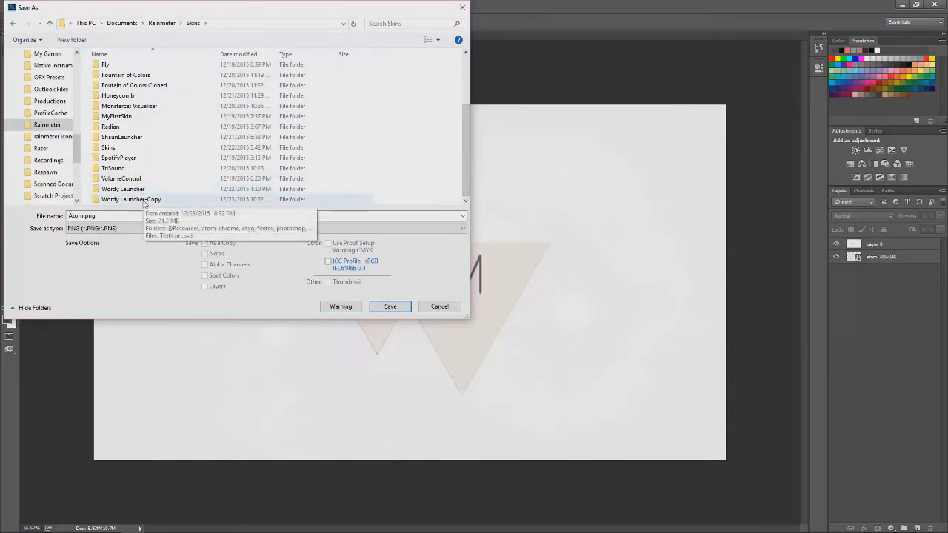
pyautogui.doubleClick(130, 198)
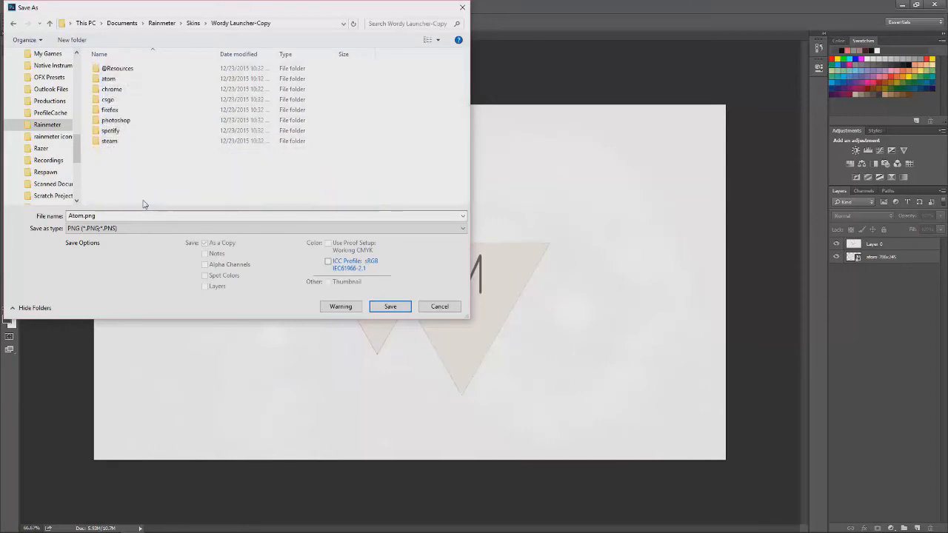
pyautogui.click(108, 79)
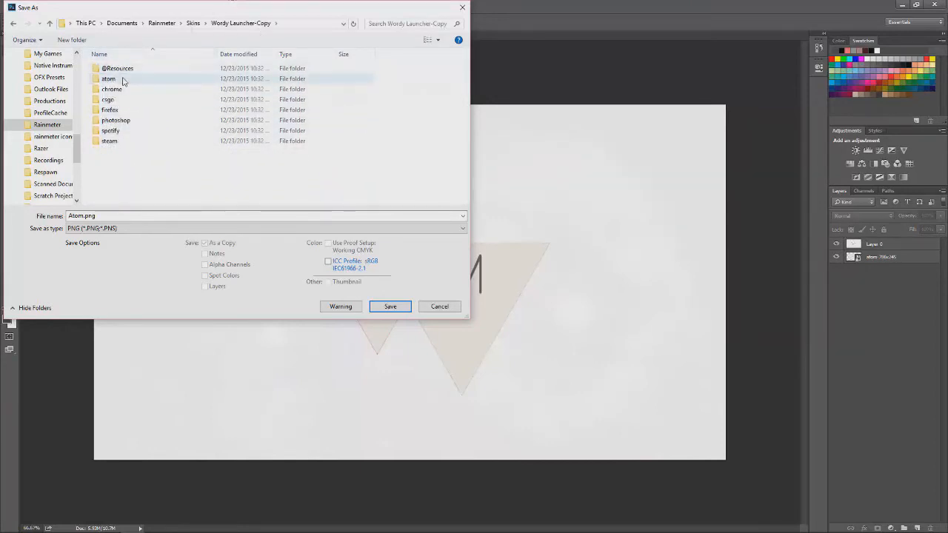
pyautogui.doubleClick(108, 79)
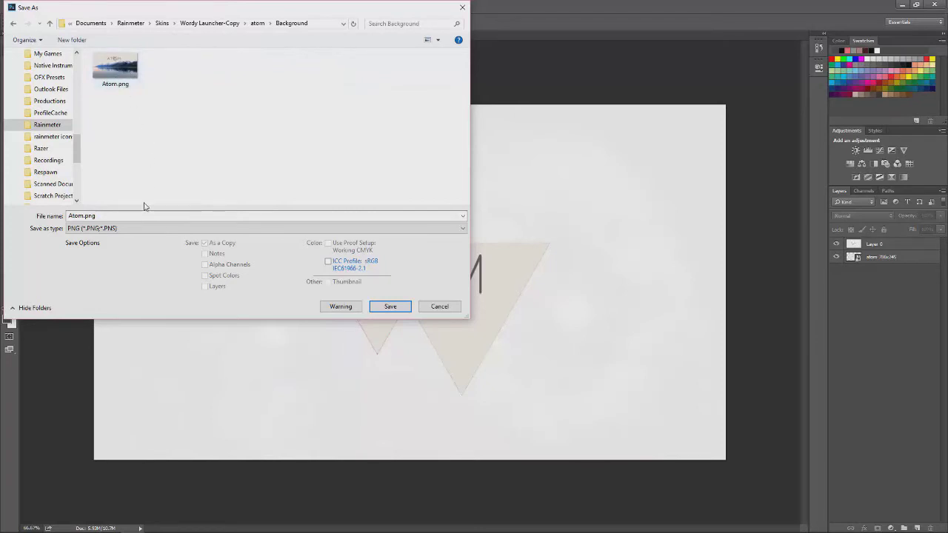
# Save the composed wallpaper as Atom.png, replacing the existing file and accepting PNG options
pyautogui.click(391, 305)
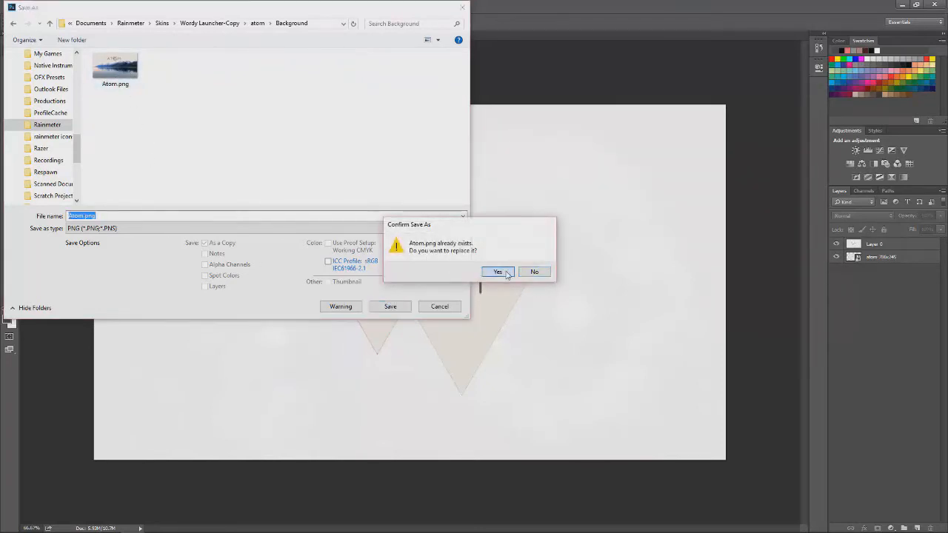
pyautogui.click(498, 273)
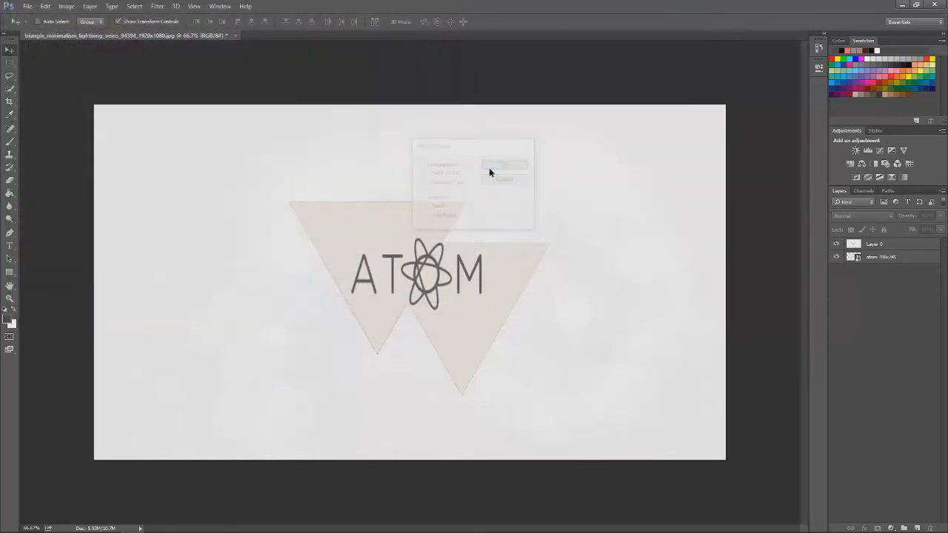
pyautogui.click(504, 164)
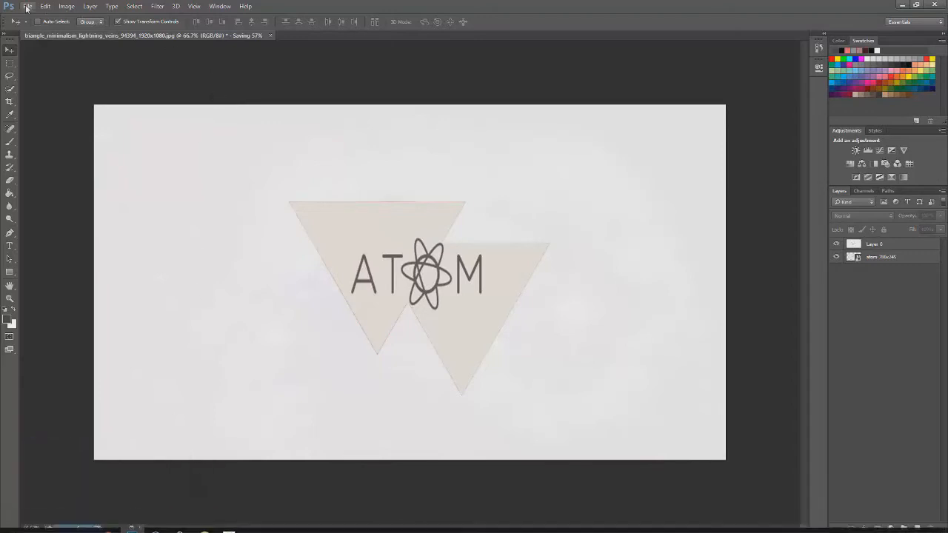
# Use Photoshop's File menu commands to start opening the text icon template
pyautogui.click(27, 6)
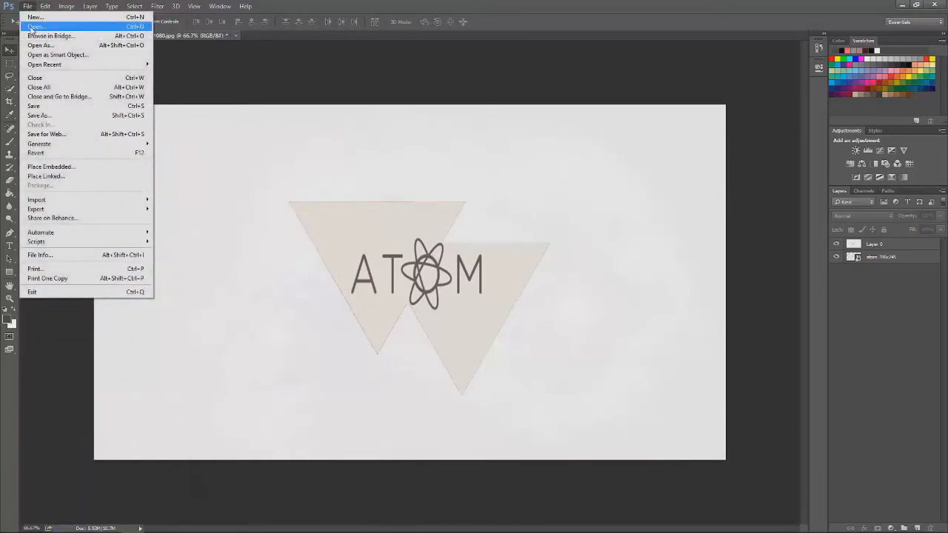
pyautogui.click(36, 27)
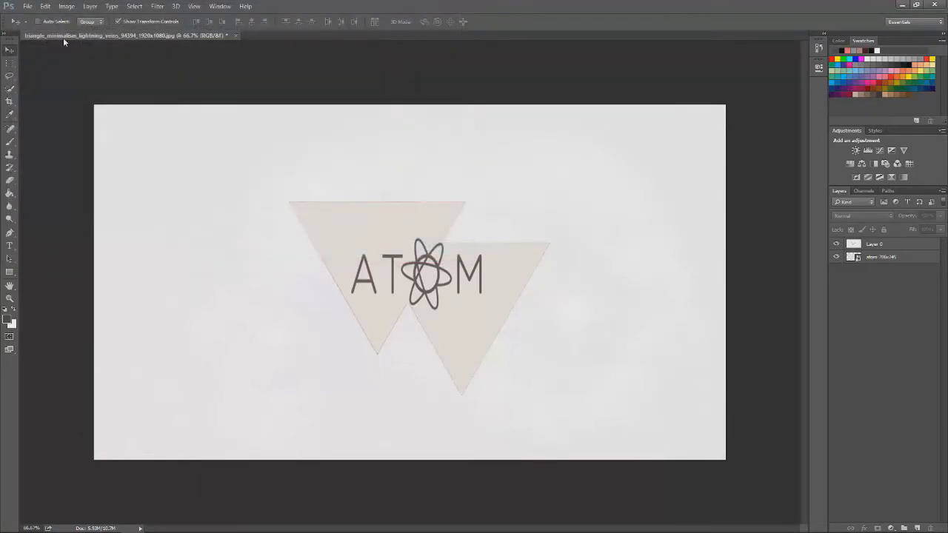
pyautogui.click(26, 6)
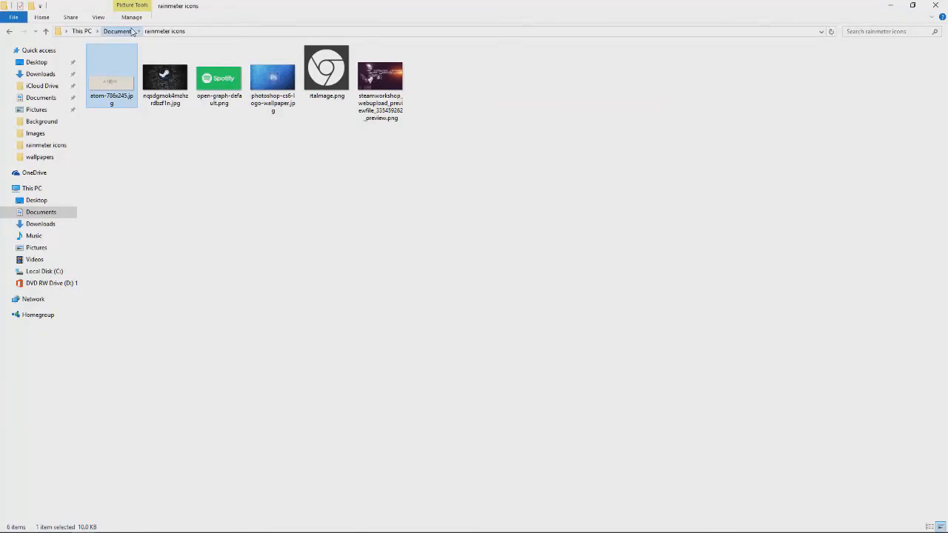
# Browse Documents to the Rainmeter Skins launcher folder and cancel the New document dialog, leaving TextIcon.psd's Steam layer
pyautogui.click(118, 31)
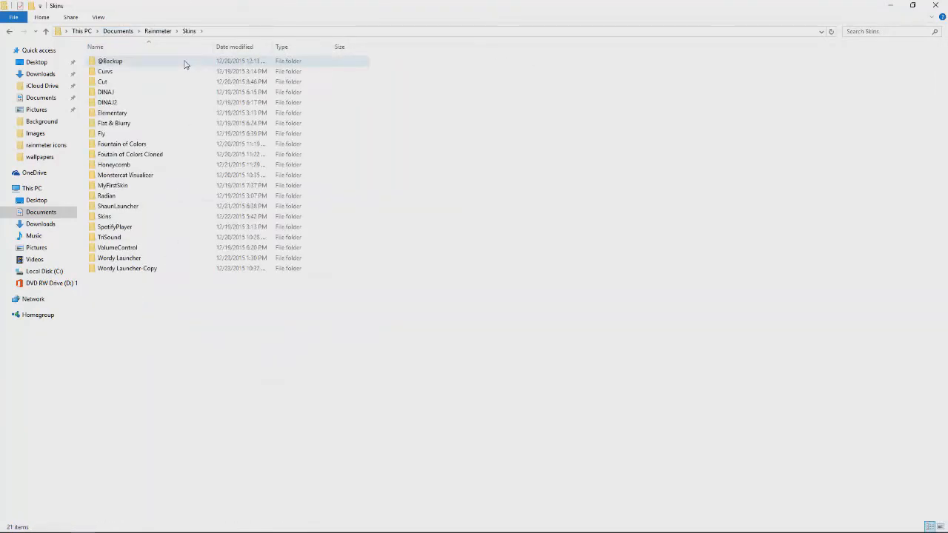
pyautogui.doubleClick(119, 257)
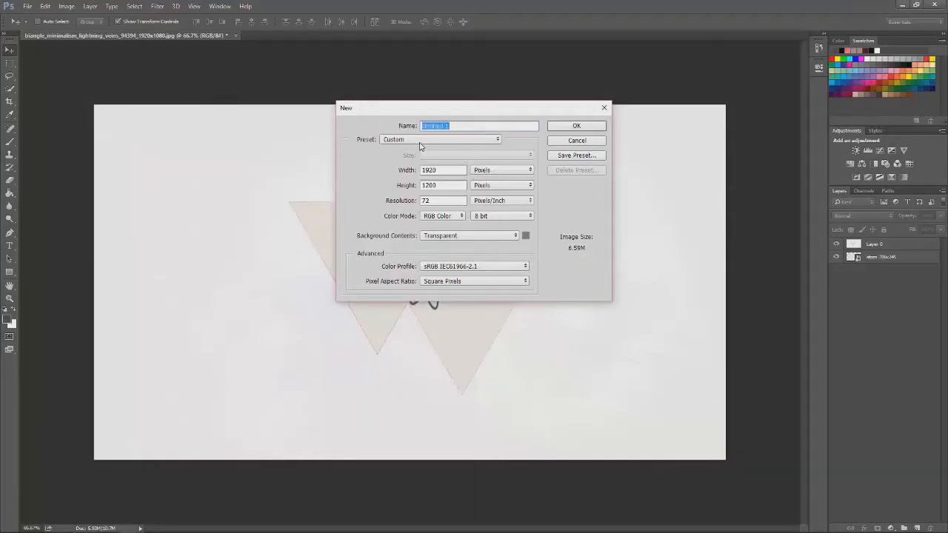
pyautogui.moveTo(566, 141)
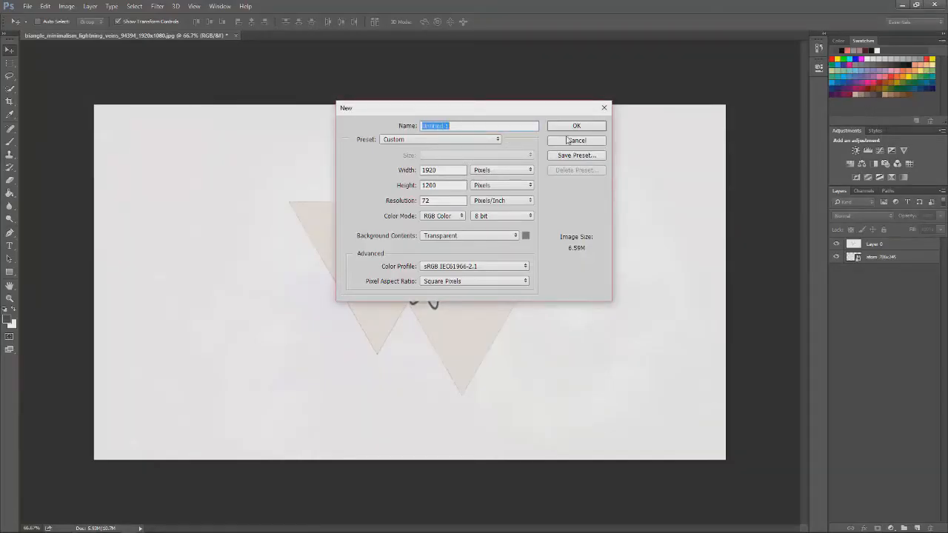
pyautogui.click(577, 141)
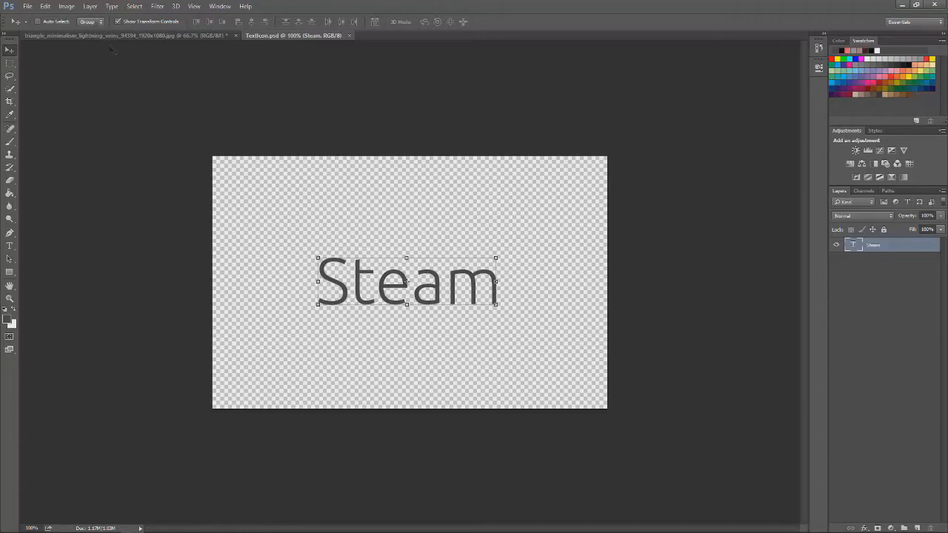
pyautogui.click(65, 6)
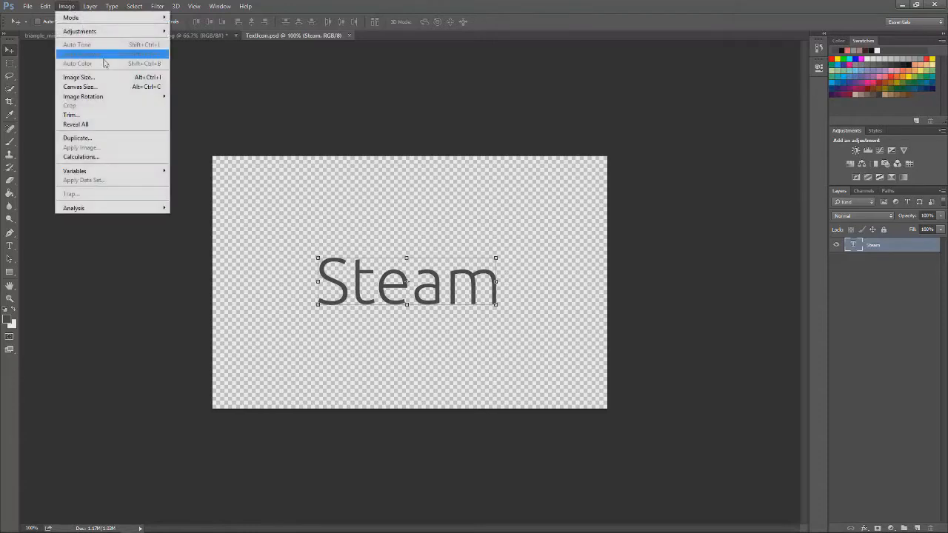
pyautogui.click(77, 77)
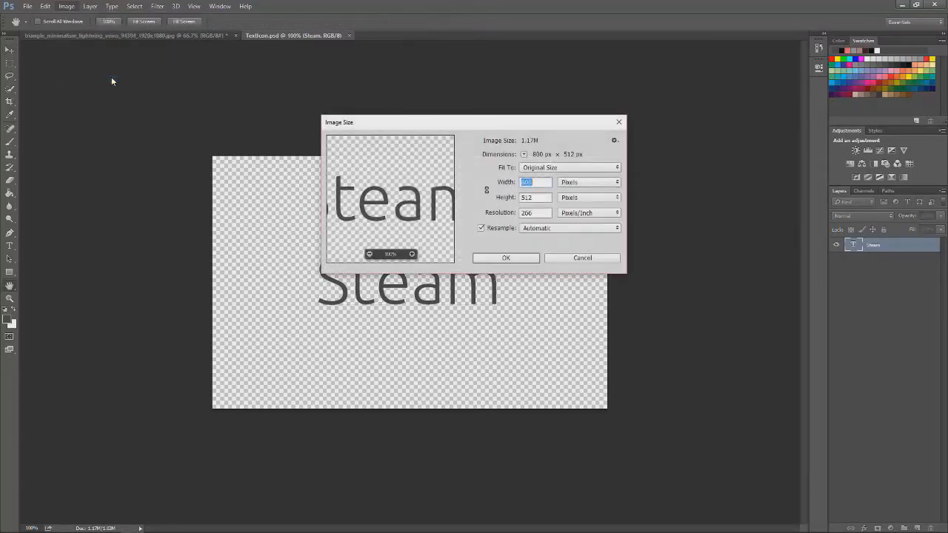
pyautogui.moveTo(536, 197)
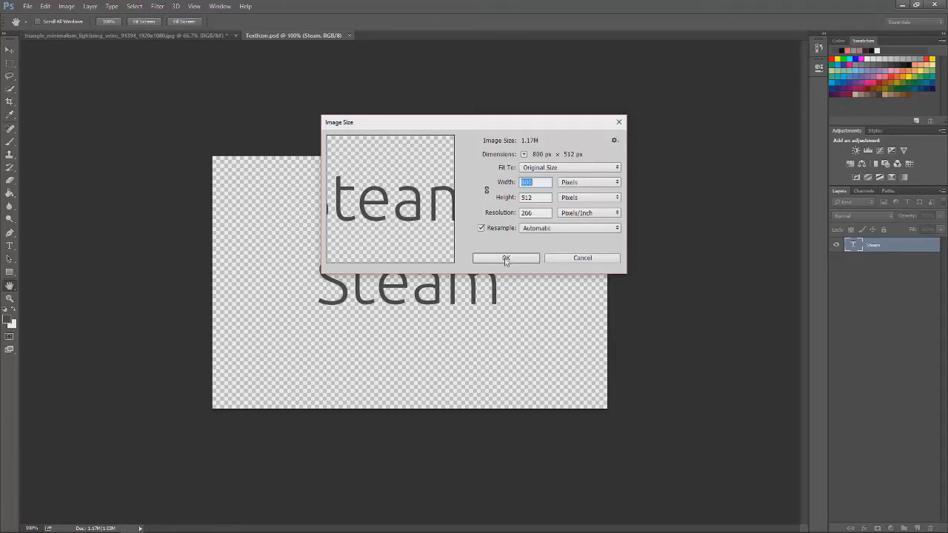
pyautogui.click(506, 258)
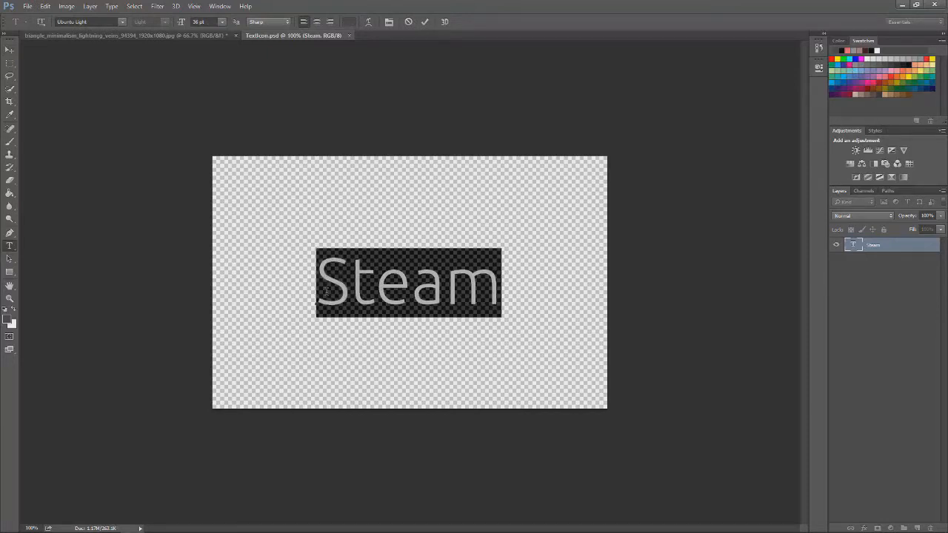
# Replace the text layer's 'Steam' with 'Atom' and commit the edit
pyautogui.write('Atom')
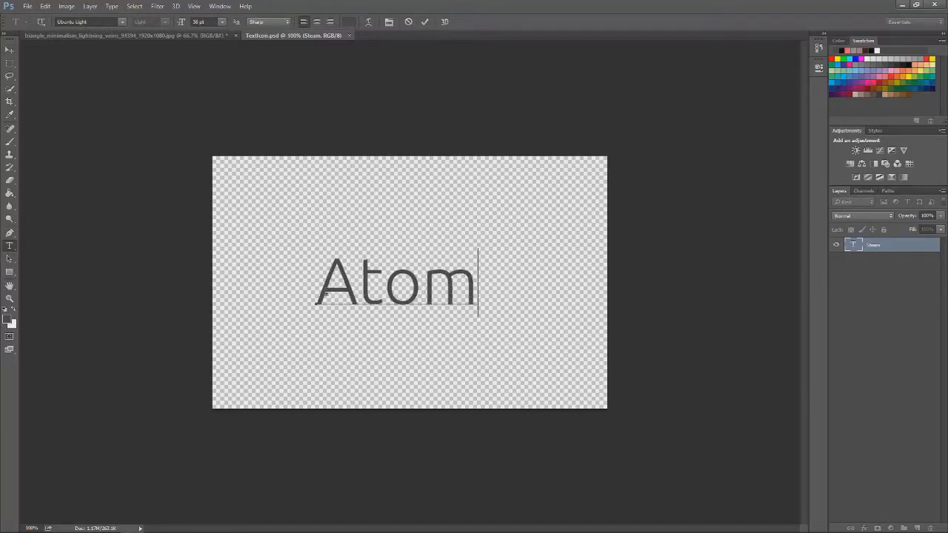
pyautogui.moveTo(293, 228)
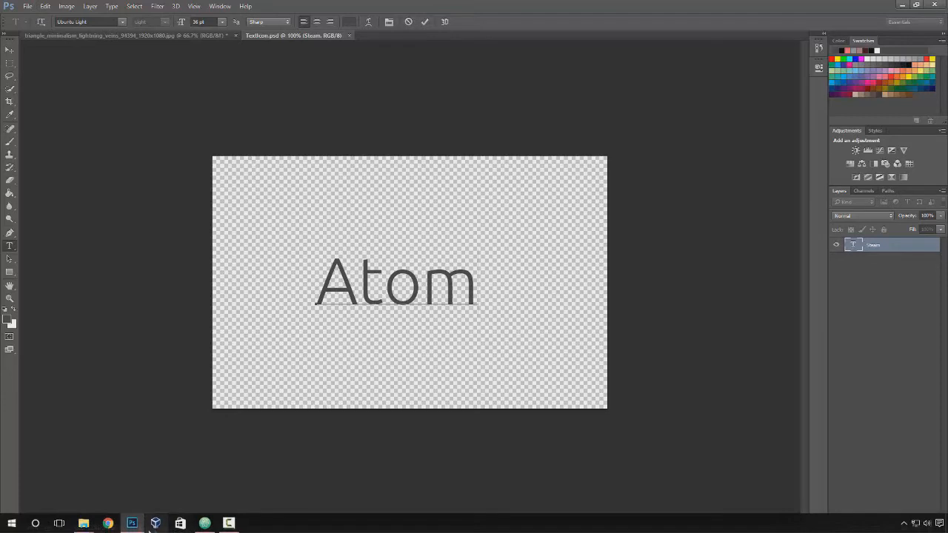
pyautogui.click(477, 285)
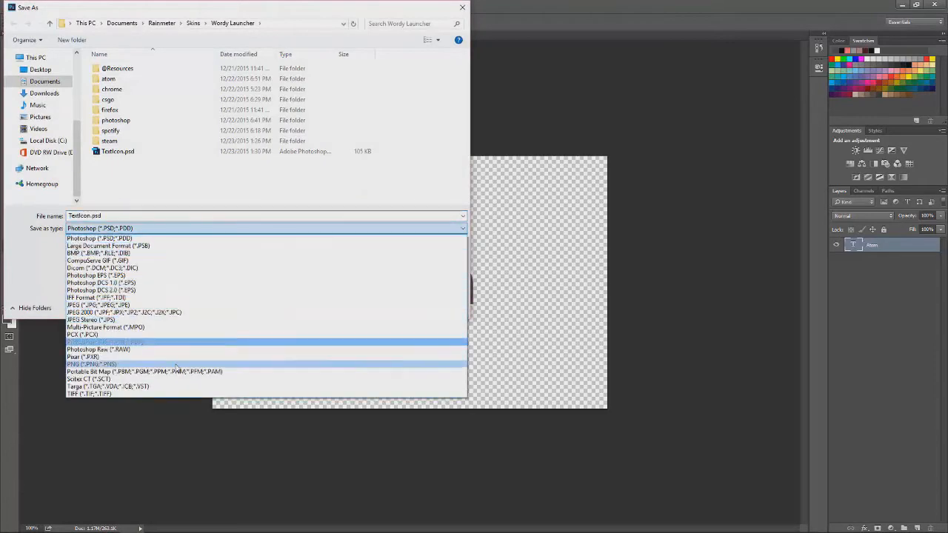
pyautogui.click(90, 364)
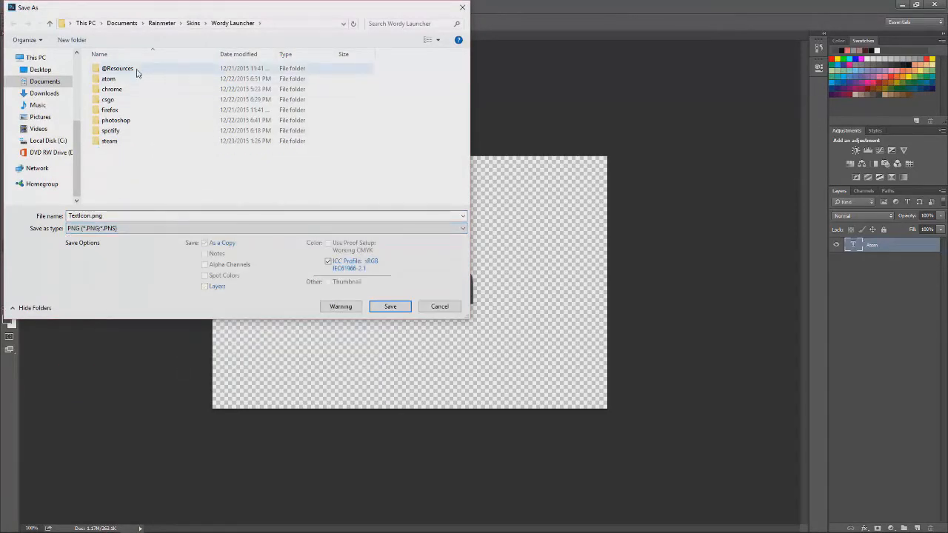
pyautogui.doubleClick(118, 68)
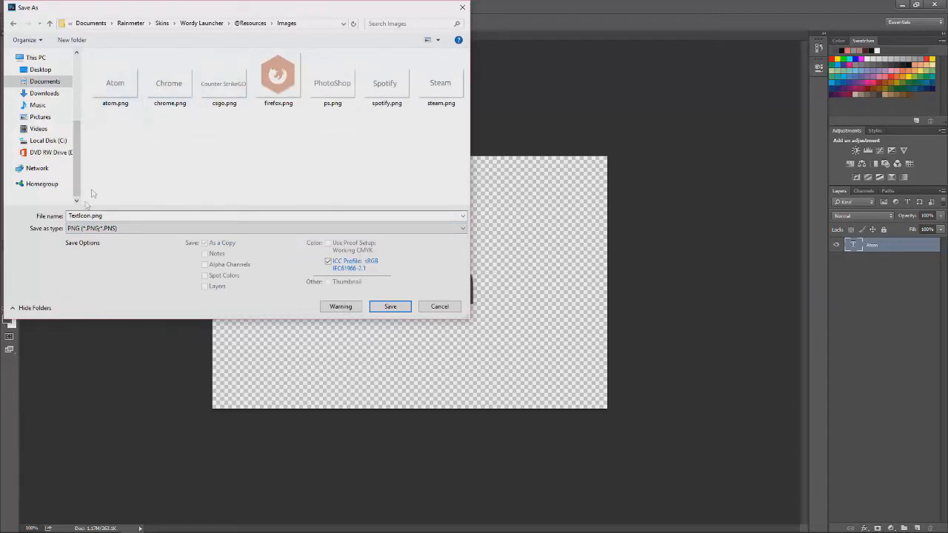
pyautogui.click(115, 77)
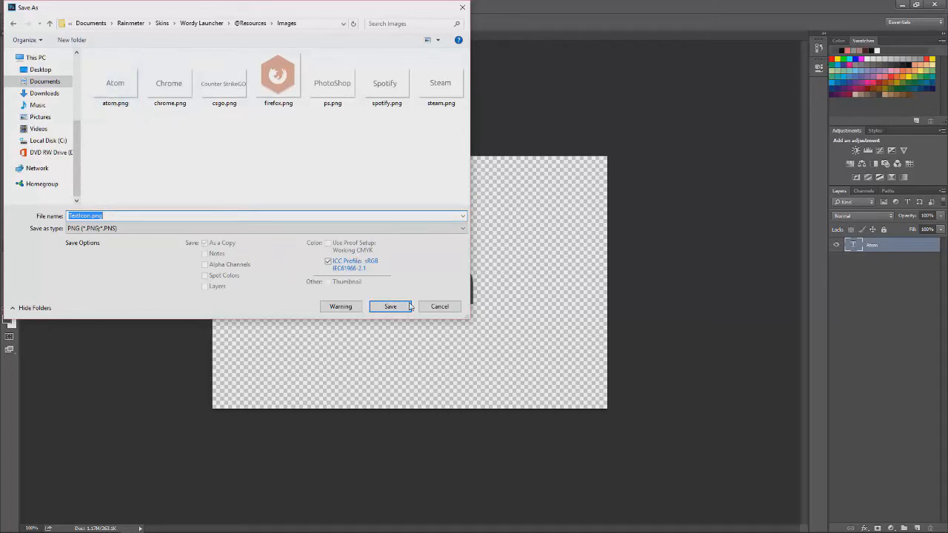
pyautogui.click(391, 305)
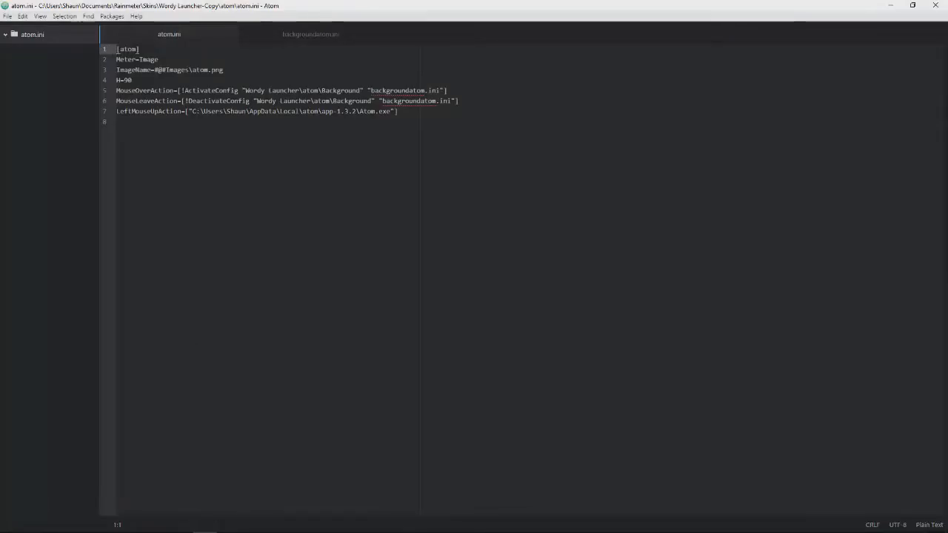
pyautogui.moveTo(36, 48)
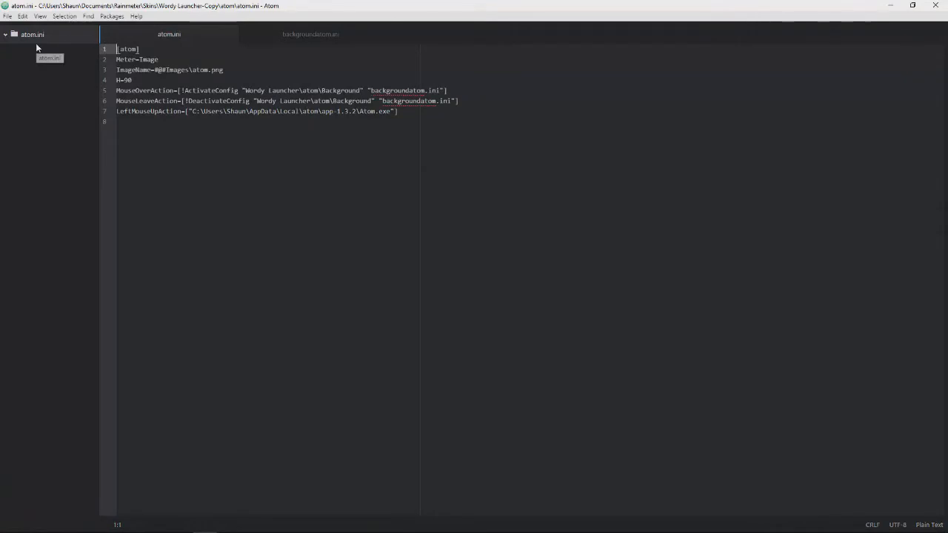
pyautogui.moveTo(74, 388)
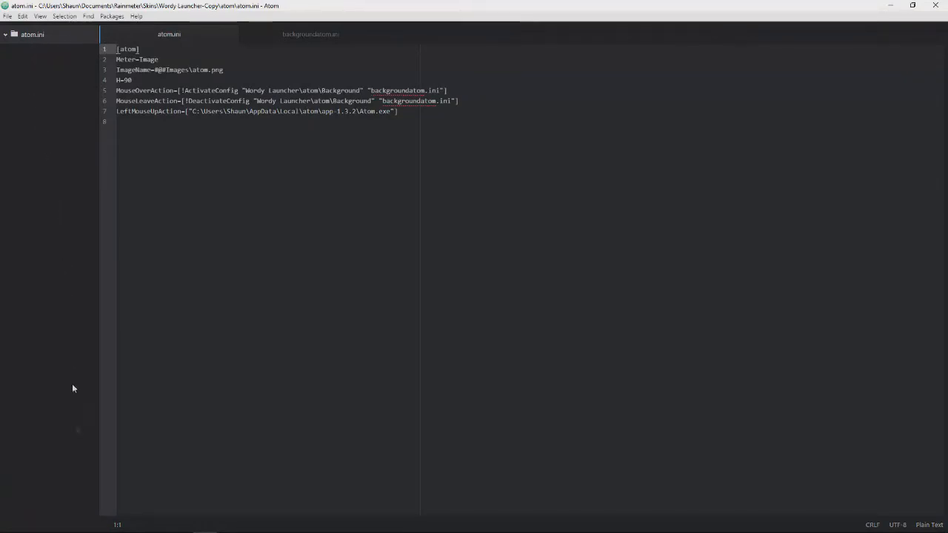
pyautogui.moveTo(83, 524)
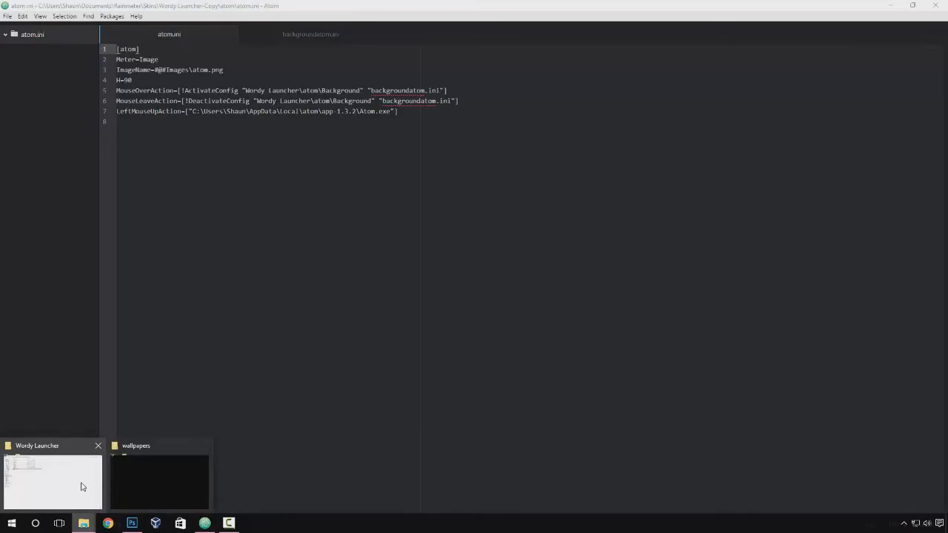
# Create a new folder named appname inside Skins > Wordy Launcher-Copy
pyautogui.click(52, 481)
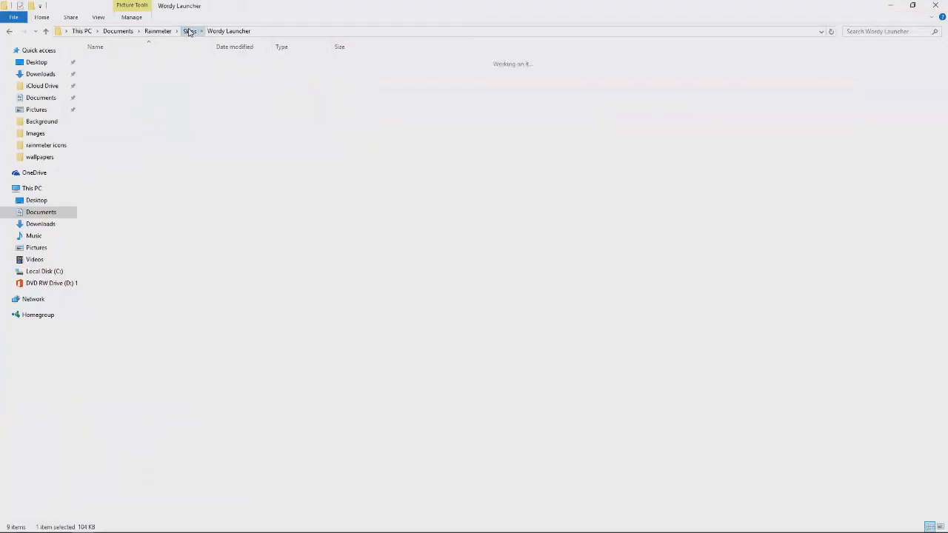
pyautogui.click(189, 31)
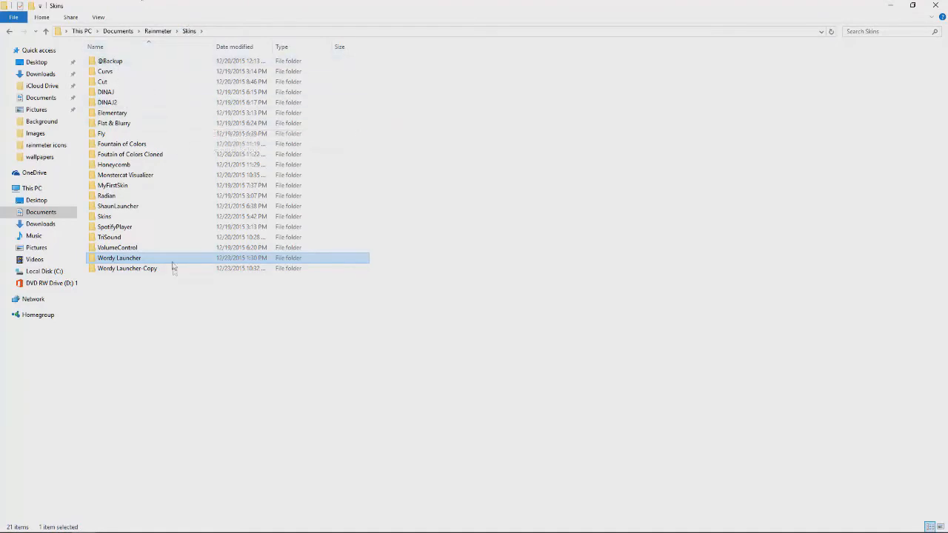
pyautogui.doubleClick(128, 268)
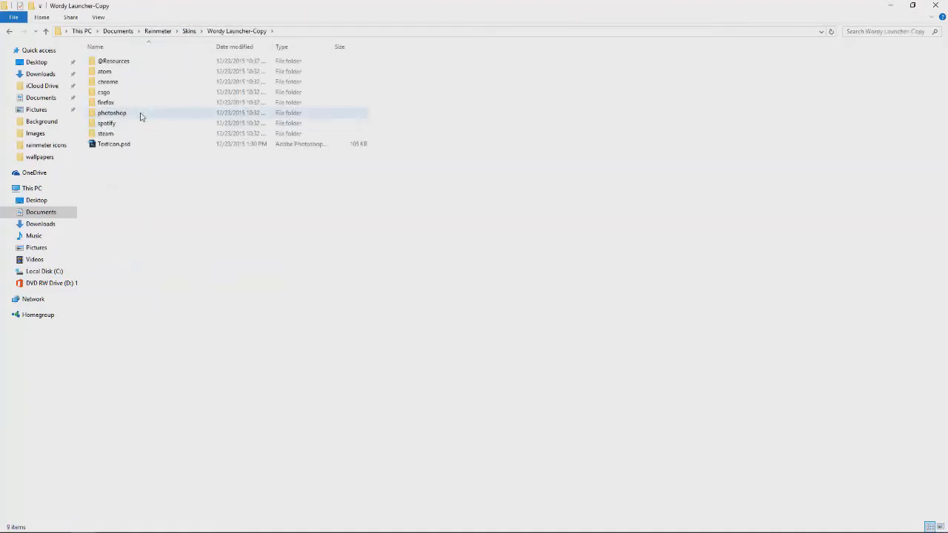
pyautogui.click(104, 71)
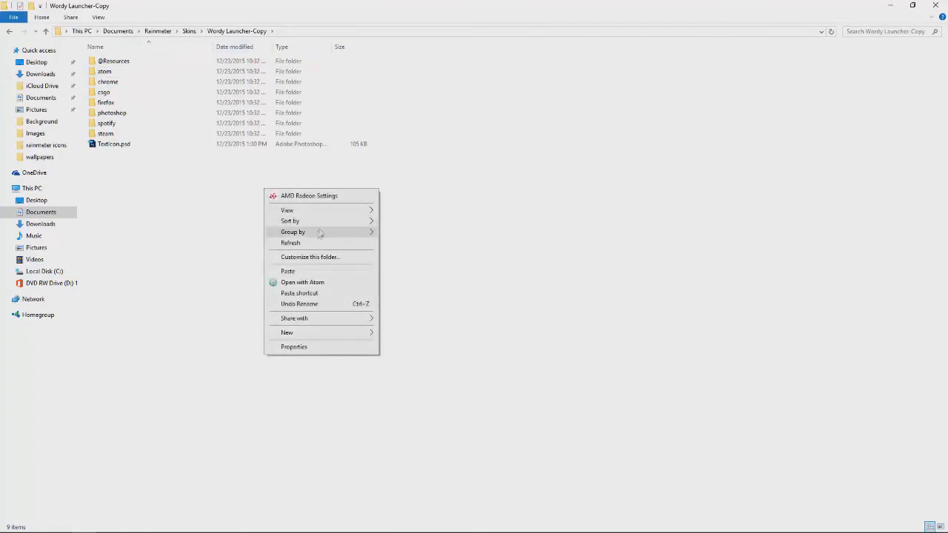
pyautogui.moveTo(338, 332)
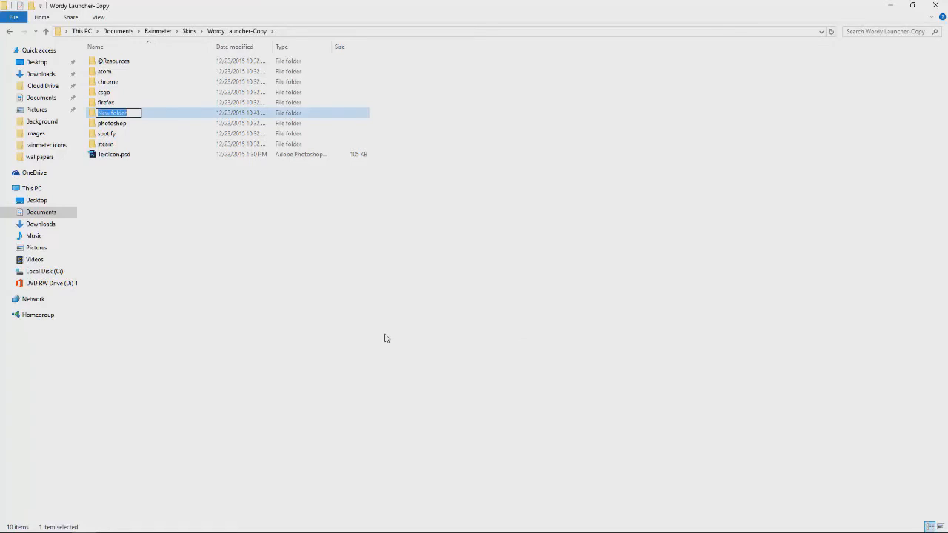
pyautogui.write('appname')
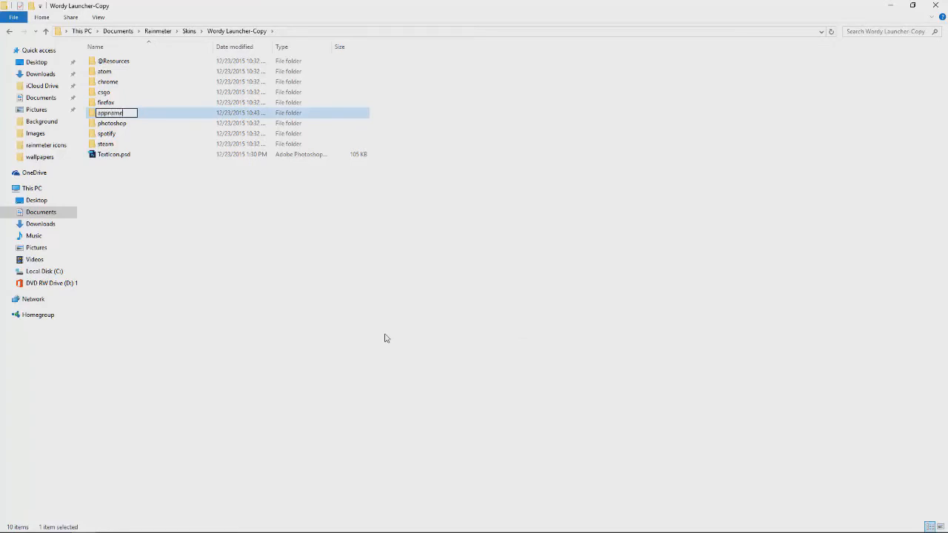
pyautogui.press('Return')
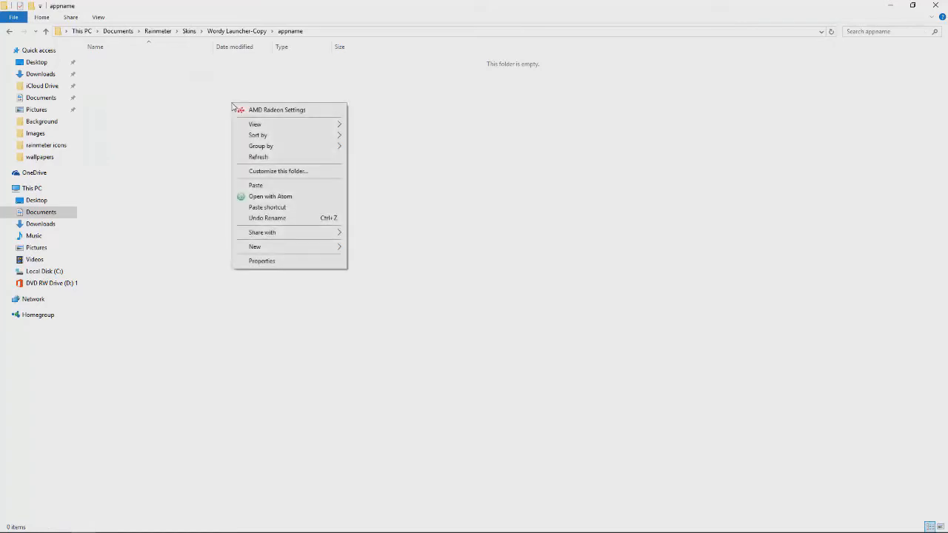
# Create a Background subfolder inside appname and enter it
pyautogui.click(255, 246)
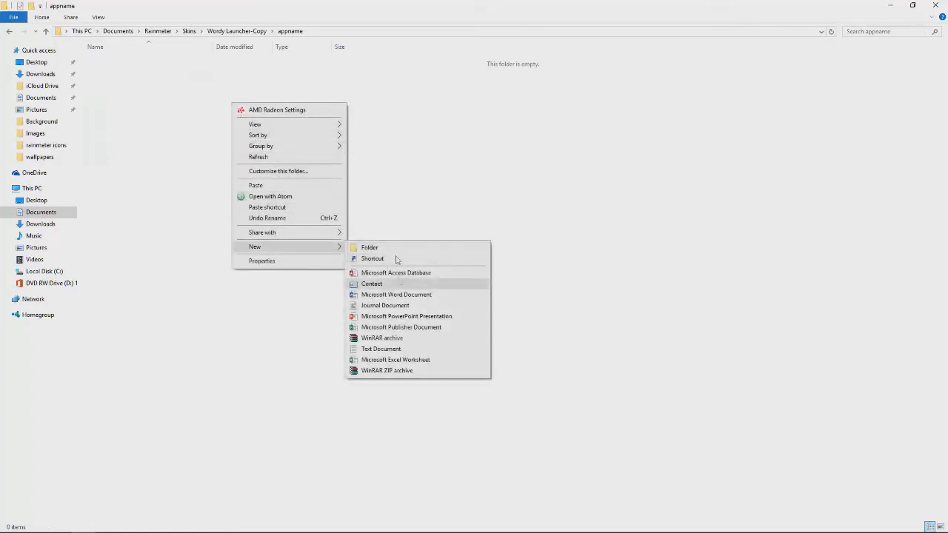
pyautogui.click(369, 247)
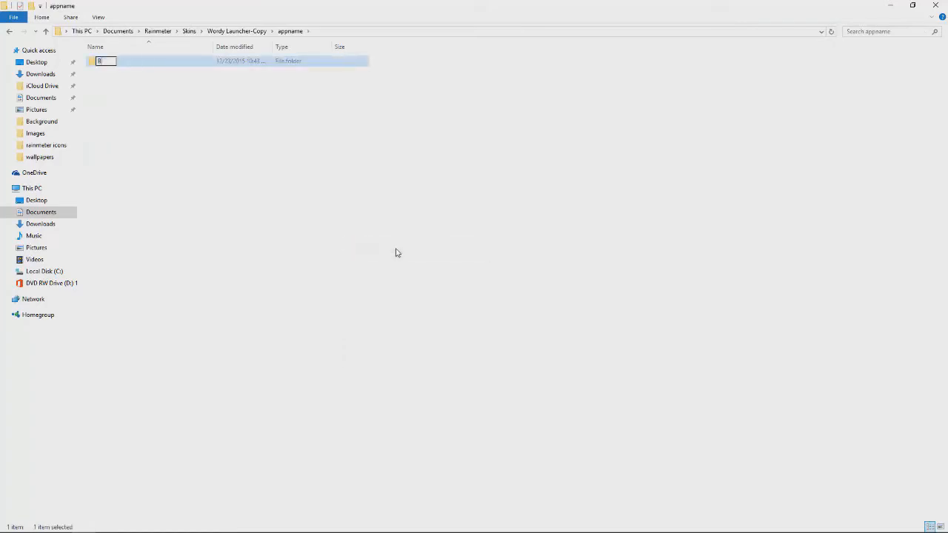
pyautogui.write('Background')
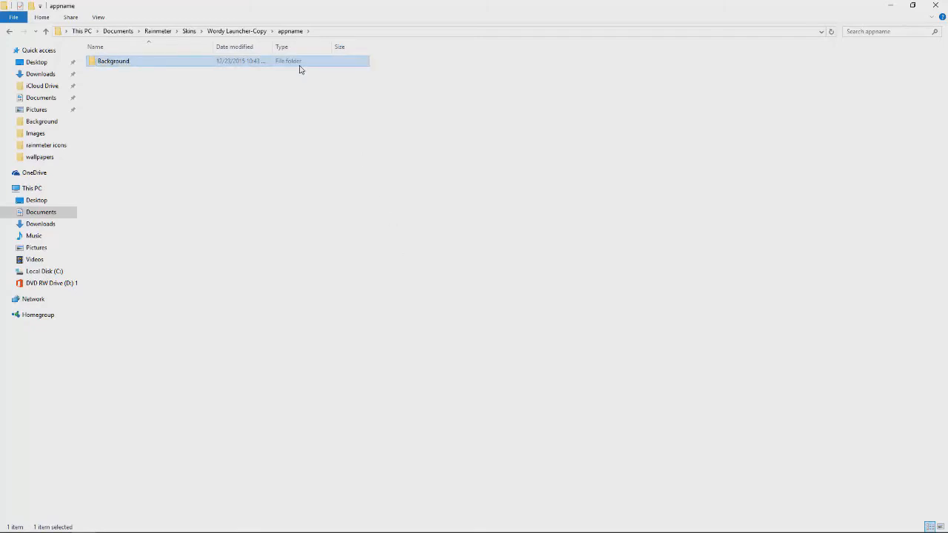
pyautogui.doubleClick(112, 60)
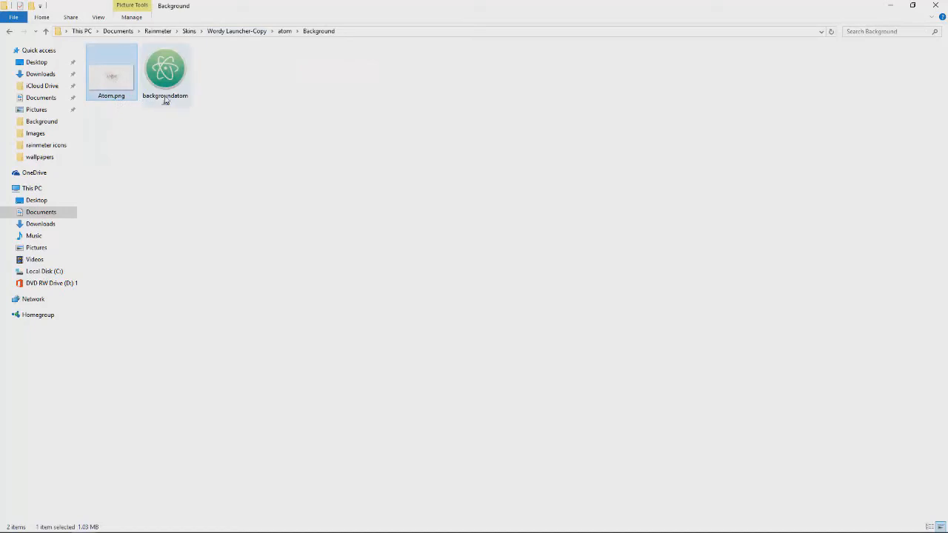
# Select backgroundatom.ini in atom's Background folder
pyautogui.click(166, 74)
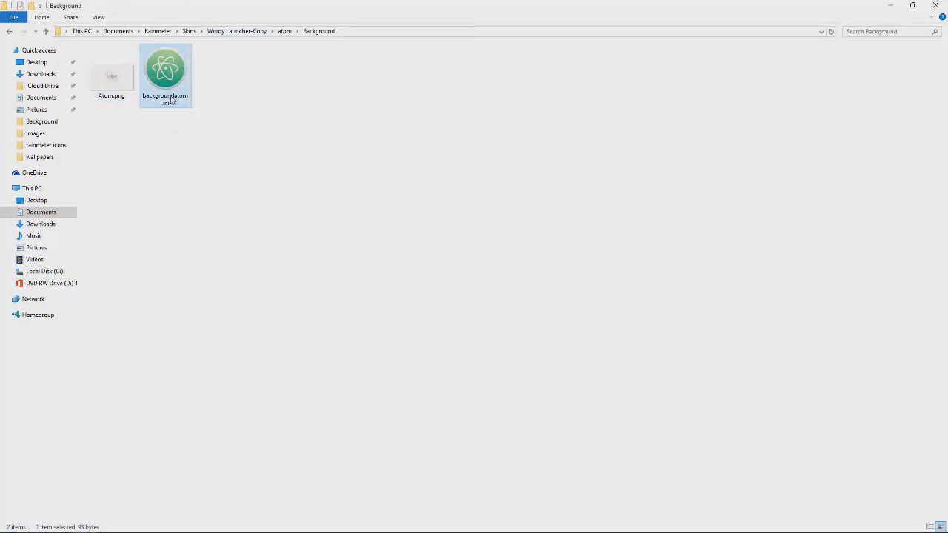
pyautogui.moveTo(175, 110)
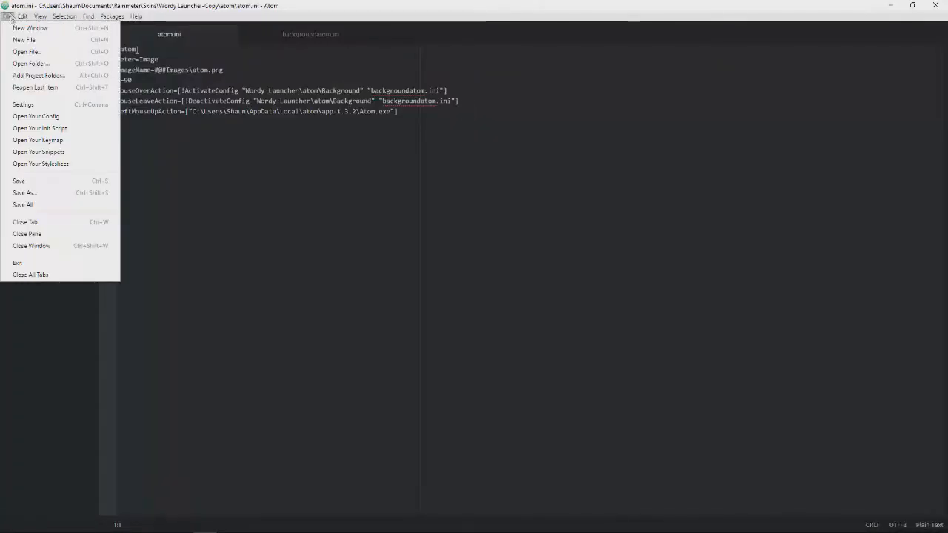
# Open the whole Wordy Launcher-Copy skin folder as an Atom project
pyautogui.click(30, 63)
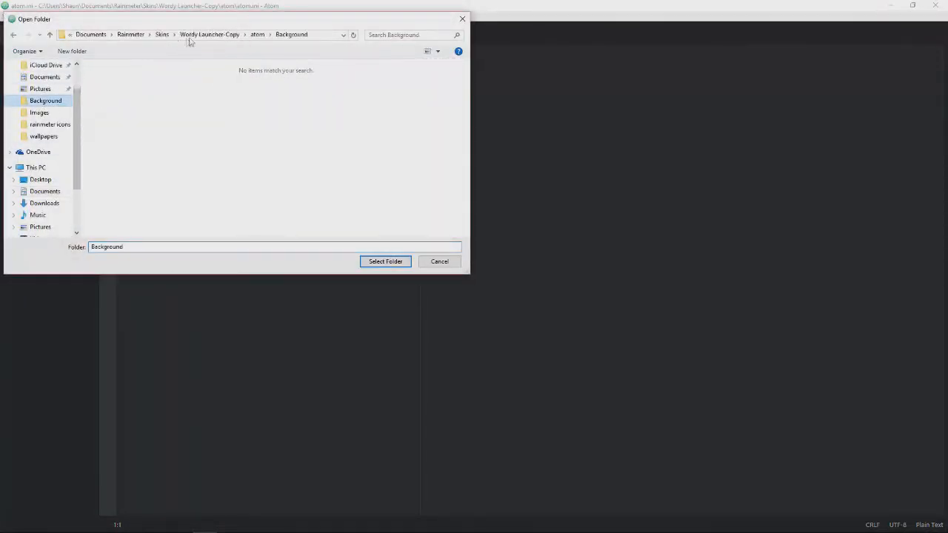
pyautogui.click(210, 35)
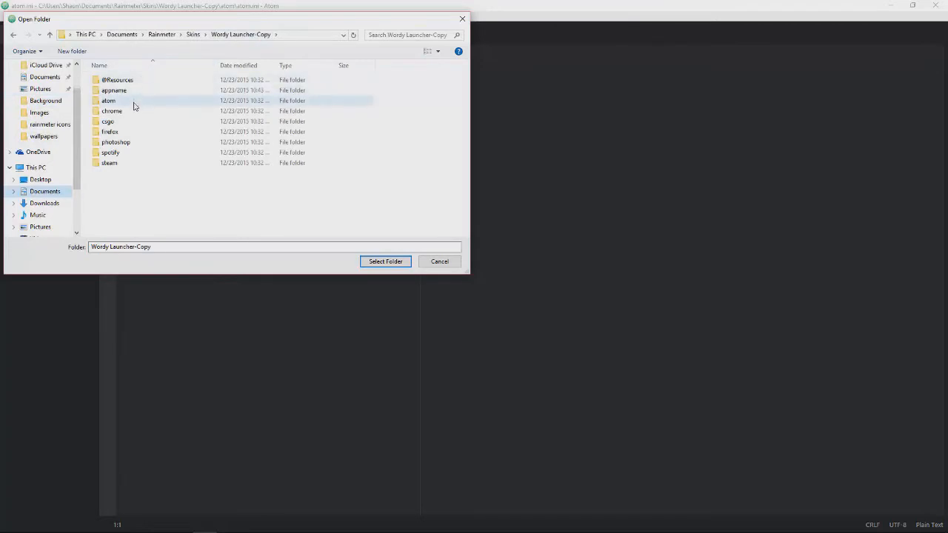
pyautogui.click(108, 100)
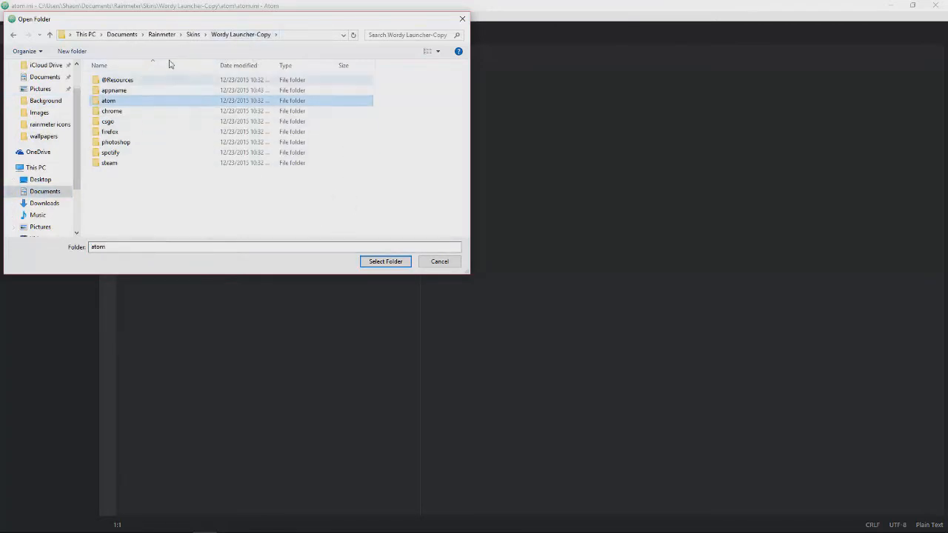
pyautogui.click(192, 35)
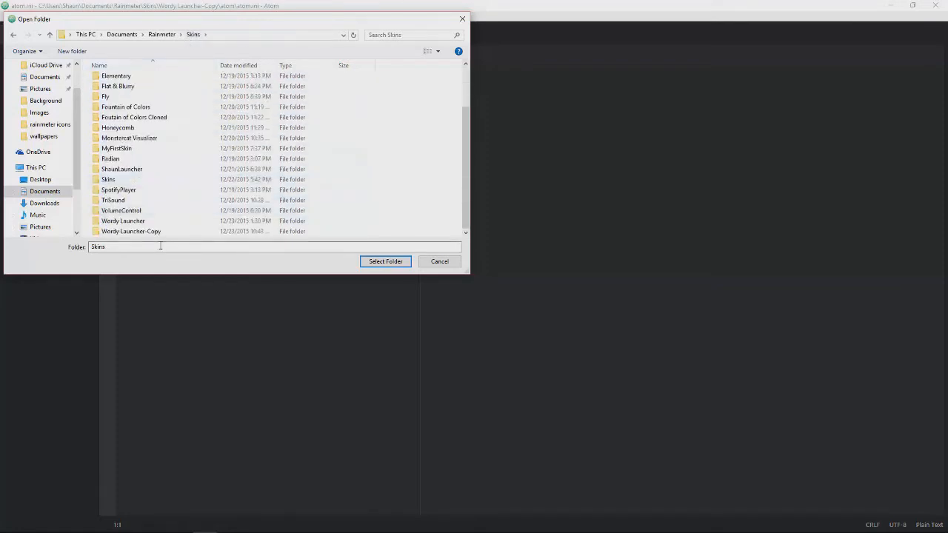
pyautogui.click(386, 260)
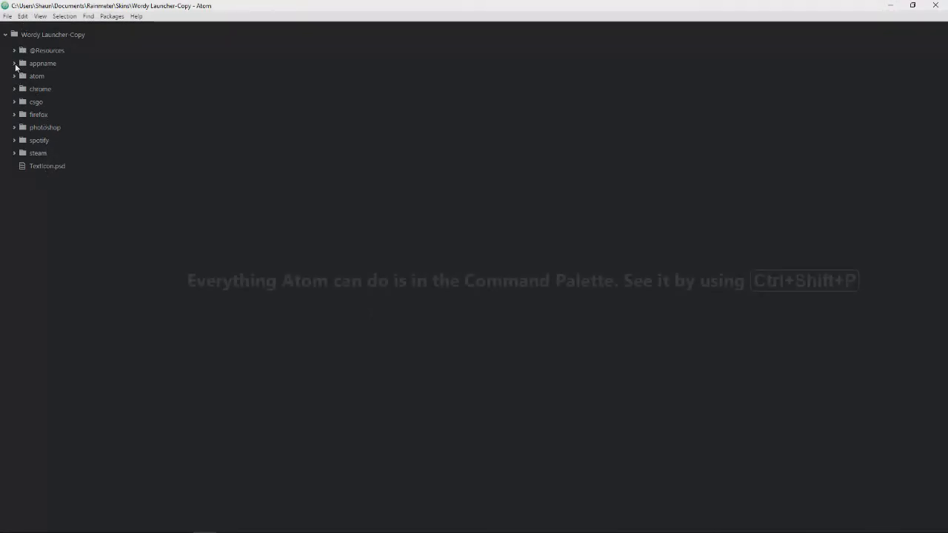
# Add a new appname.ini file inside the project's appname folder
pyautogui.rightClick(42, 62)
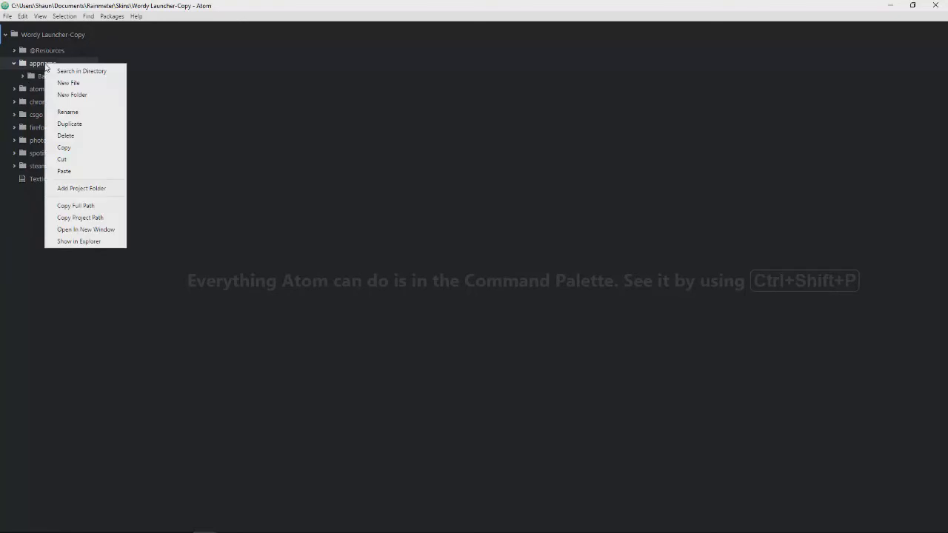
pyautogui.moveTo(81, 71)
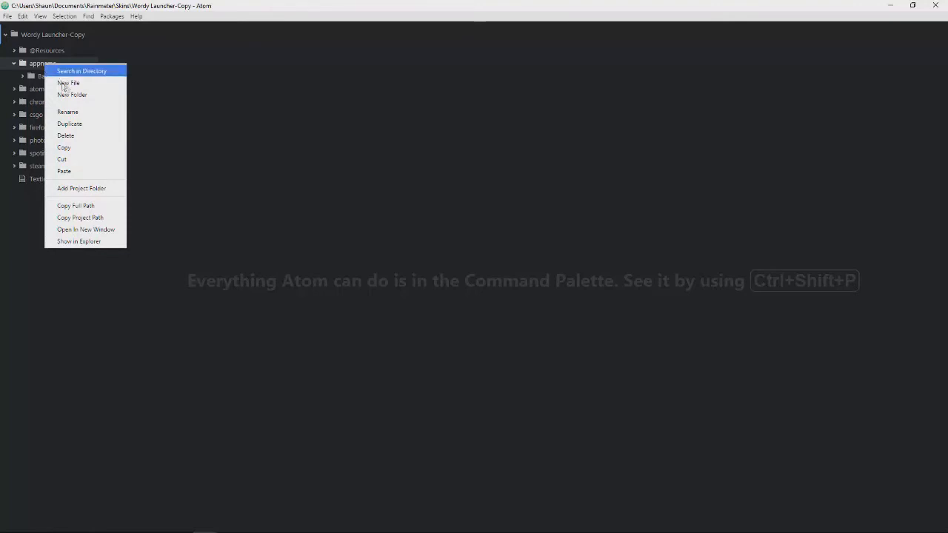
pyautogui.click(68, 83)
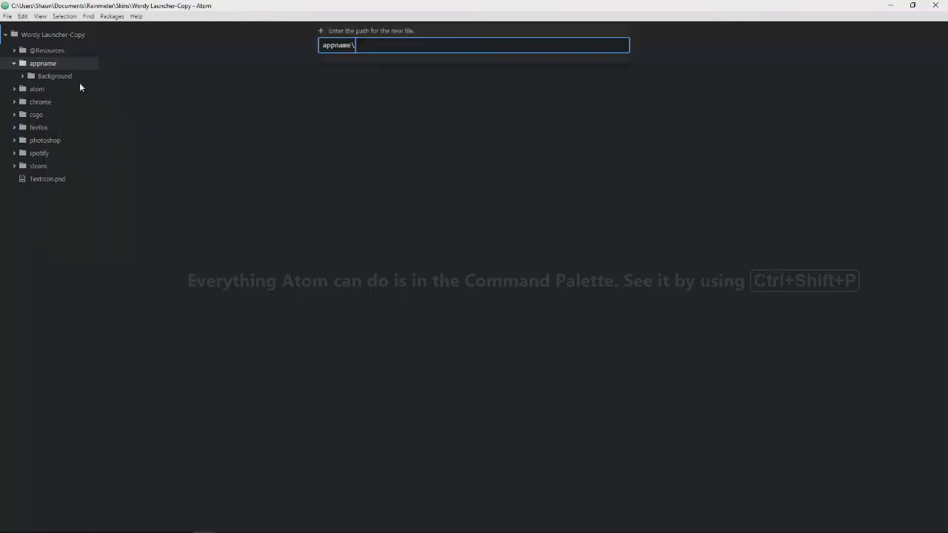
pyautogui.write('appnam')
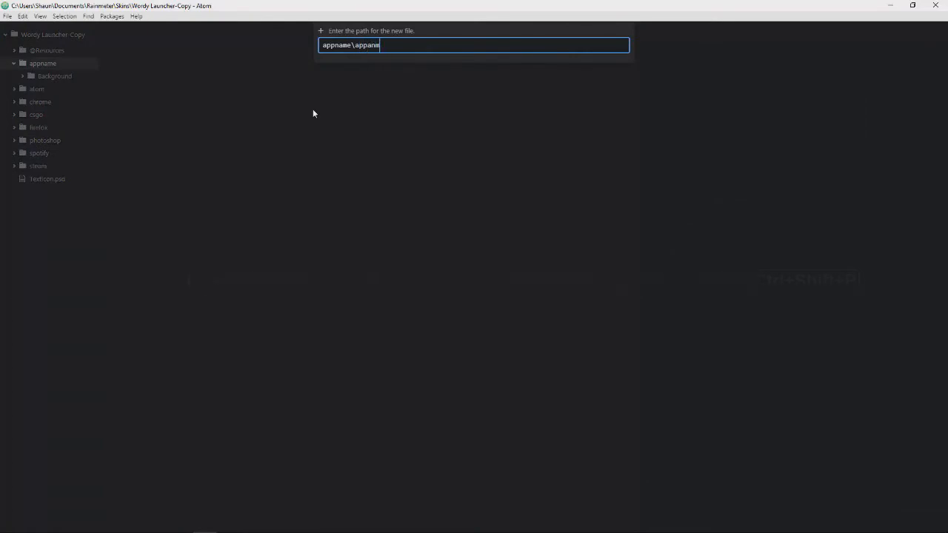
pyautogui.write('.')
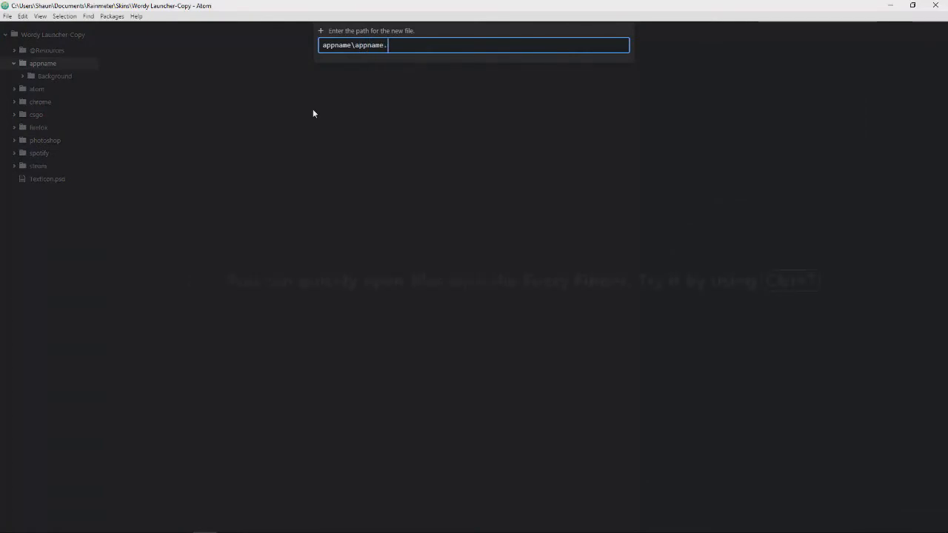
pyautogui.press('Return')
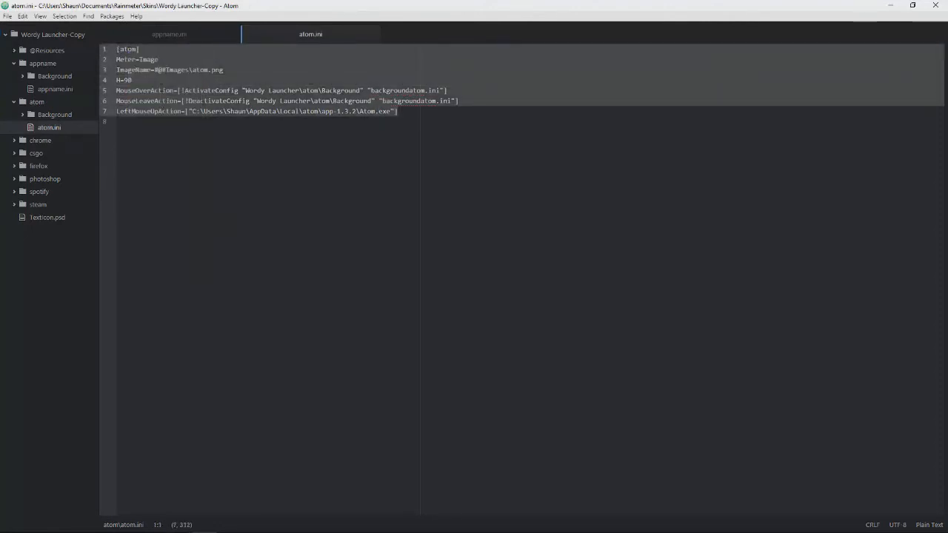
# Paste the atom.ini code into appname.ini, renaming the header and ImageName to appname
pyautogui.click(169, 34)
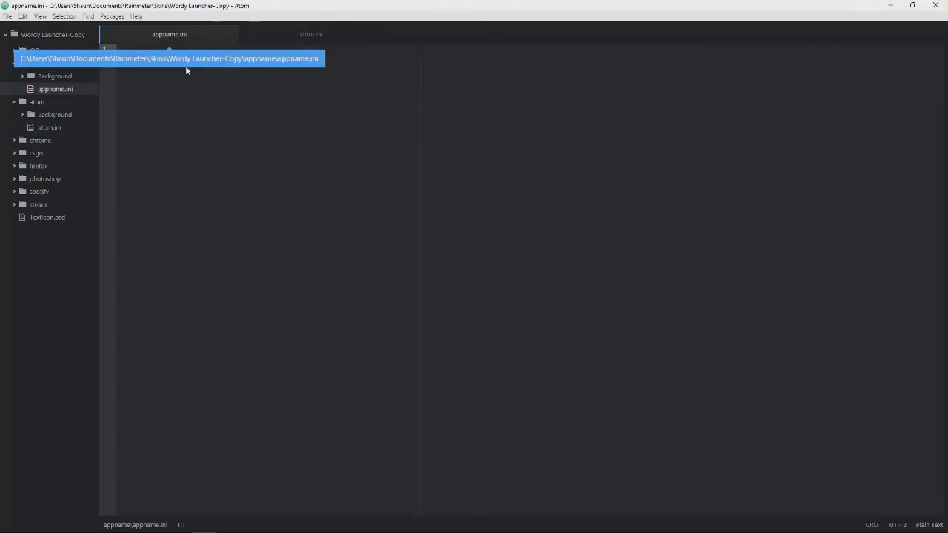
pyautogui.click(55, 89)
pyautogui.write('[')
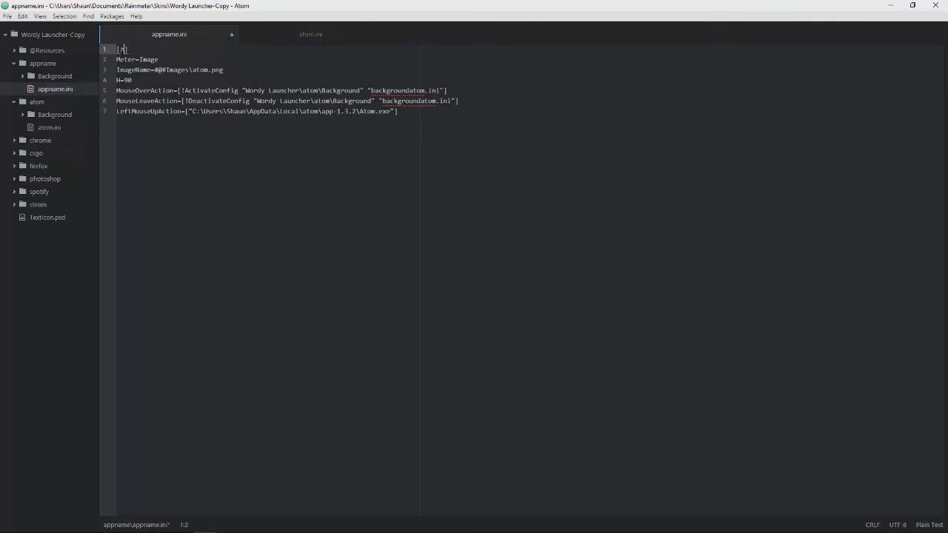
pyautogui.write('appname')
pyautogui.press('enter')
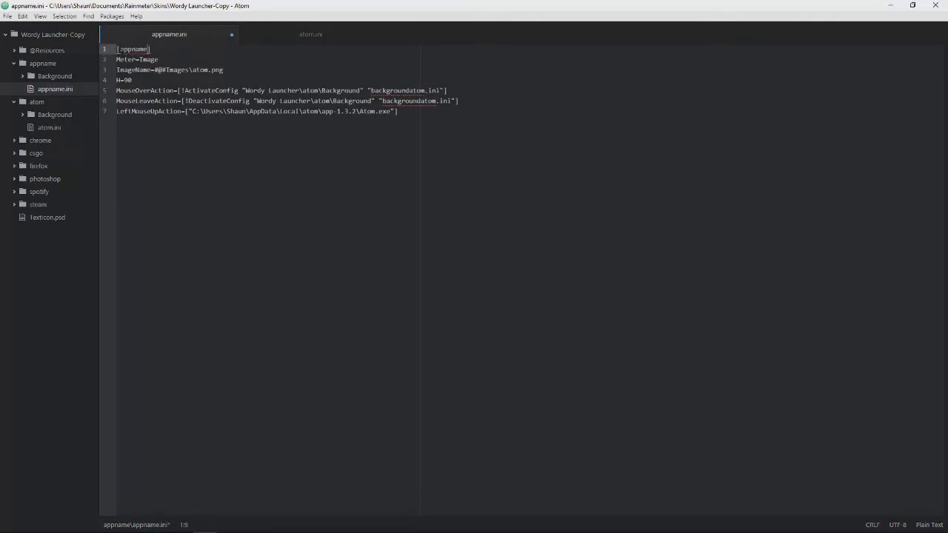
pyautogui.click(222, 69)
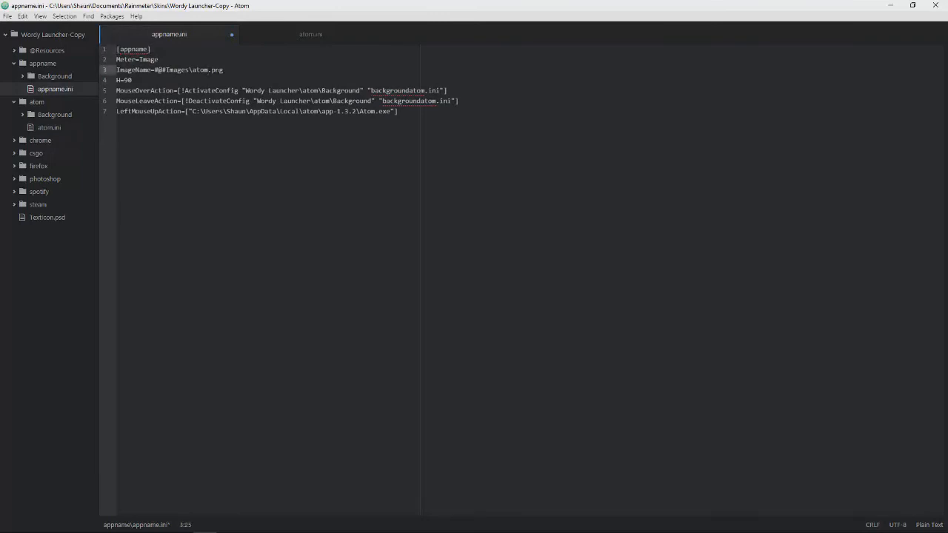
pyautogui.press('BackSpace')
pyautogui.write('ppname')
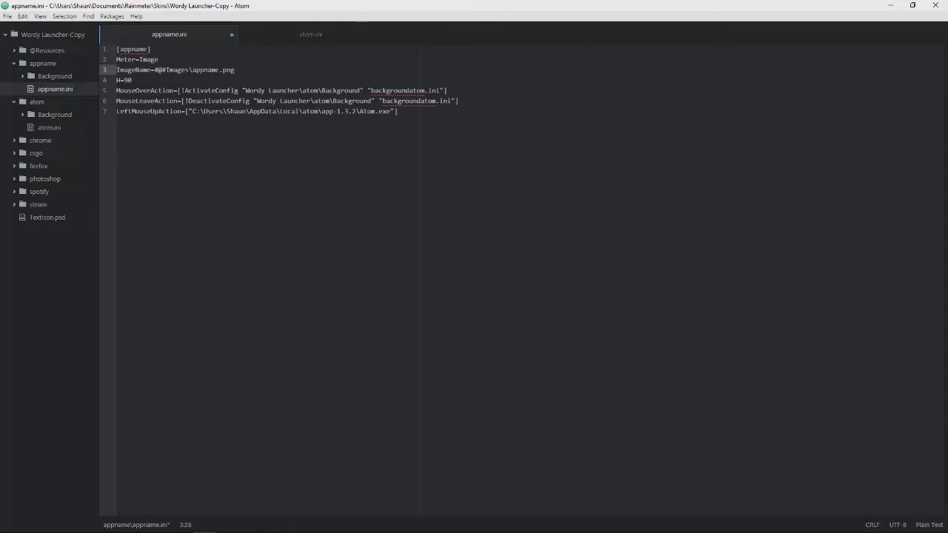
# Replace atom with appname in the mouse-over and mouse-leave action paths
pyautogui.click(219, 70)
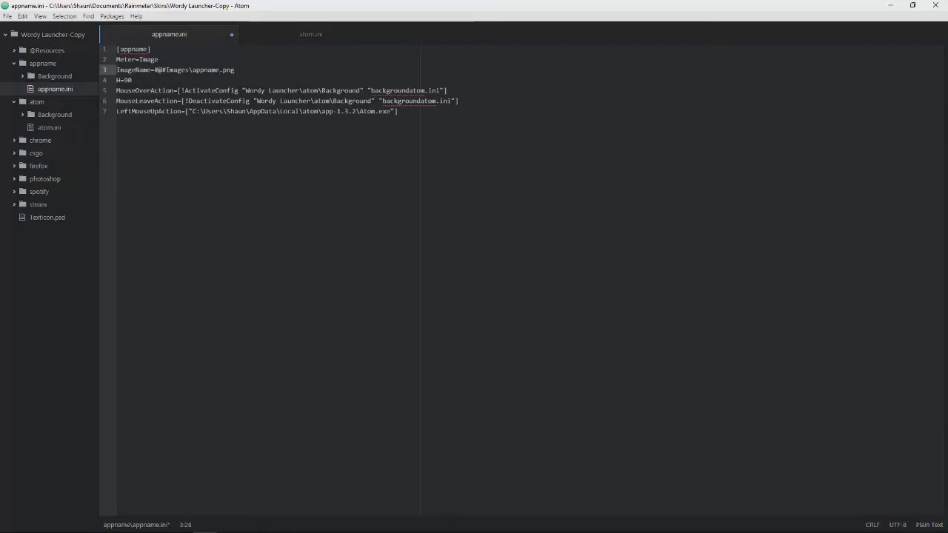
pyautogui.click(219, 70)
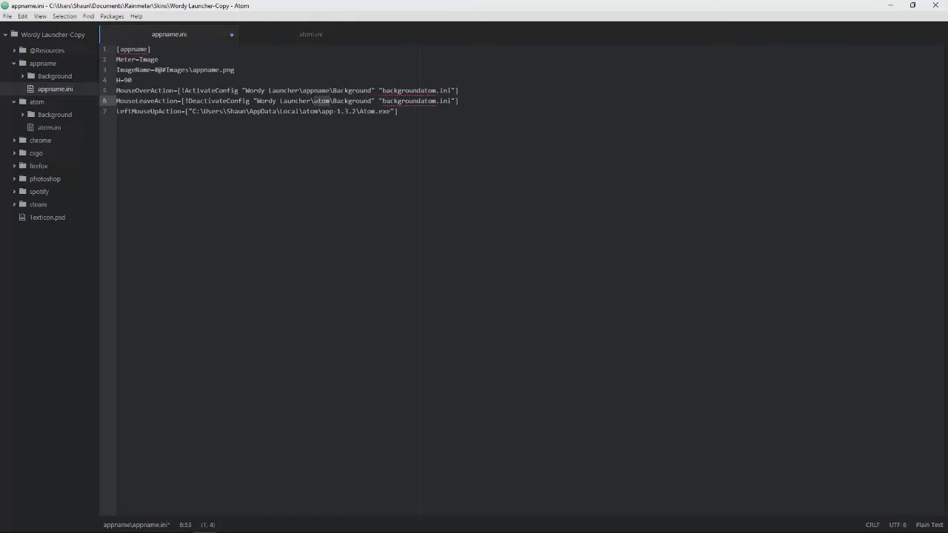
pyautogui.write('appname')
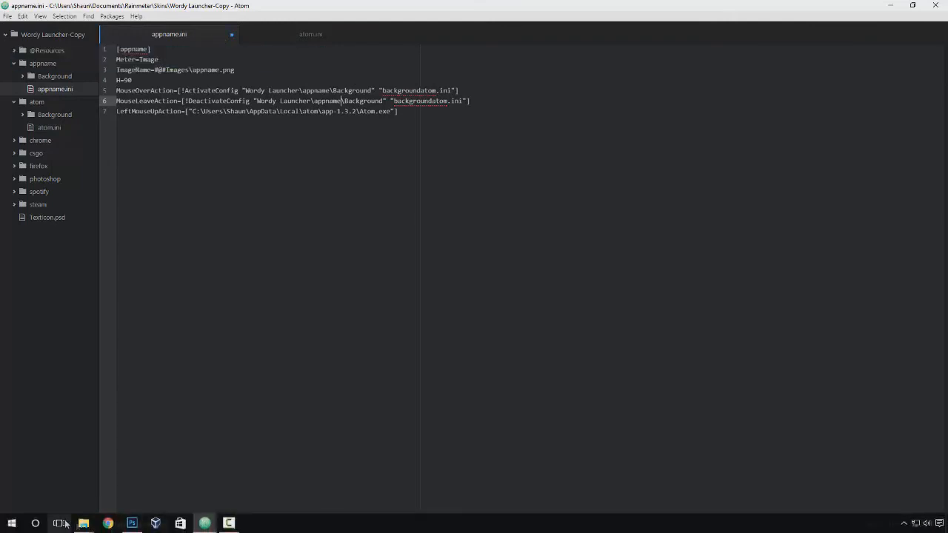
pyautogui.click(59, 523)
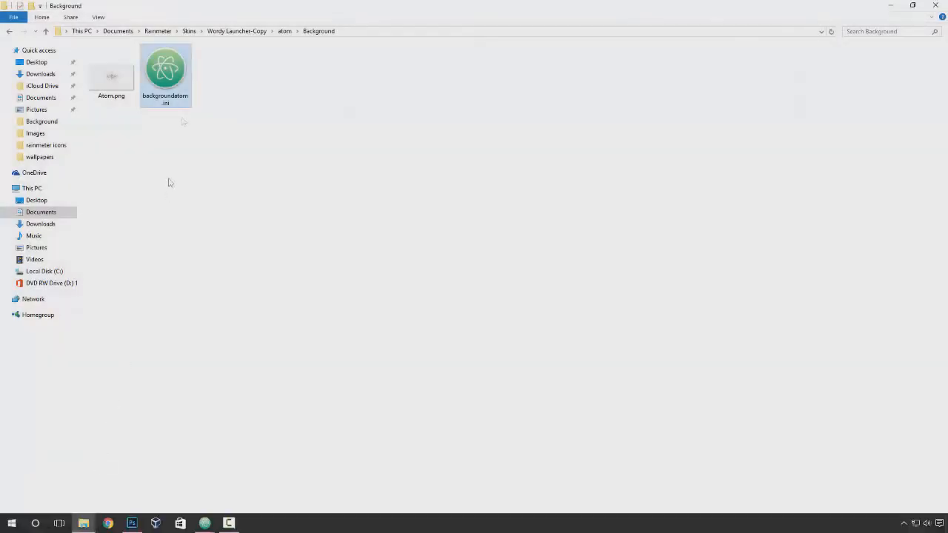
# Back in appname.ini, change backgroundatom.ini to backgroundappname.ini in the hover actions
pyautogui.click(166, 74)
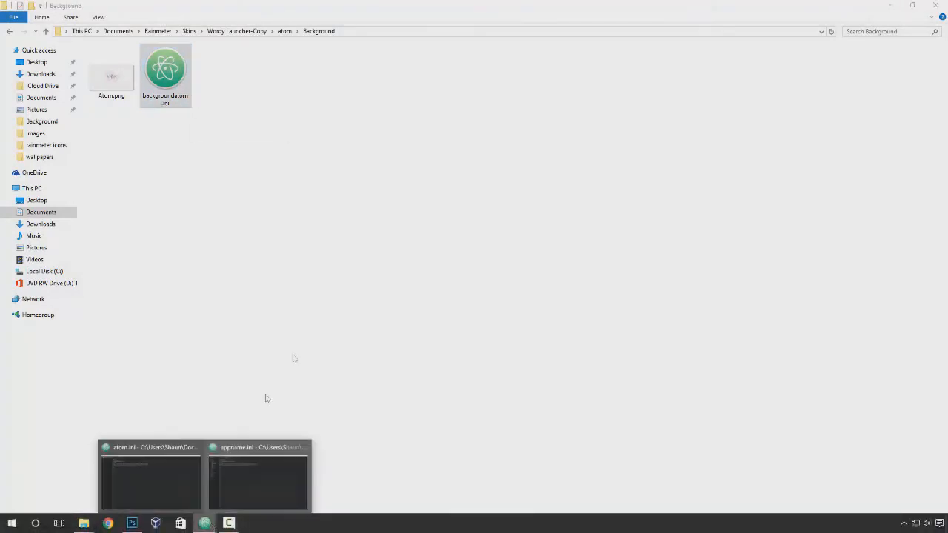
pyautogui.click(151, 481)
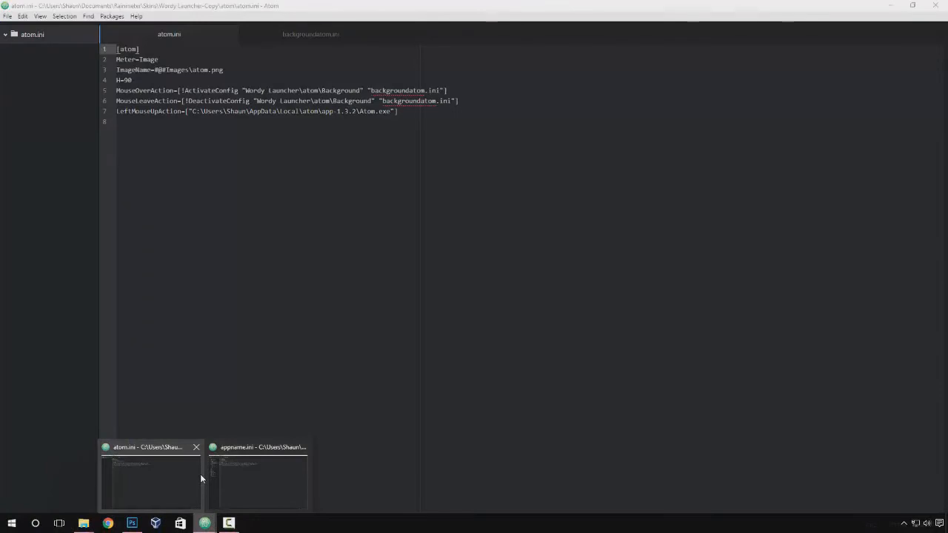
pyautogui.click(259, 481)
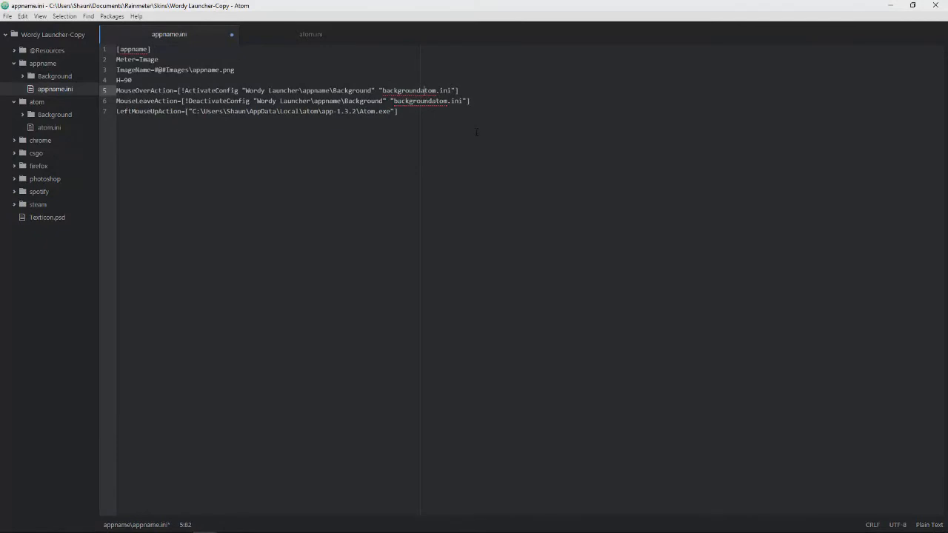
pyautogui.write('appname')
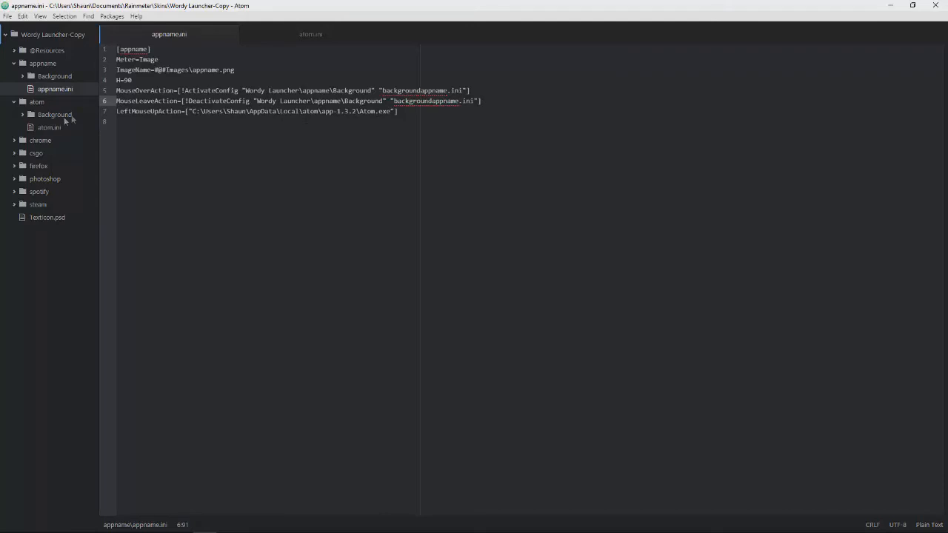
# Minimize Atom to reveal the desktop with the Rainmeter launcher
pyautogui.click(192, 111)
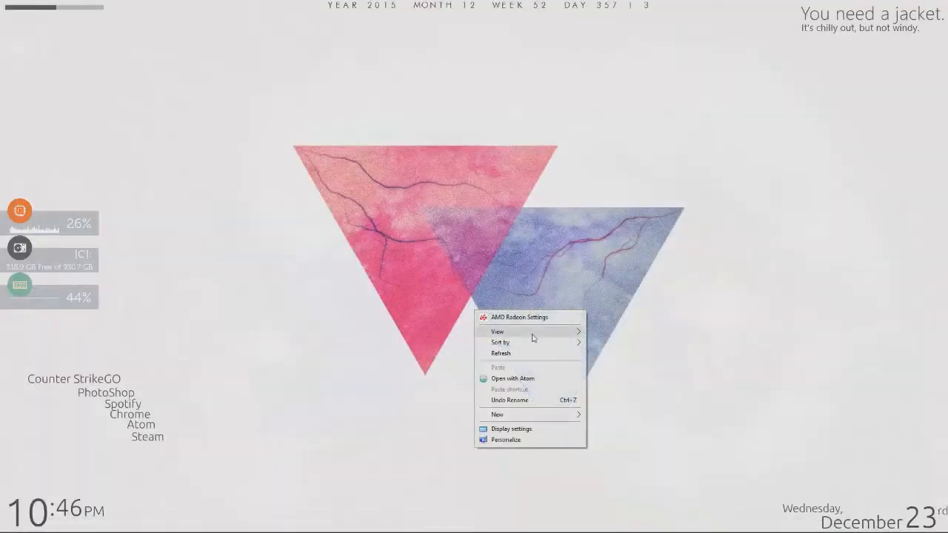
# Show the desktop icons again and open the Camtasia shortcut's file location
pyautogui.click(501, 353)
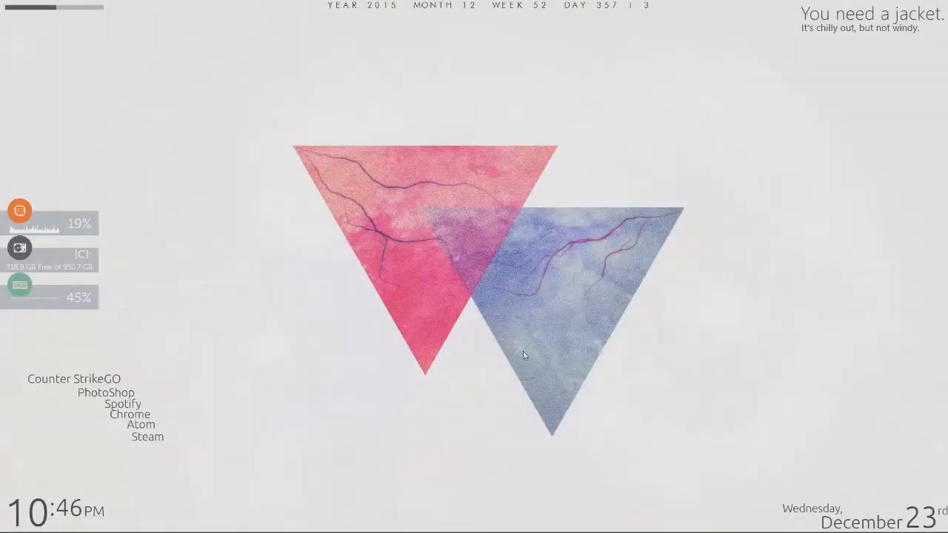
pyautogui.rightClick(243, 113)
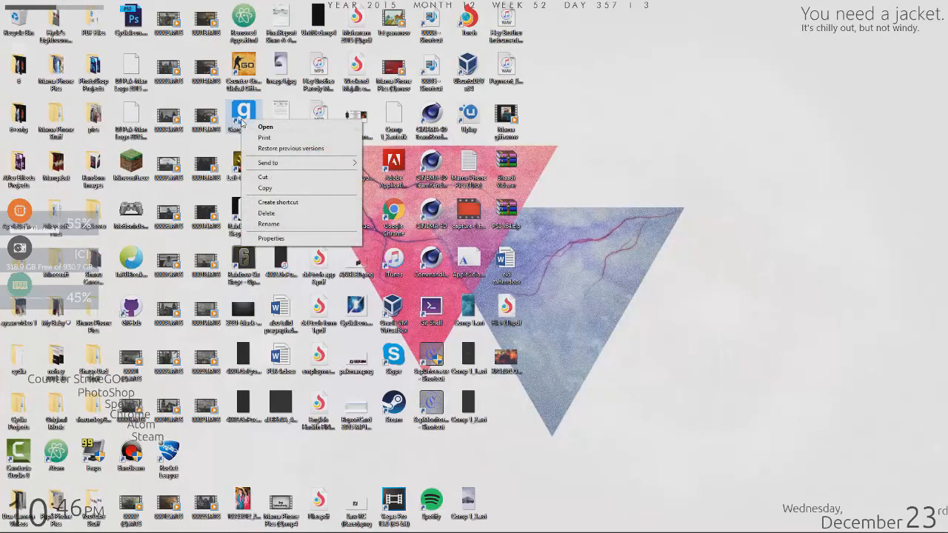
pyautogui.moveTo(299, 213)
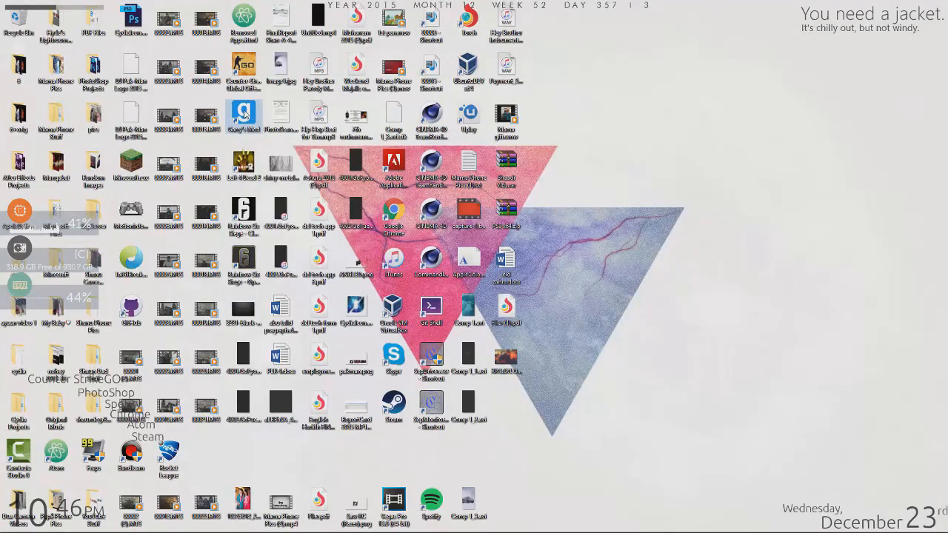
pyautogui.rightClick(243, 118)
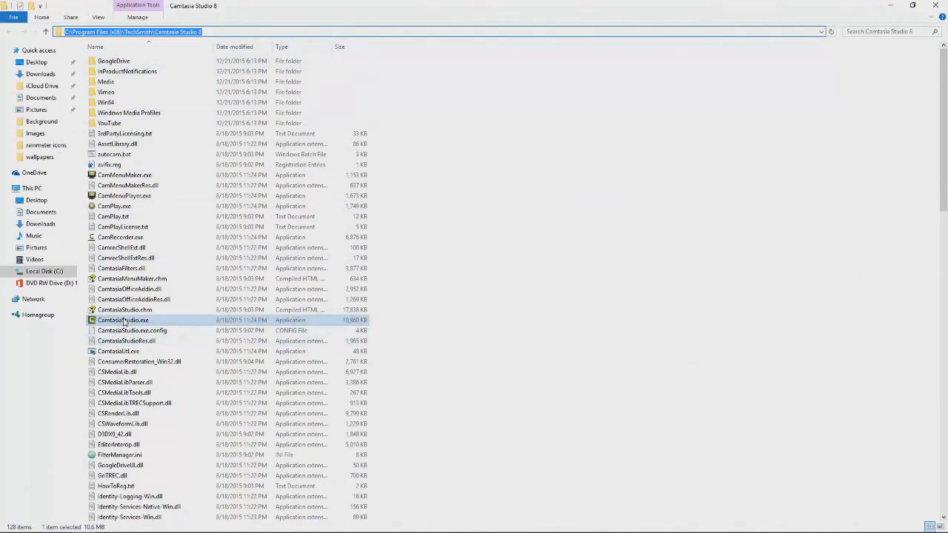
pyautogui.moveTo(123, 323)
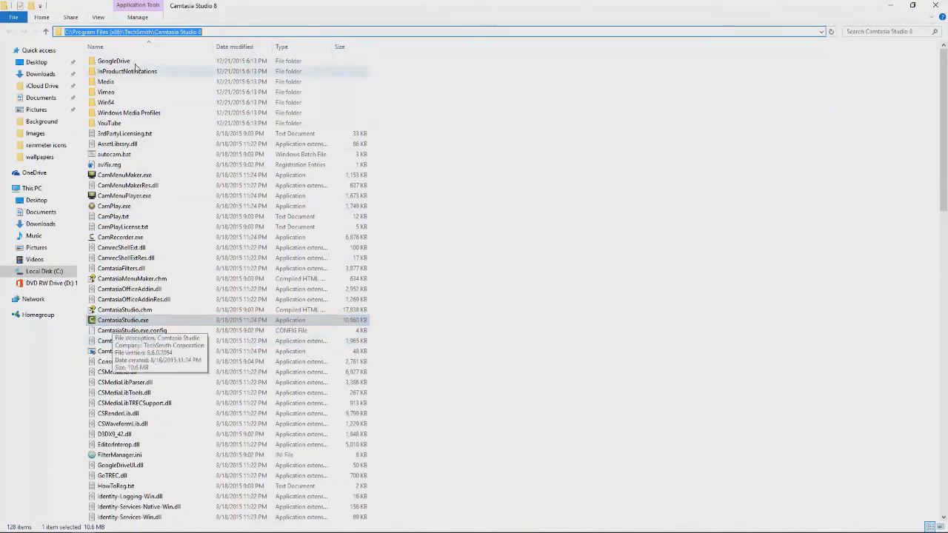
pyautogui.rightClick(133, 31)
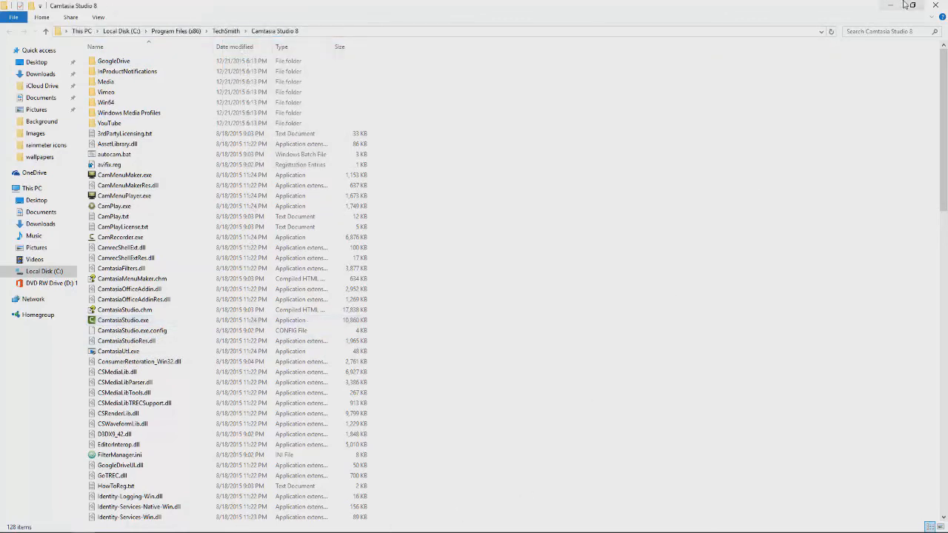
pyautogui.click(892, 6)
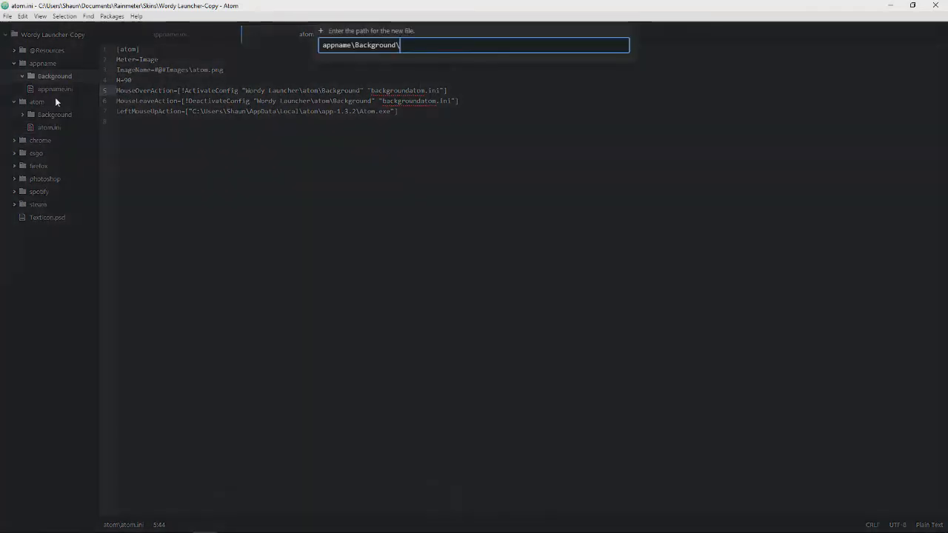
# Create an empty backgroundappname.ini in appname's Background folder
pyautogui.write('back')
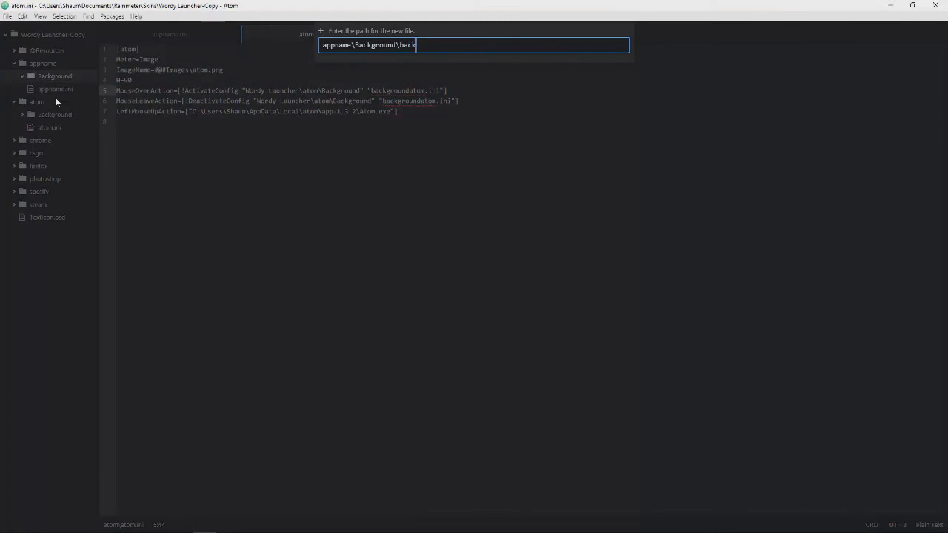
pyautogui.write('groundappname.')
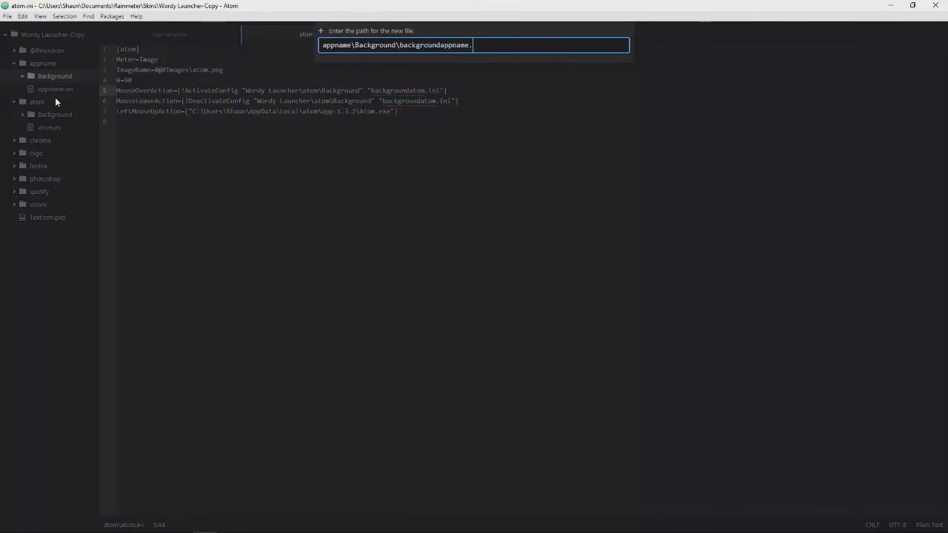
pyautogui.press('Return')
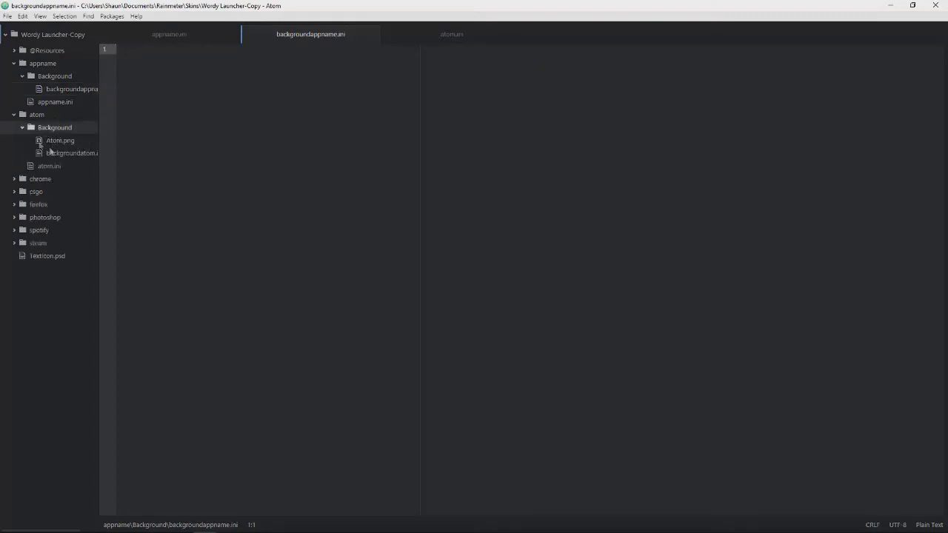
# Paste the backgroundatom.ini skin code into backgroundappname.ini, set ImageName to Appname.png, and minimize Atom
pyautogui.click(71, 153)
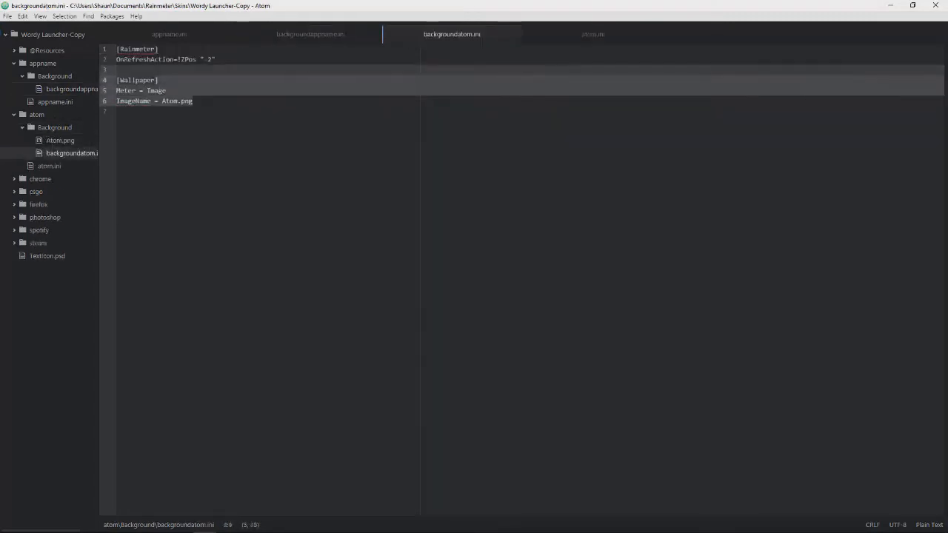
pyautogui.rightClick(171, 97)
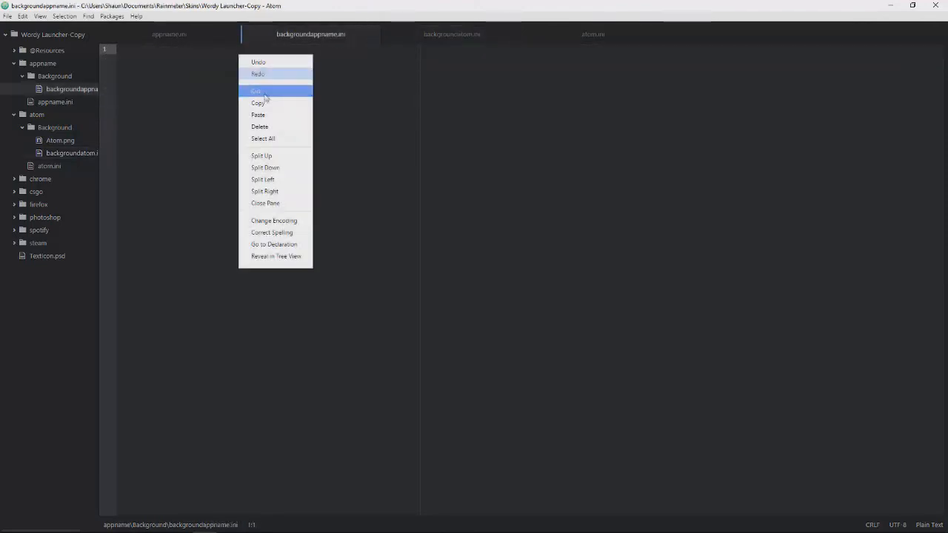
pyautogui.click(255, 90)
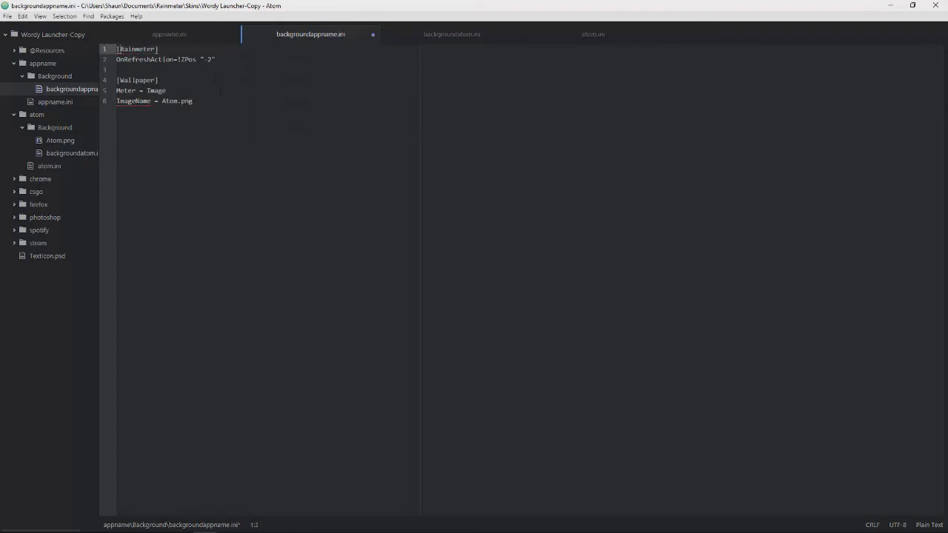
pyautogui.click(216, 59)
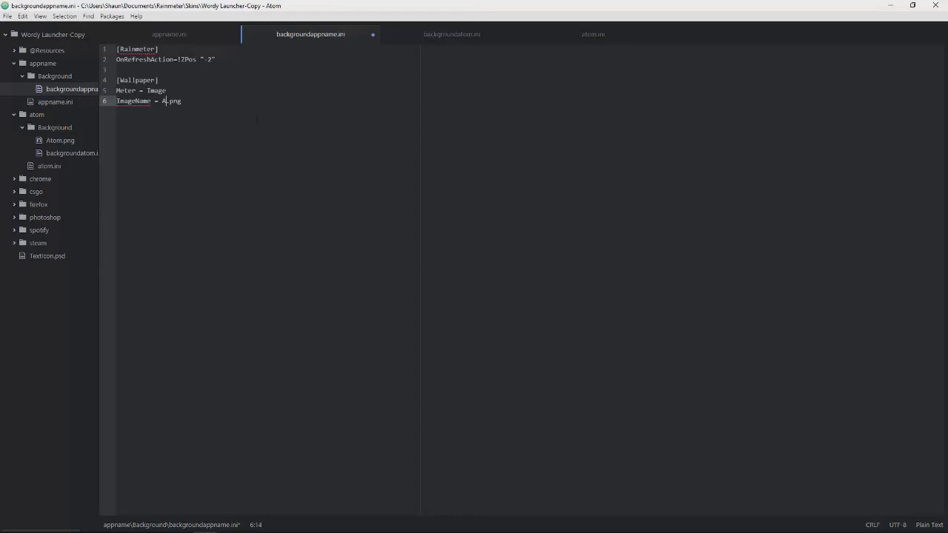
pyautogui.write('ppname')
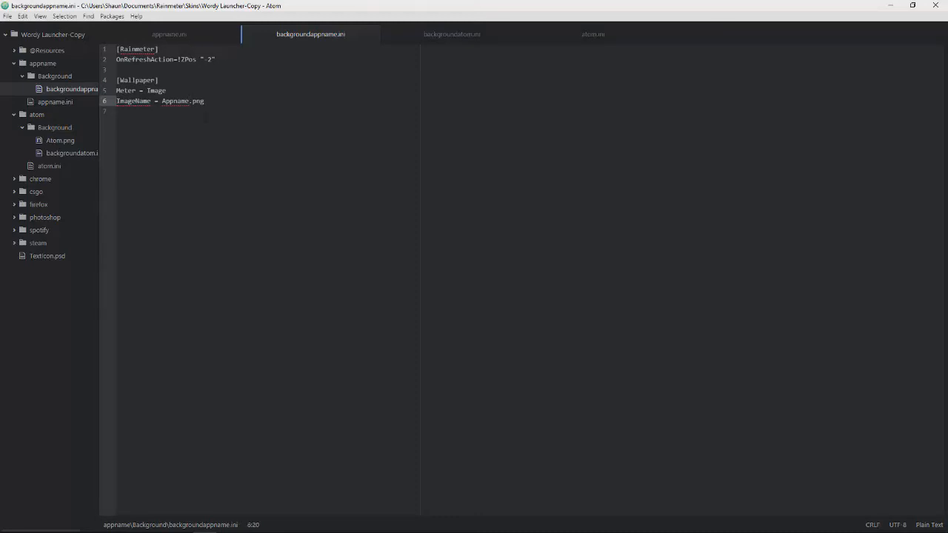
pyautogui.moveTo(45, 176)
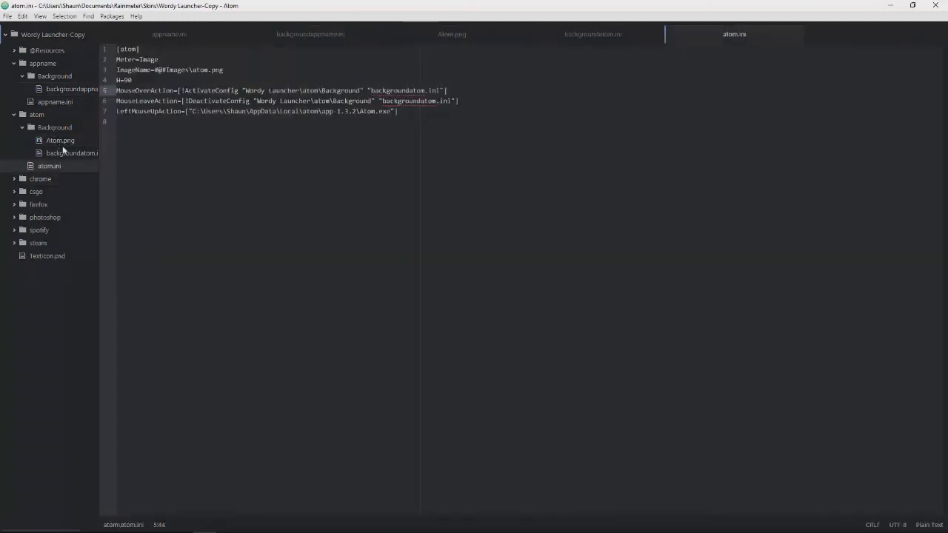
pyautogui.click(35, 115)
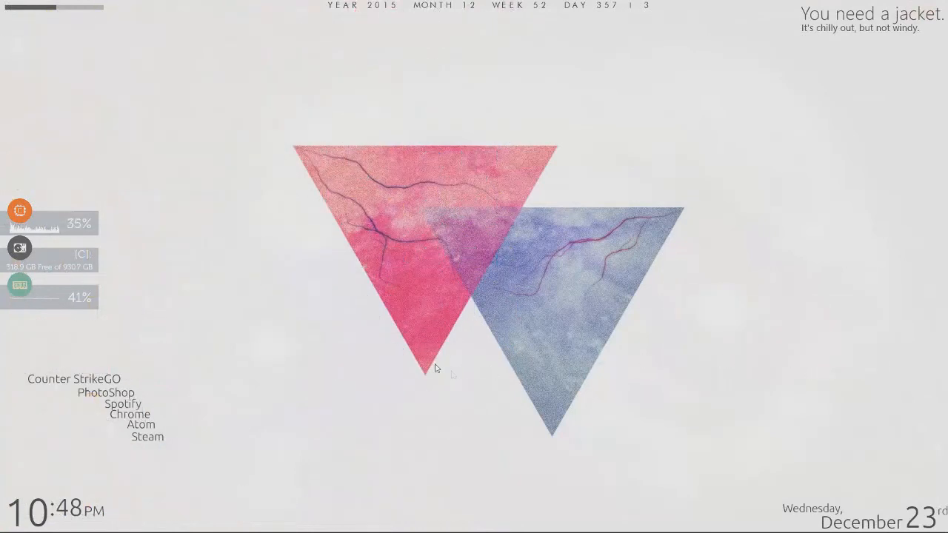
pyautogui.moveTo(708, 502)
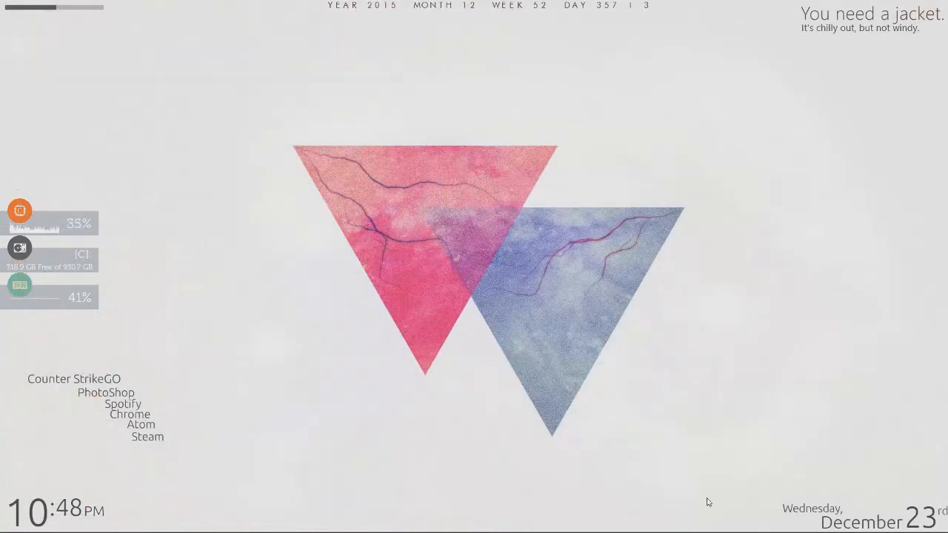
pyautogui.moveTo(905, 527)
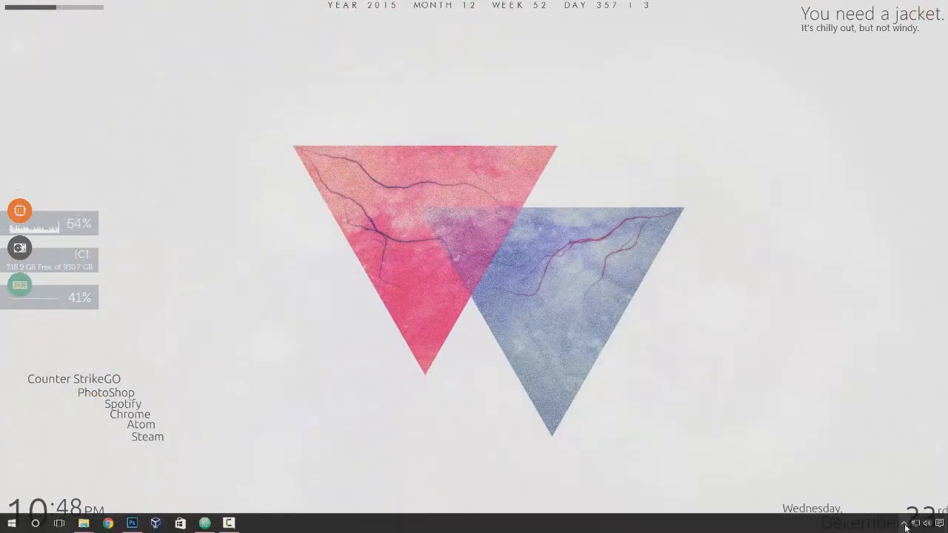
# Open Manage Rainmeter from the Rainmeter tray icon in the notification area
pyautogui.click(905, 526)
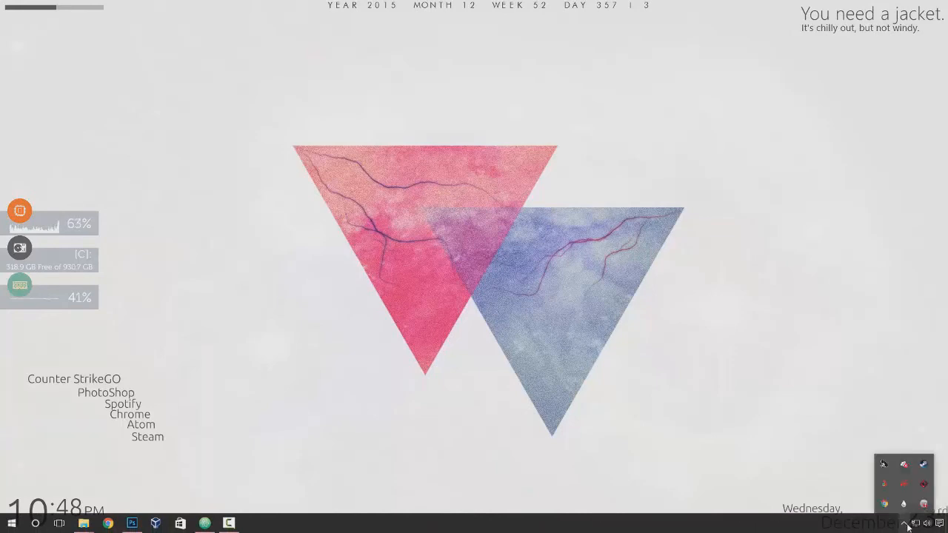
pyautogui.click(883, 464)
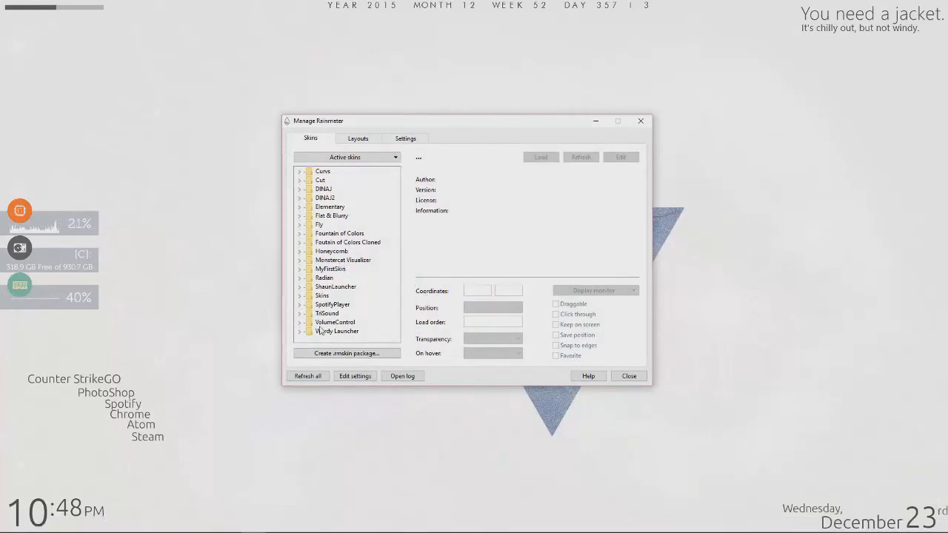
# Refresh all skins, load Wordy Launcher Copy's atom.ini onto the desktop, and close the manager
pyautogui.click(308, 376)
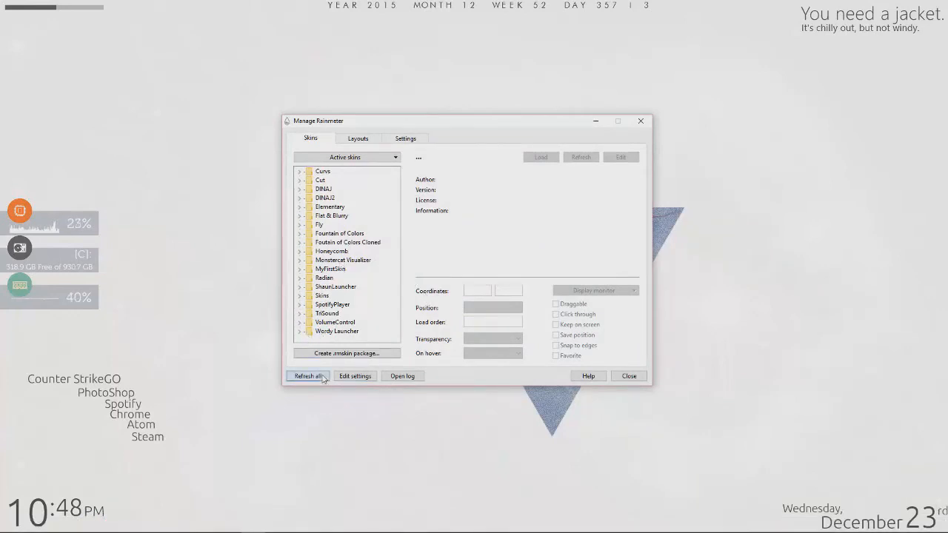
pyautogui.click(308, 376)
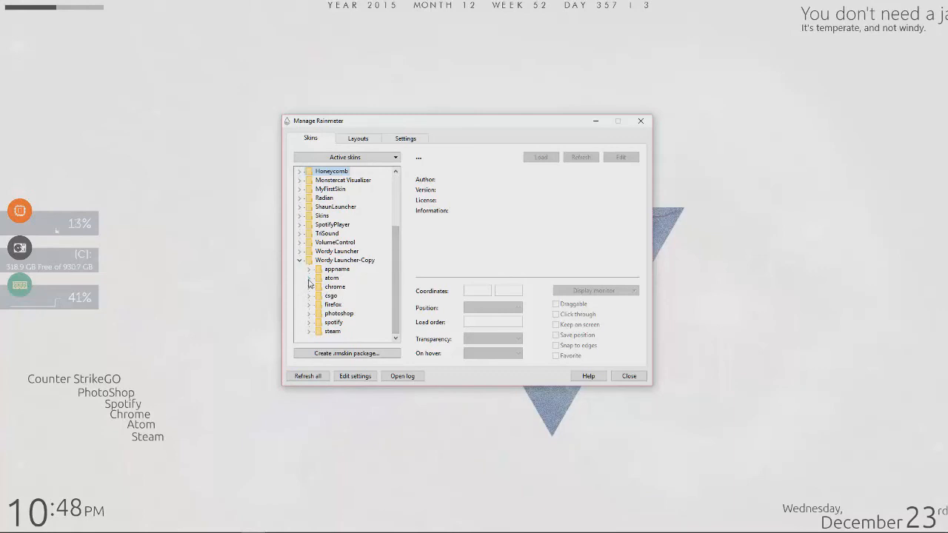
pyautogui.click(311, 278)
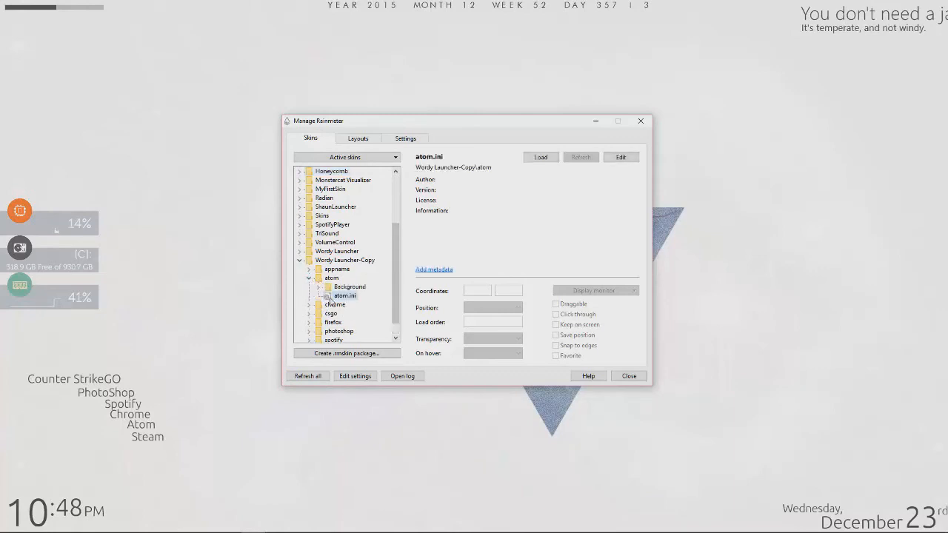
pyautogui.click(539, 157)
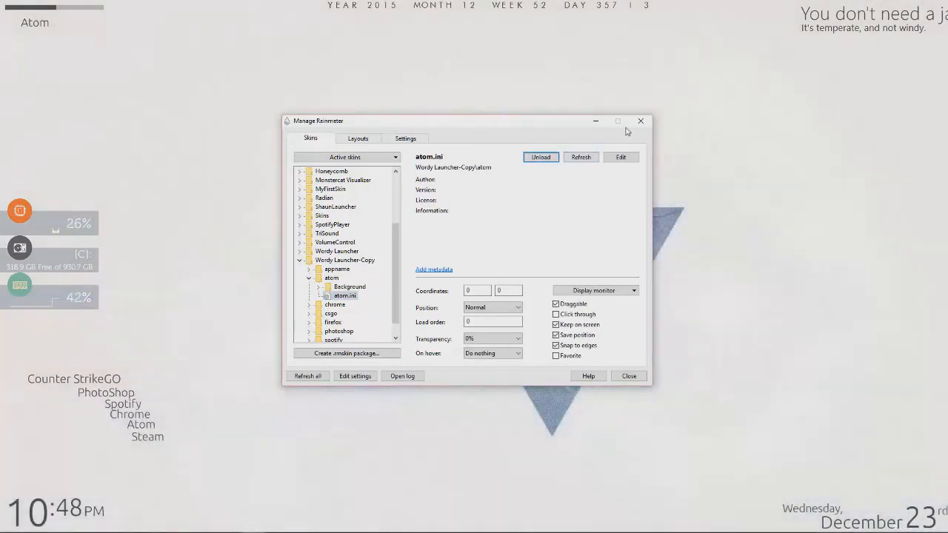
pyautogui.moveTo(640, 122)
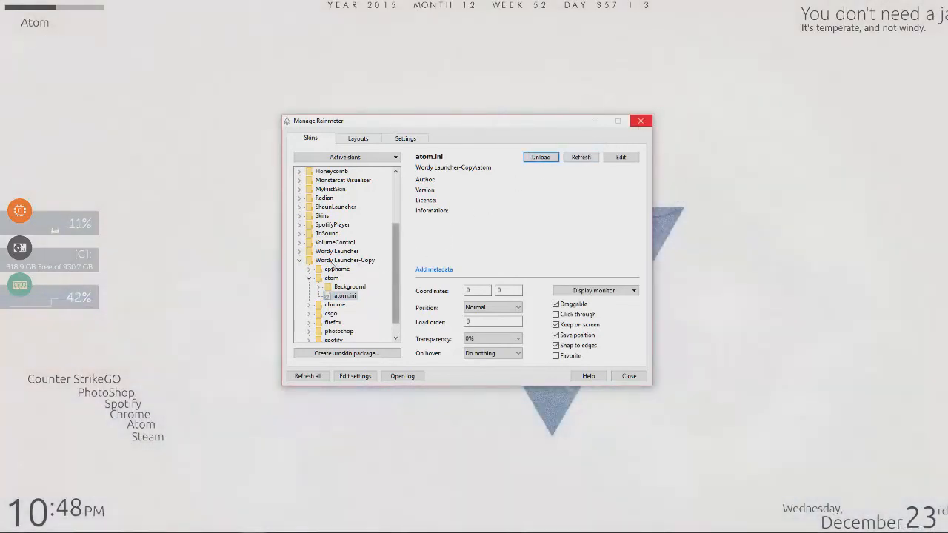
pyautogui.click(628, 376)
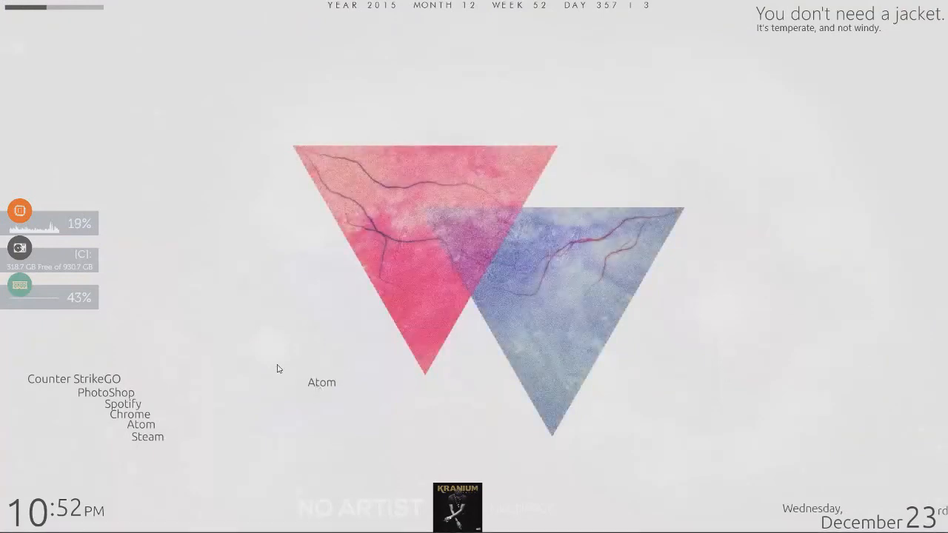
pyautogui.moveTo(280, 412)
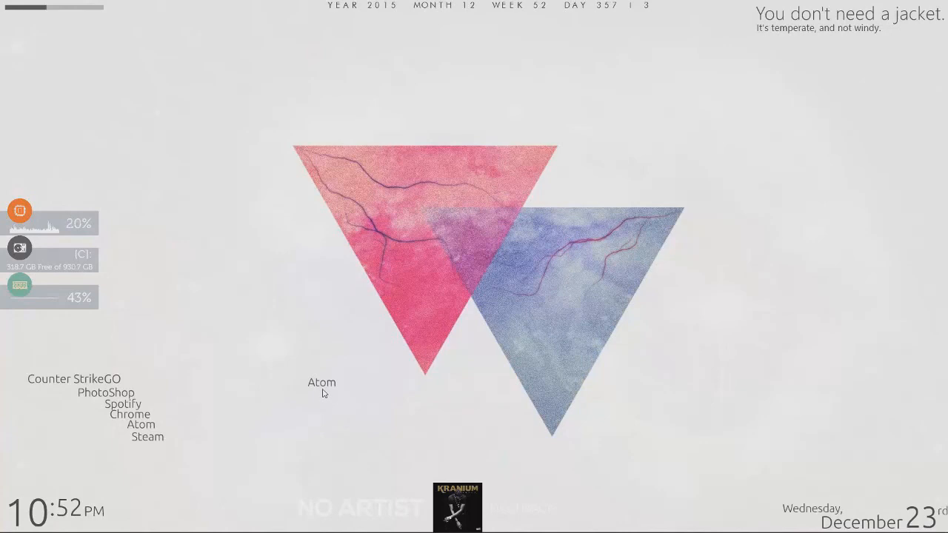
# Unload the copied Atom skin from its context menu and bring up Manage Rainmeter again
pyautogui.rightClick(323, 392)
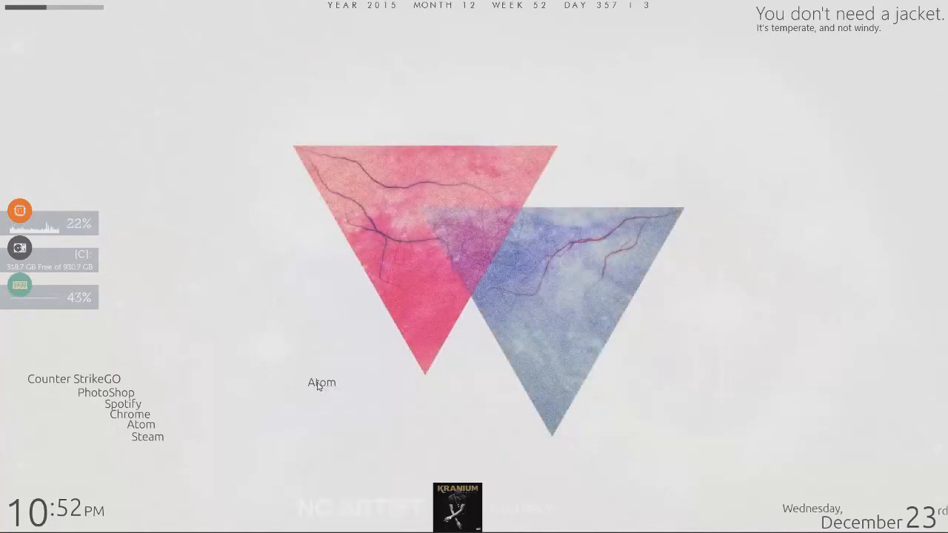
pyautogui.rightClick(320, 382)
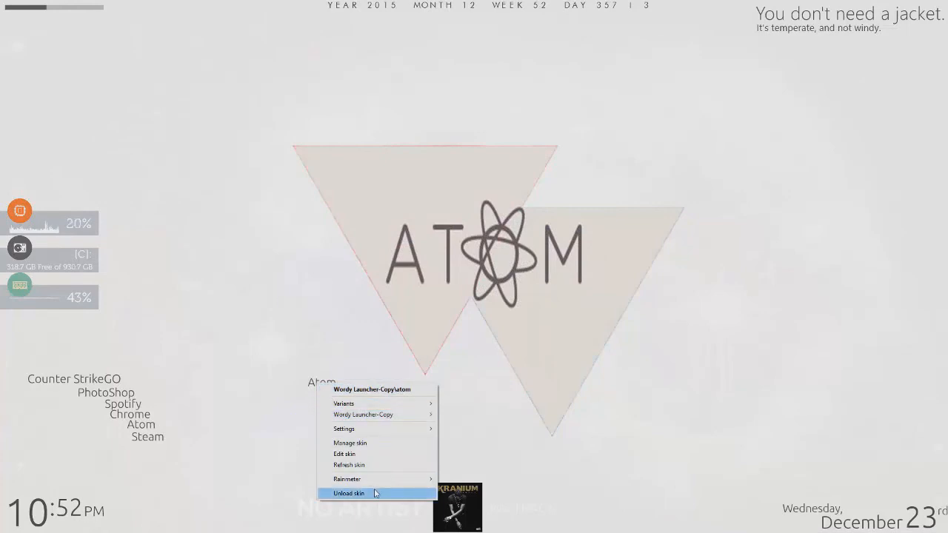
pyautogui.click(350, 493)
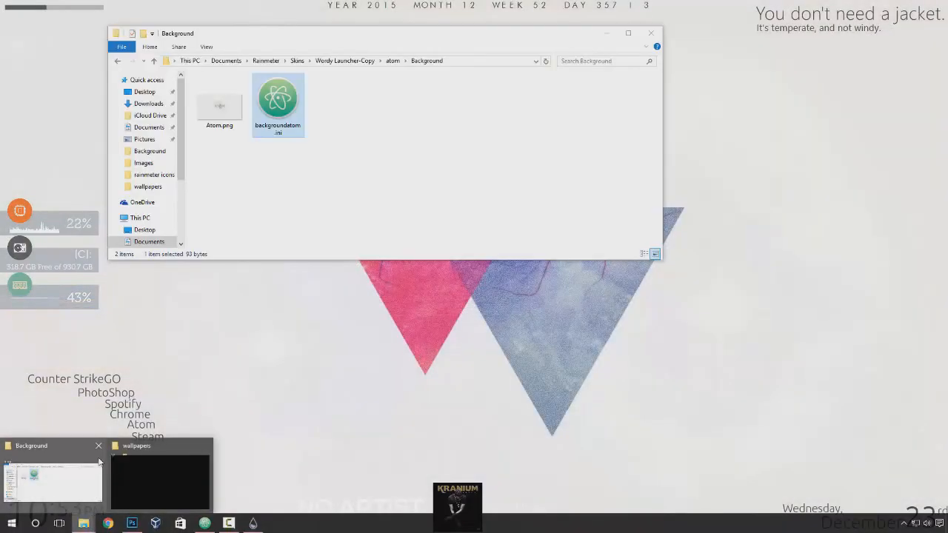
pyautogui.click(629, 32)
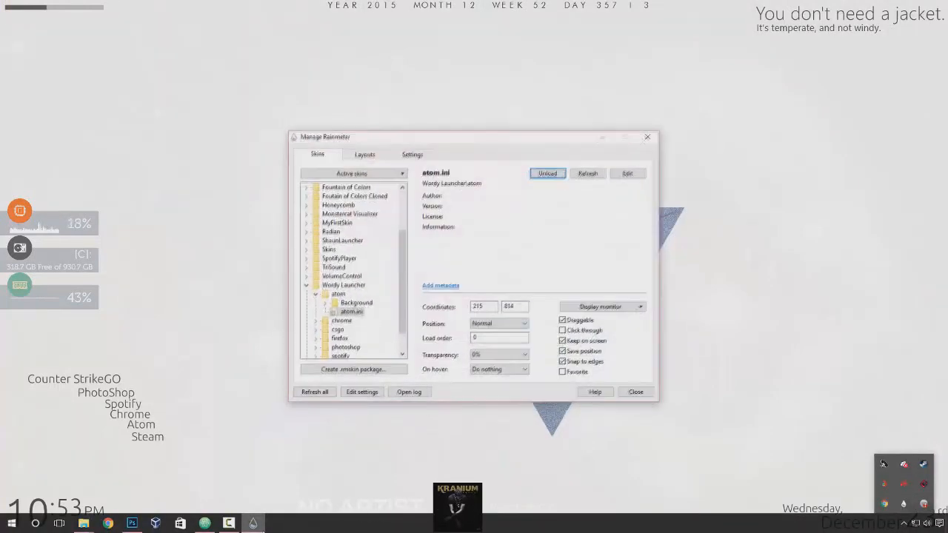
# Load the saved LakeReflected layout from the Layouts list
pyautogui.click(364, 154)
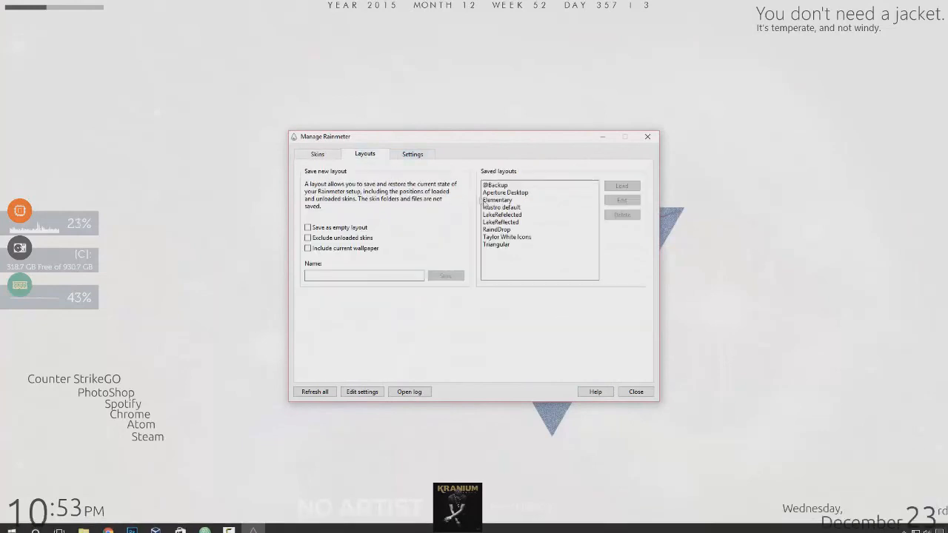
pyautogui.click(500, 223)
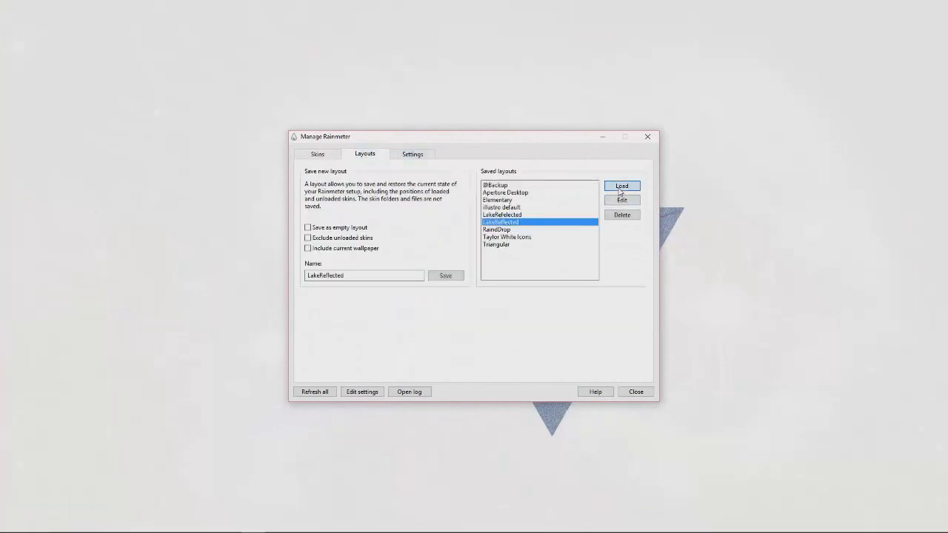
pyautogui.click(623, 187)
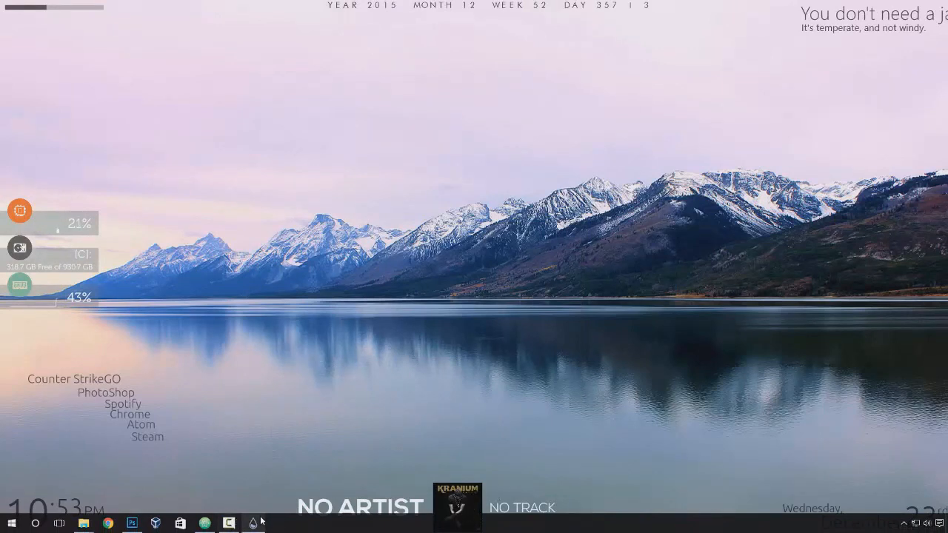
pyautogui.moveTo(841, 67)
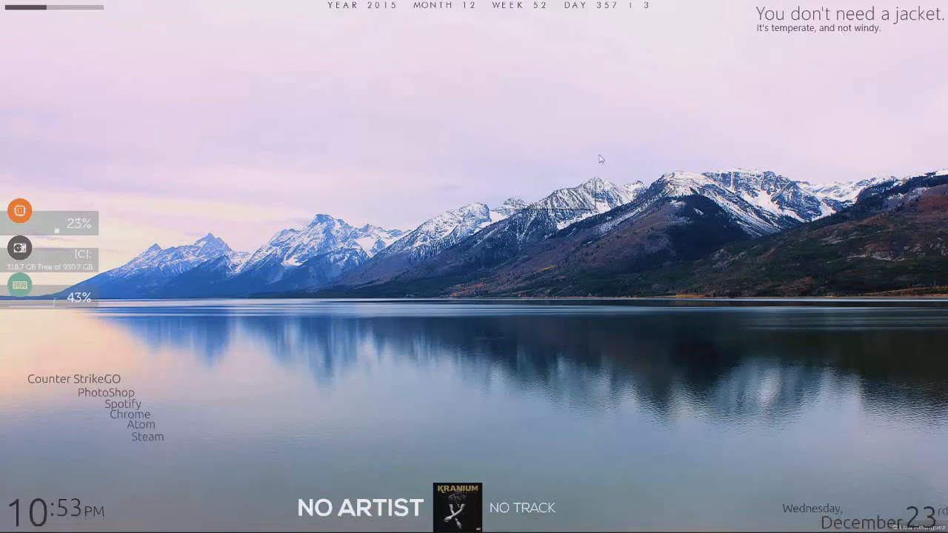
pyautogui.moveTo(424, 500)
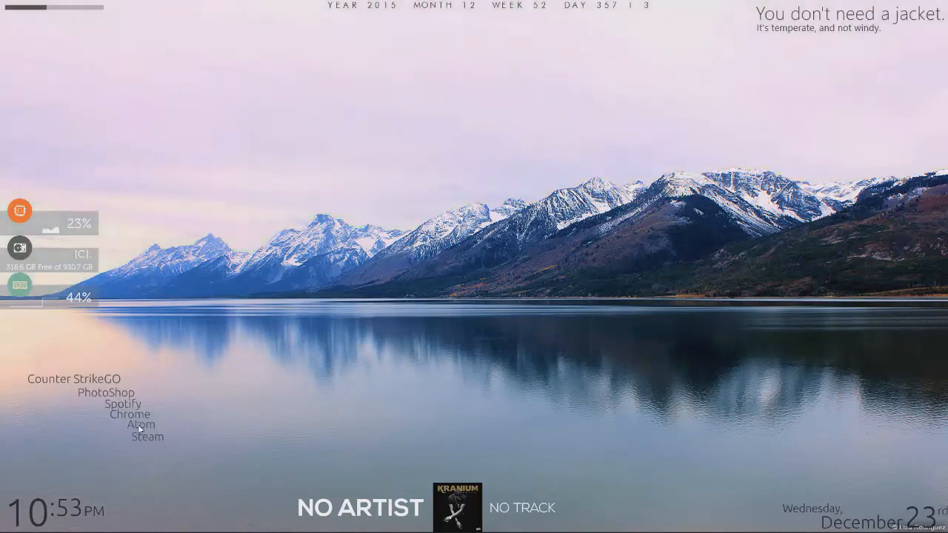
pyautogui.click(145, 437)
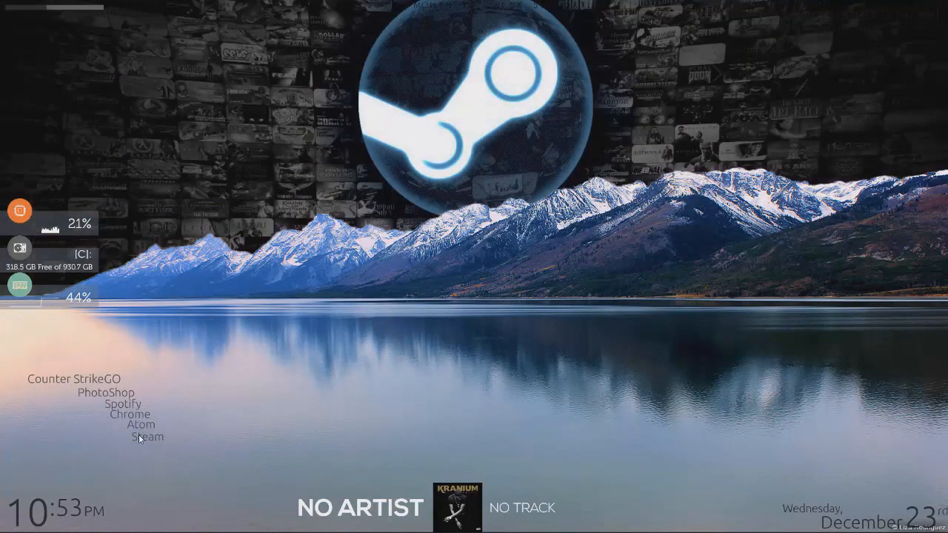